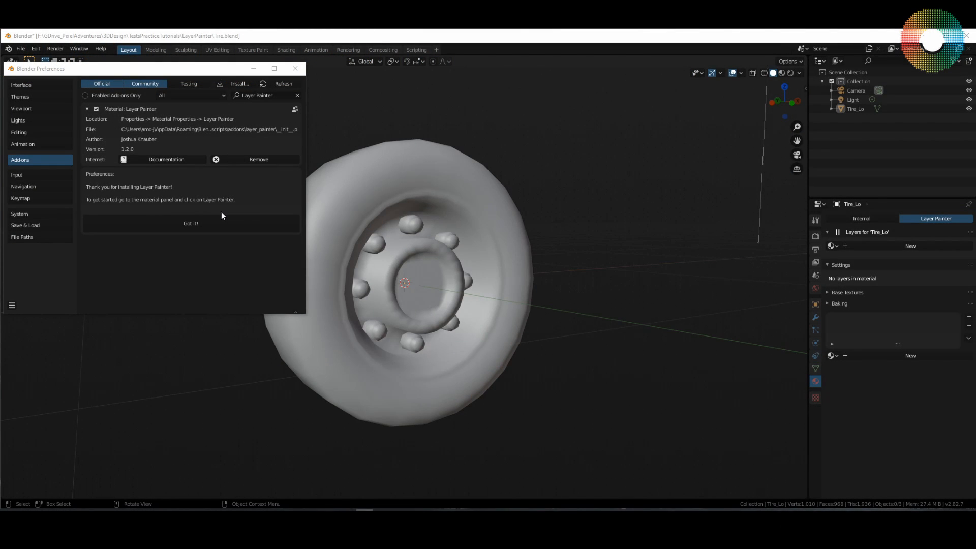
mouse_move(233, 212)
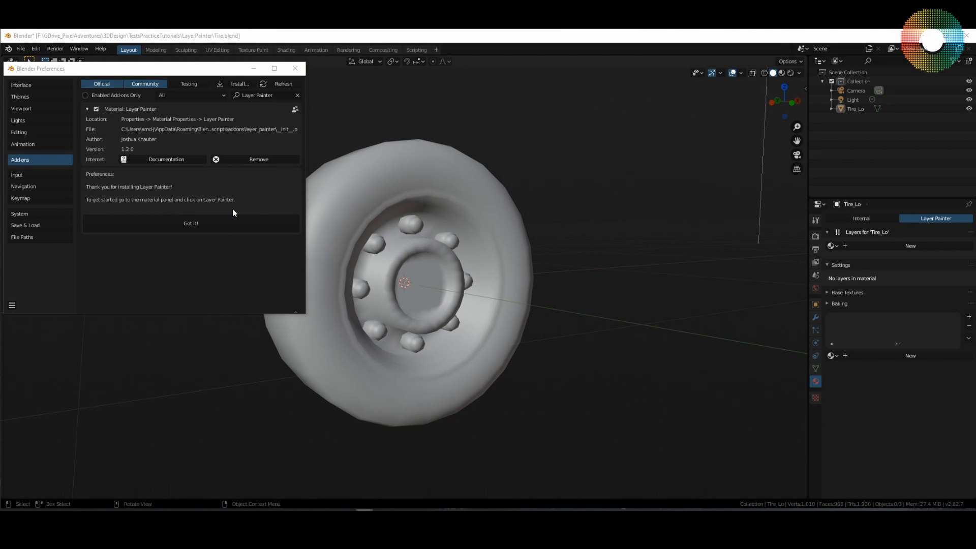
- Dismiss Layer Painter's welcome message and enable its HDRI Rotation Shortcut under Keymaps
left_click(190, 223)
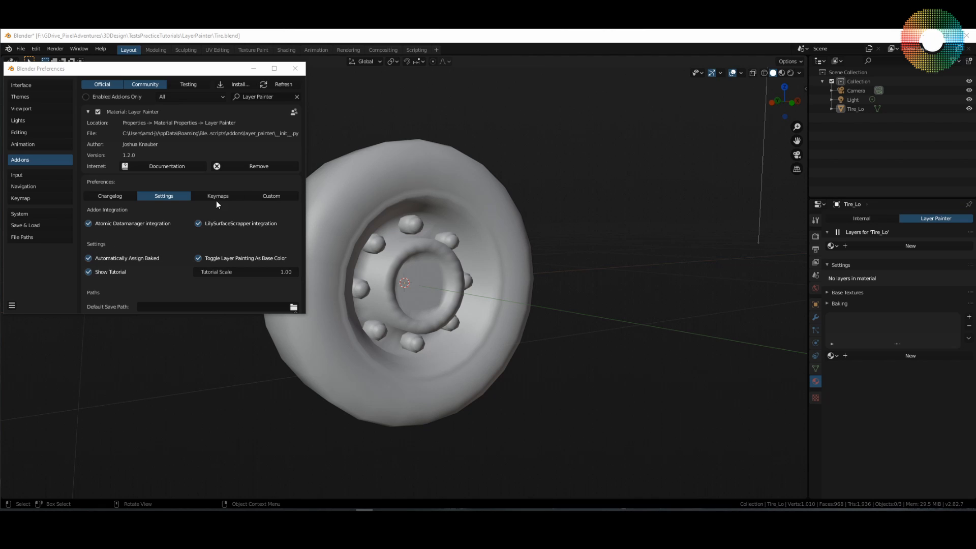
left_click(217, 197)
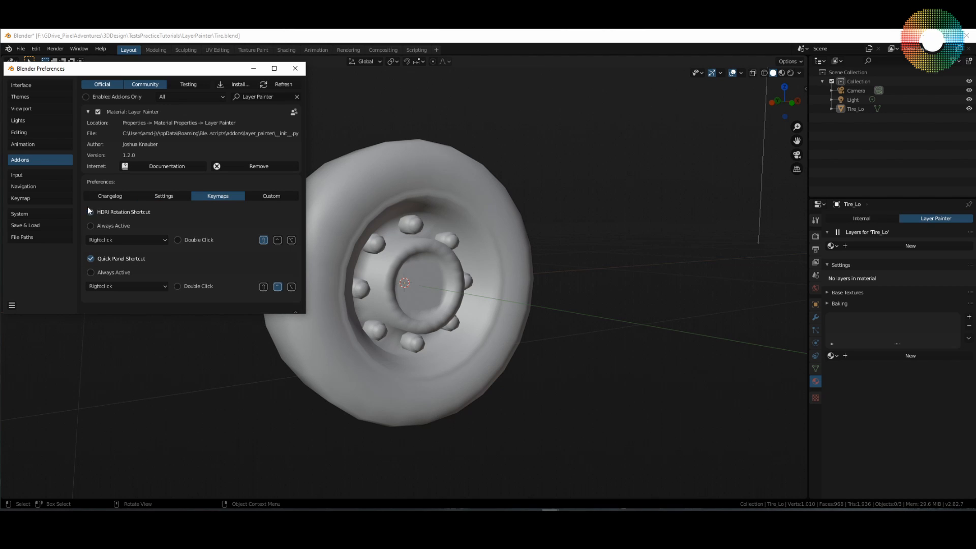
left_click(89, 212)
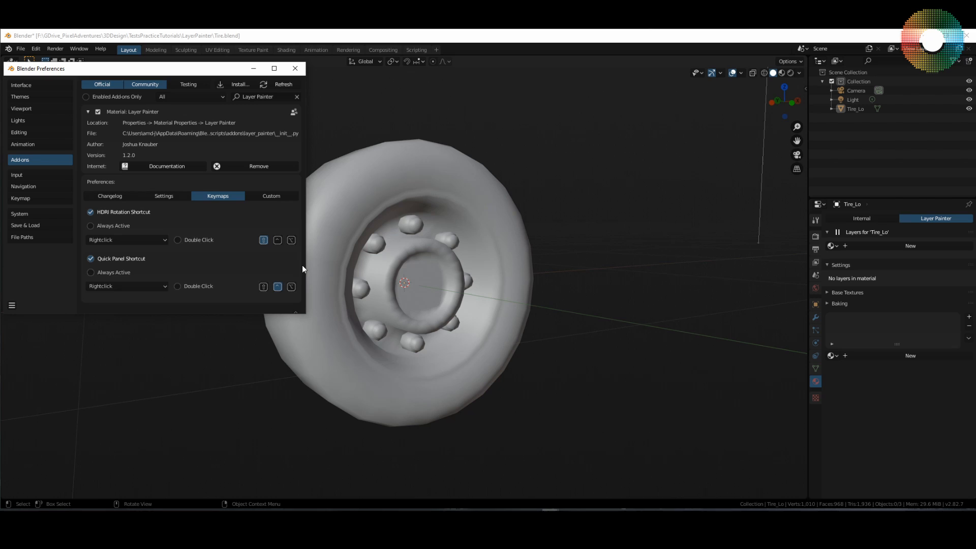
- Review the Custom settings, keeping Textures as the custom item type
left_click(271, 195)
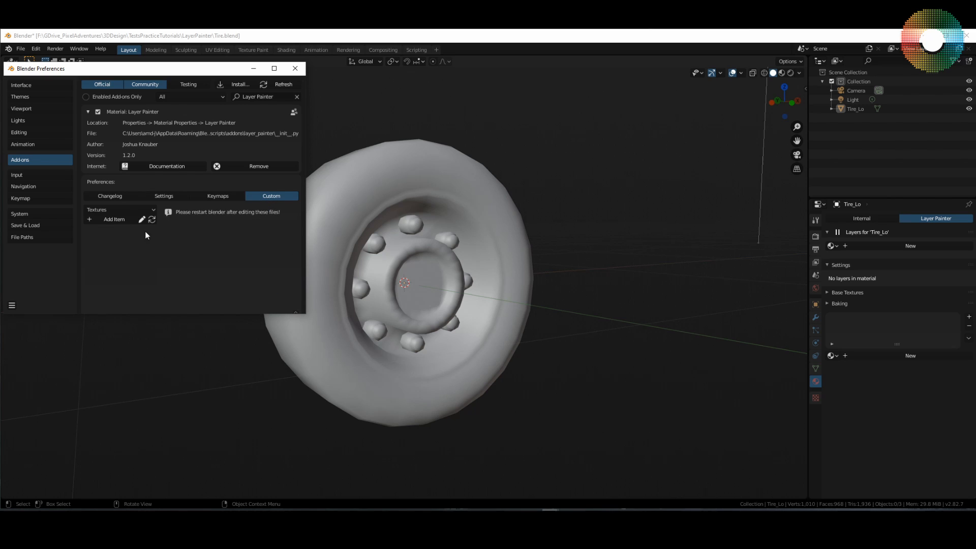
mouse_move(139, 265)
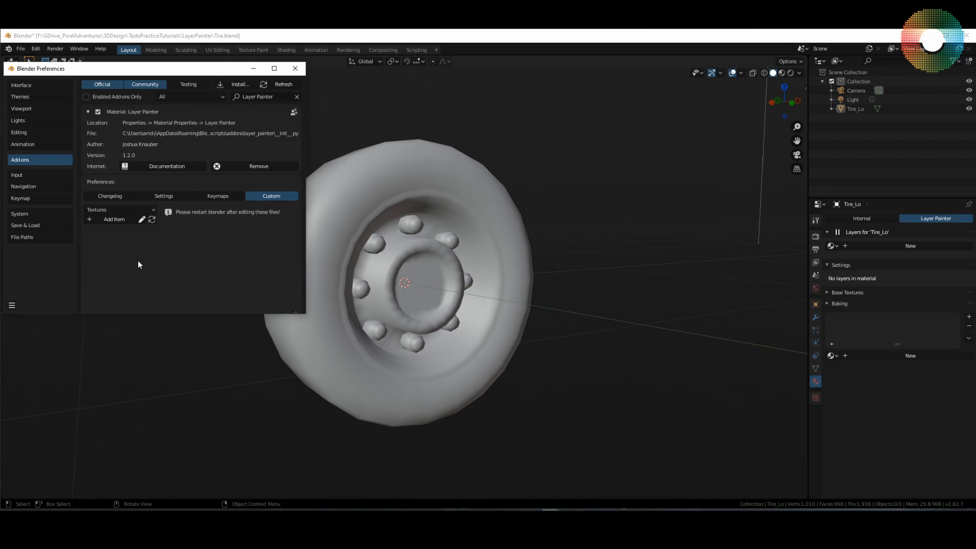
left_click(121, 209)
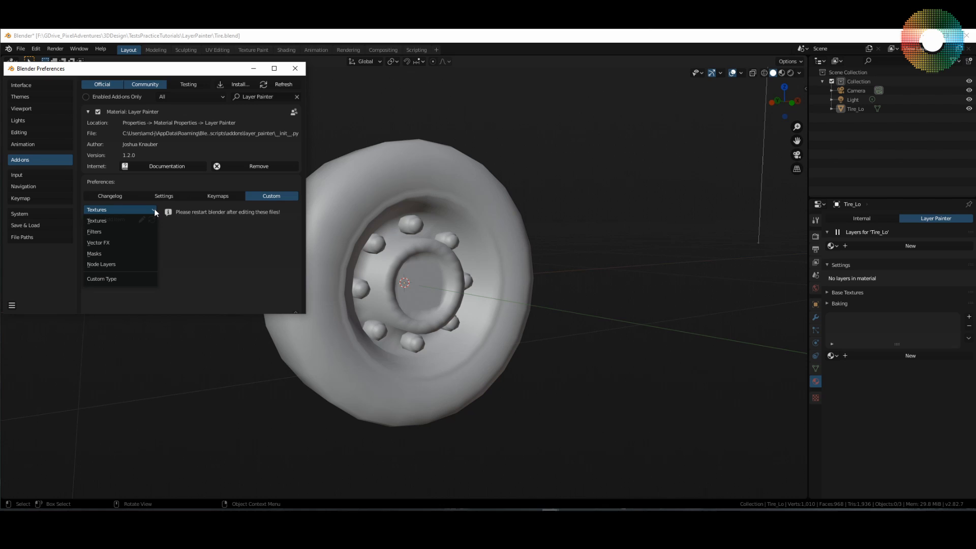
left_click(97, 210)
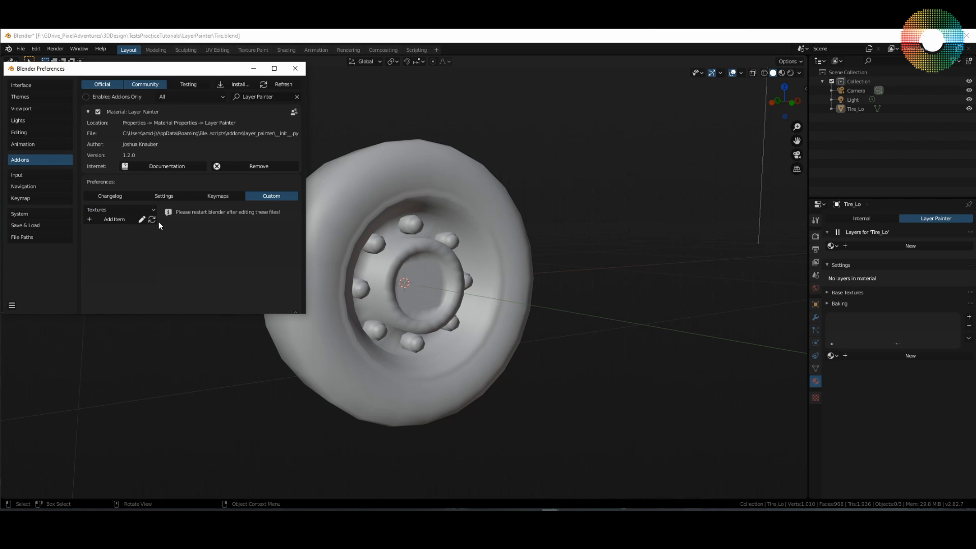
mouse_move(153, 220)
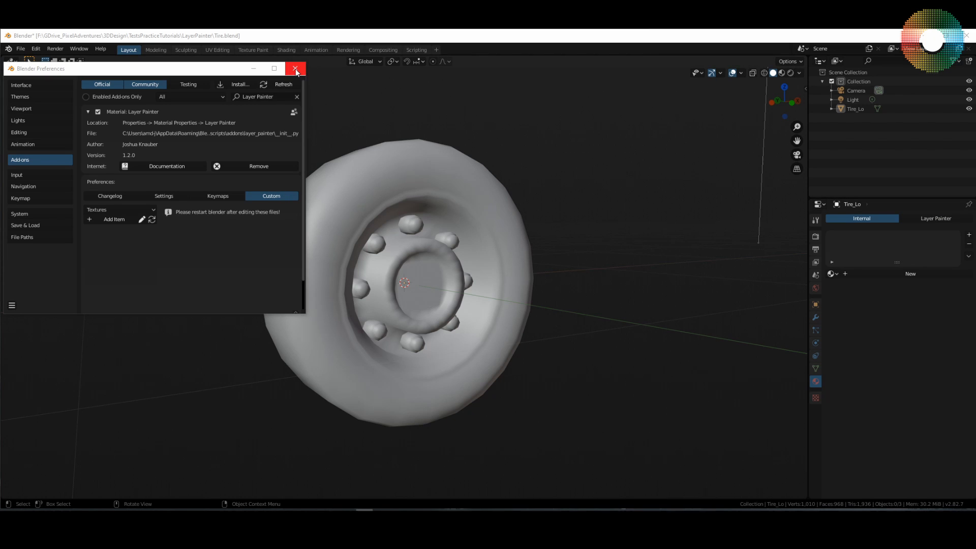
- Close Preferences and switch the tire's material editing to Layer Painter mode
left_click(296, 68)
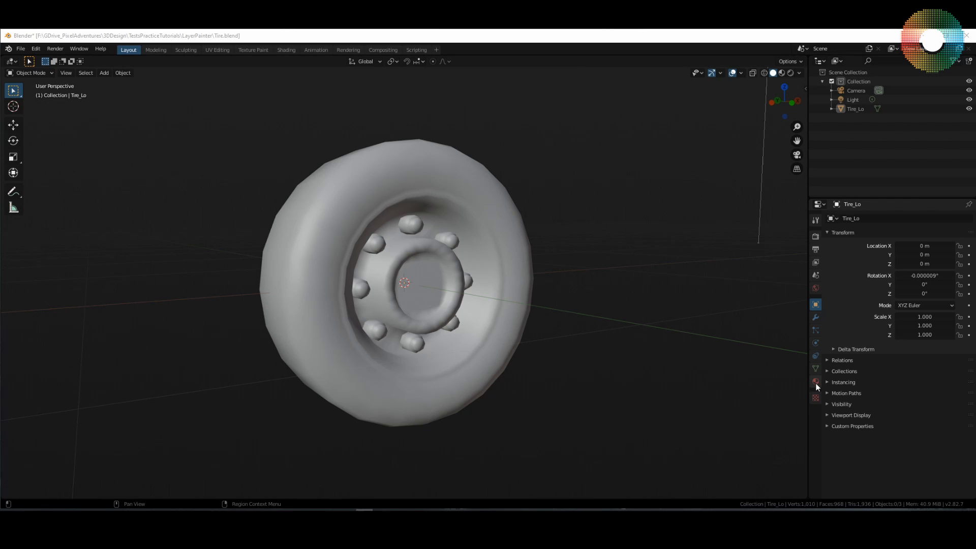
left_click(815, 382)
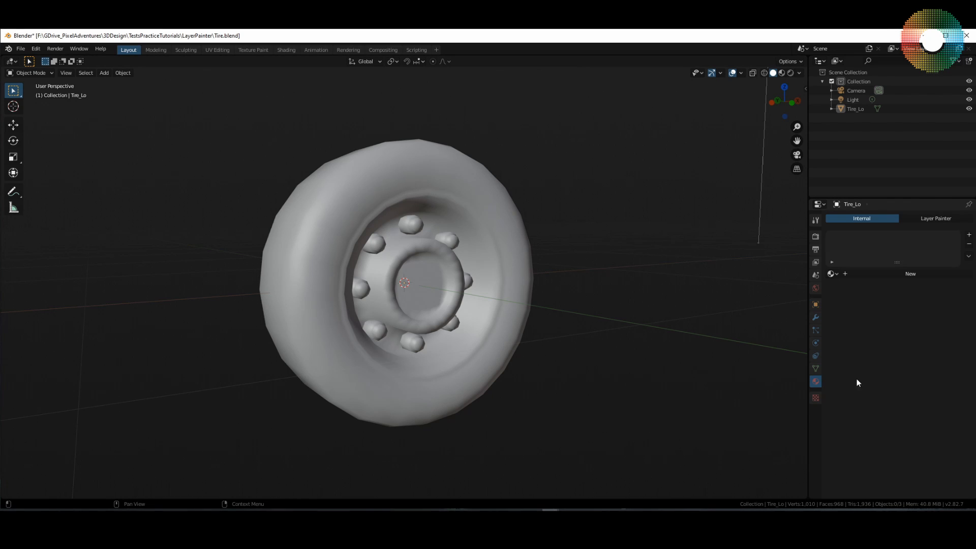
mouse_move(936, 219)
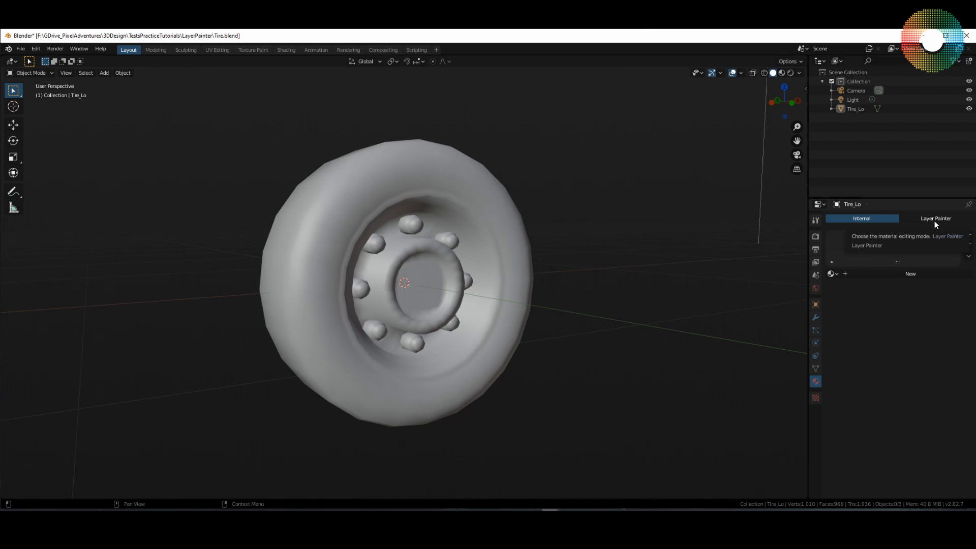
left_click(936, 217)
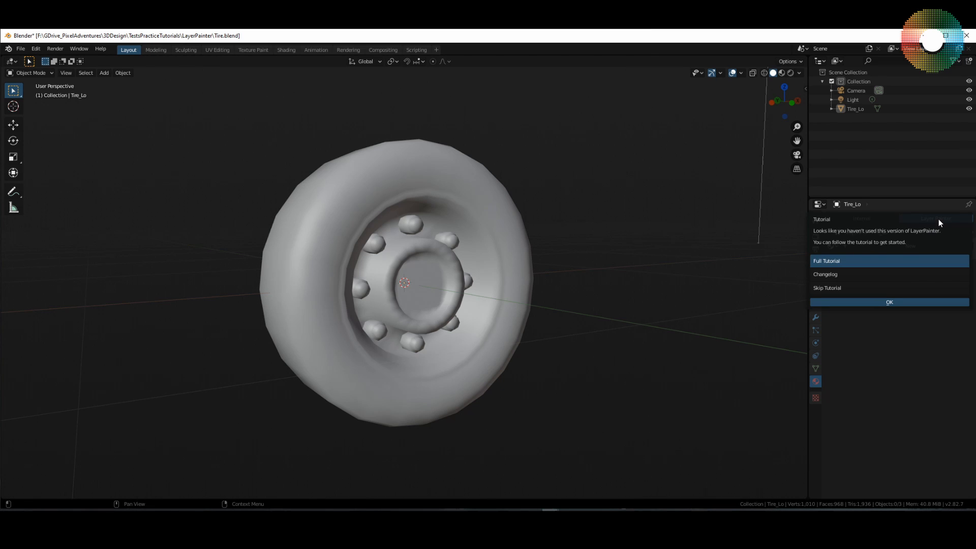
mouse_move(843, 246)
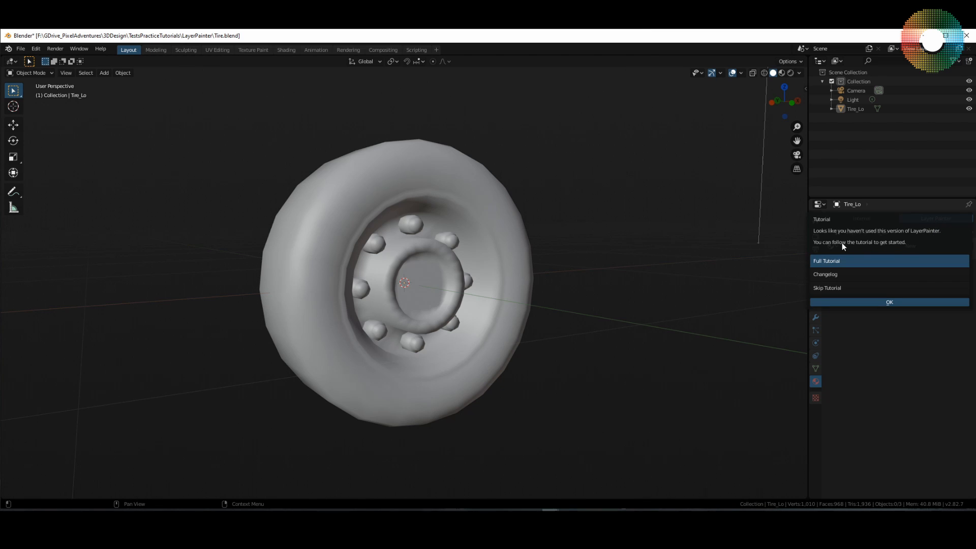
mouse_move(858, 228)
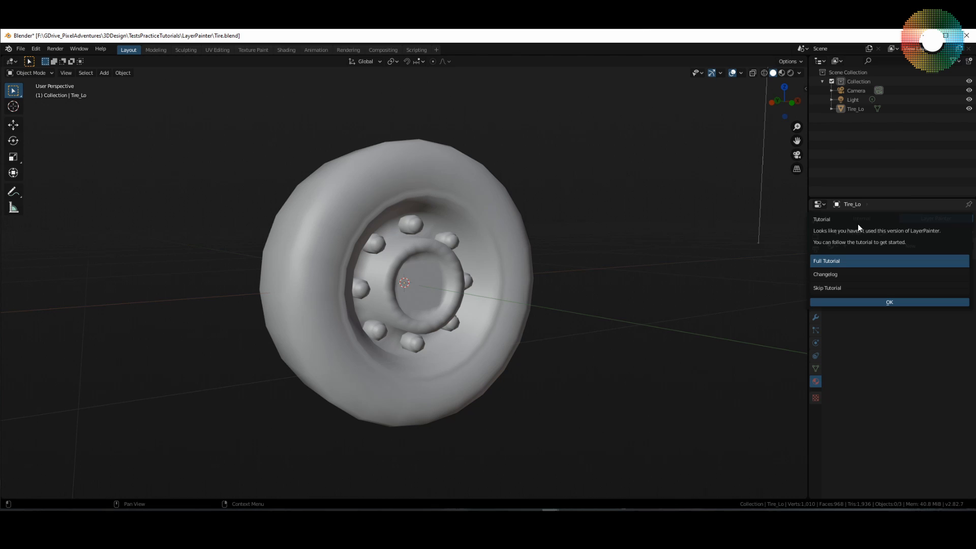
mouse_move(912, 234)
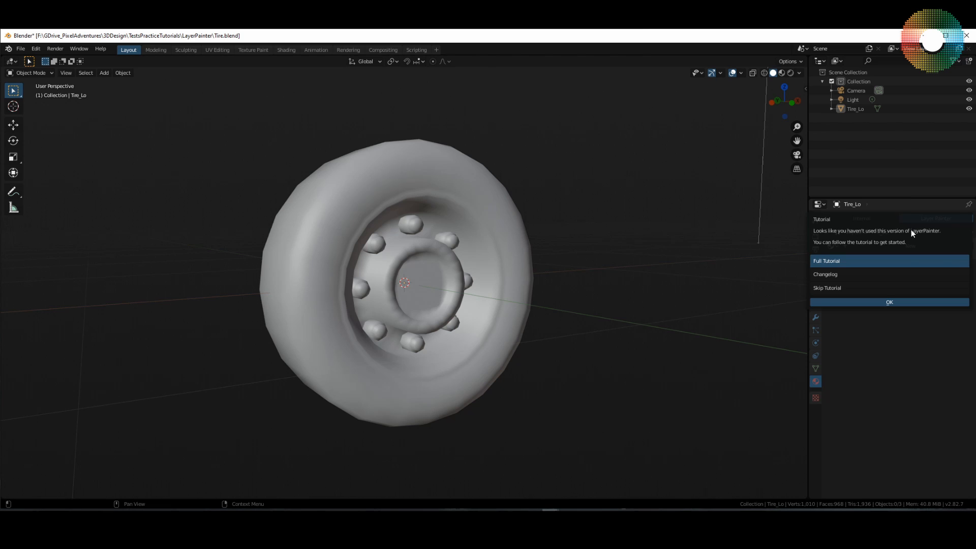
mouse_move(899, 368)
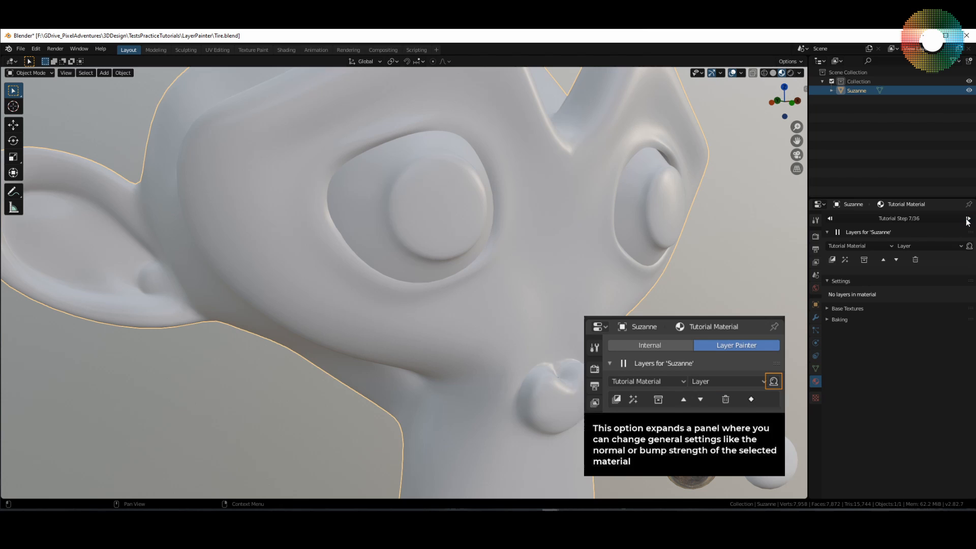
- Exit the tutorial, create Material.003 for the tire and reset it for Layer Painter
left_click(829, 219)
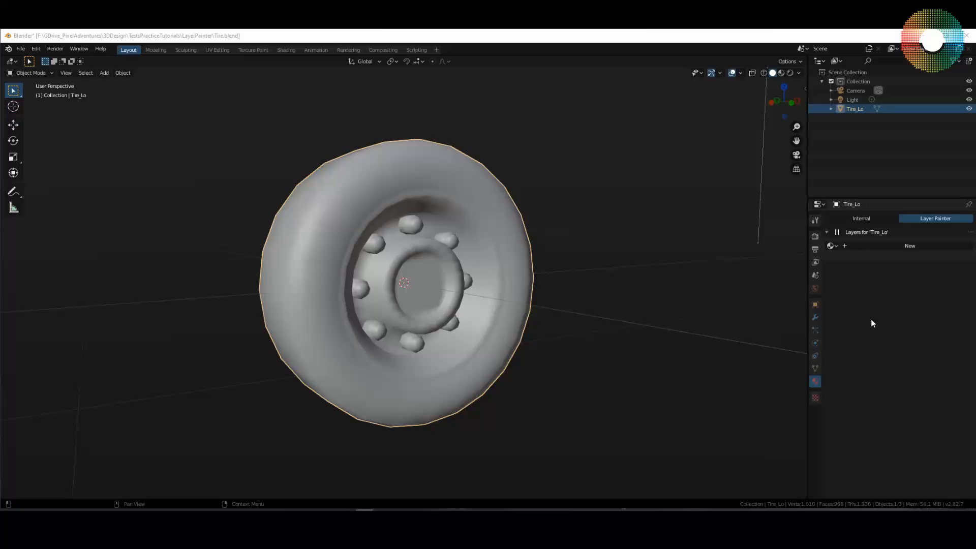
left_click(909, 245)
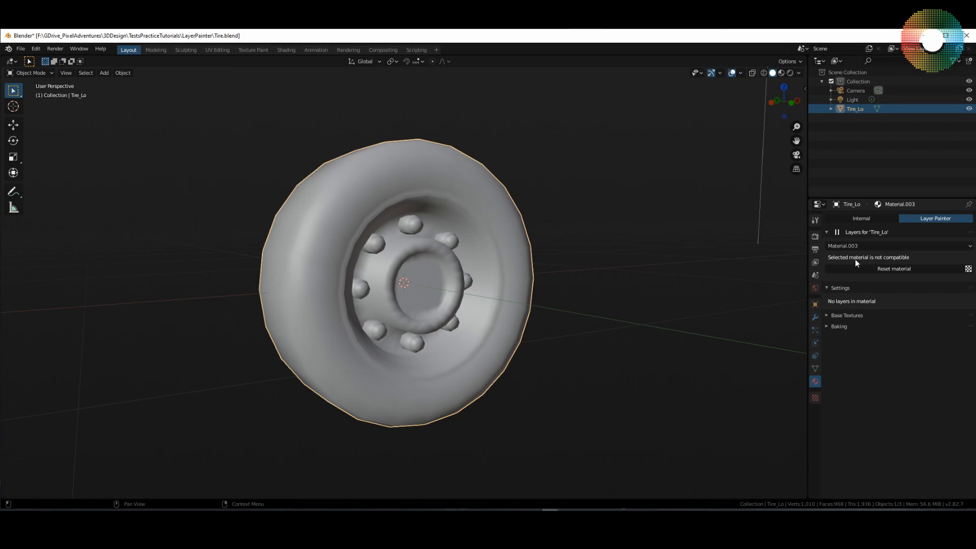
mouse_move(865, 261)
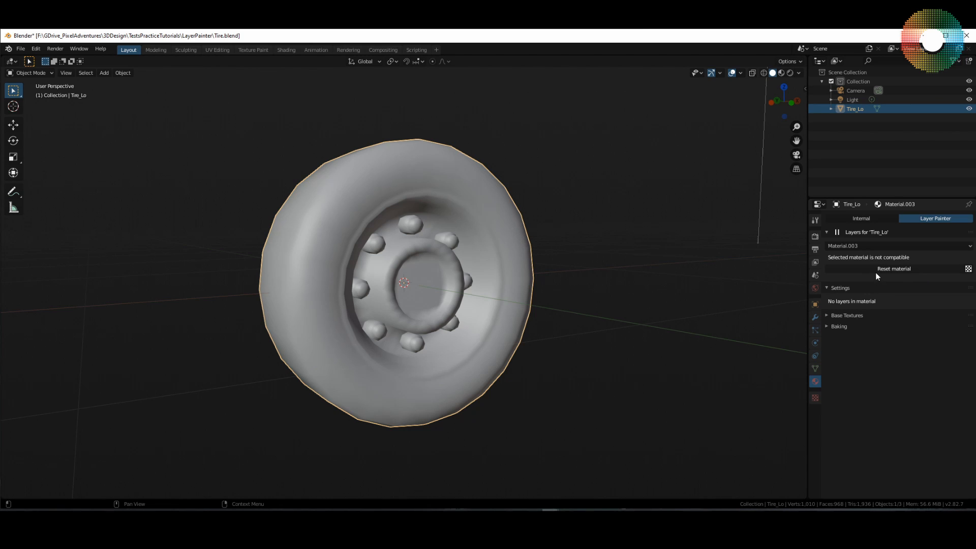
left_click(894, 269)
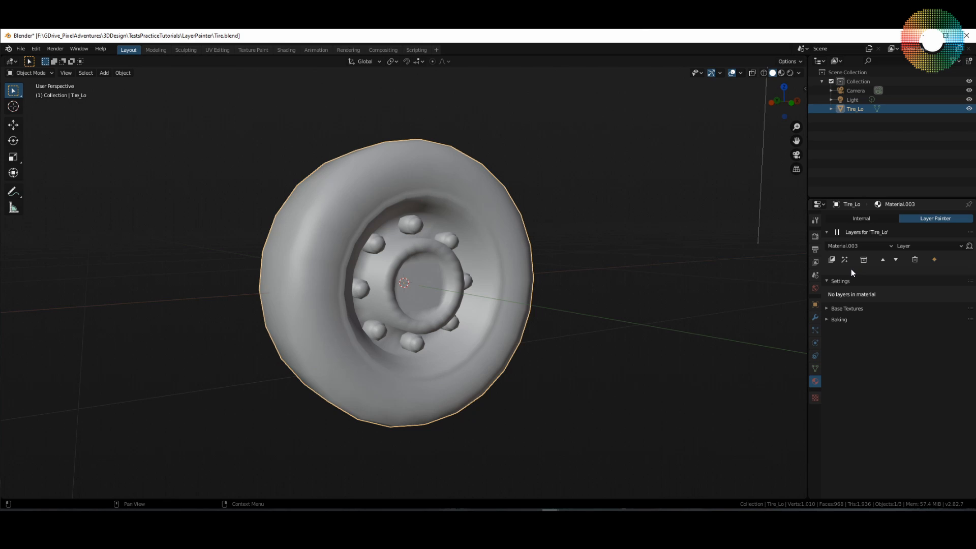
mouse_move(833, 227)
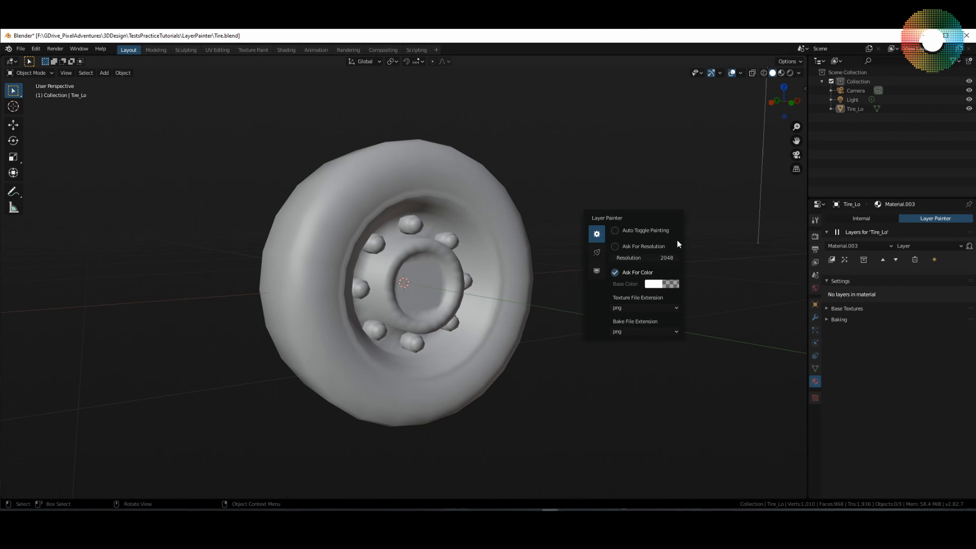
mouse_move(683, 262)
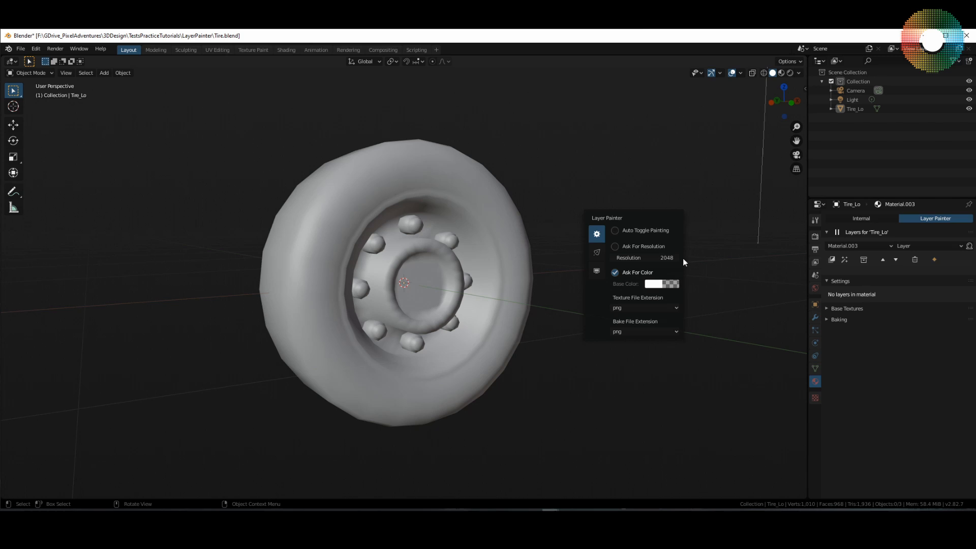
mouse_move(645, 257)
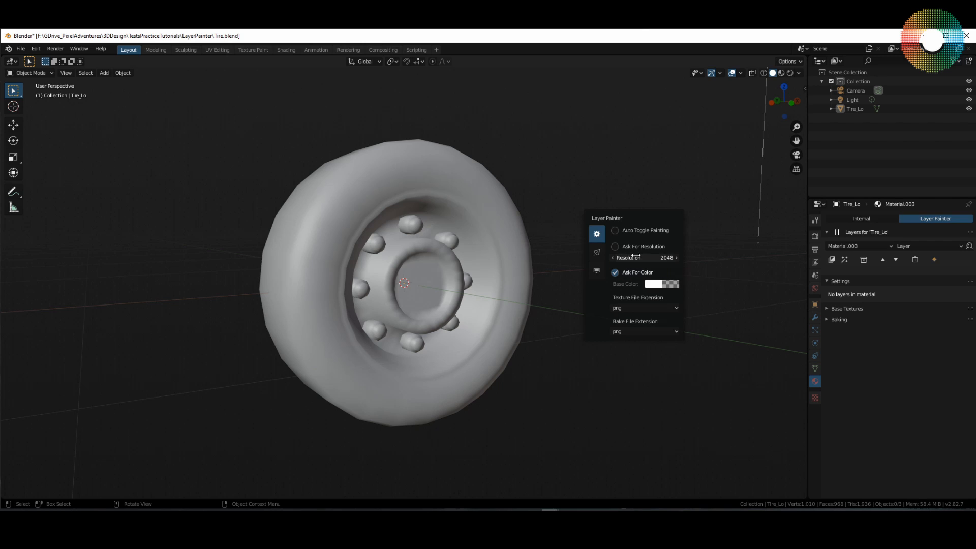
mouse_move(654, 284)
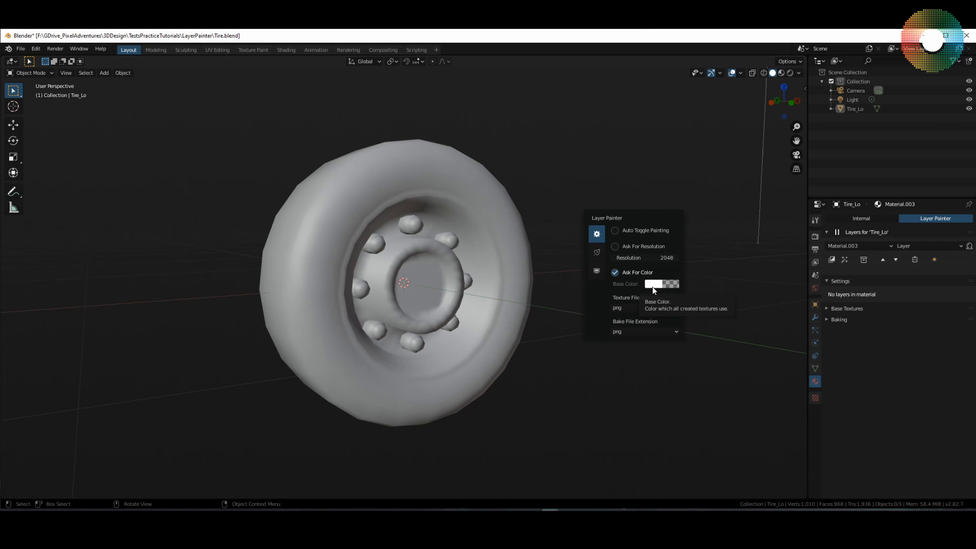
mouse_move(614, 295)
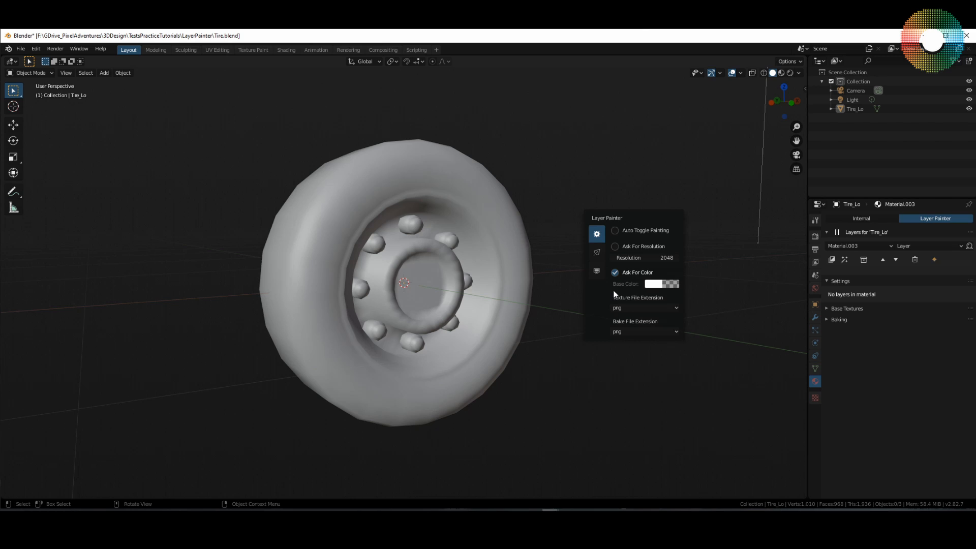
mouse_move(680, 312)
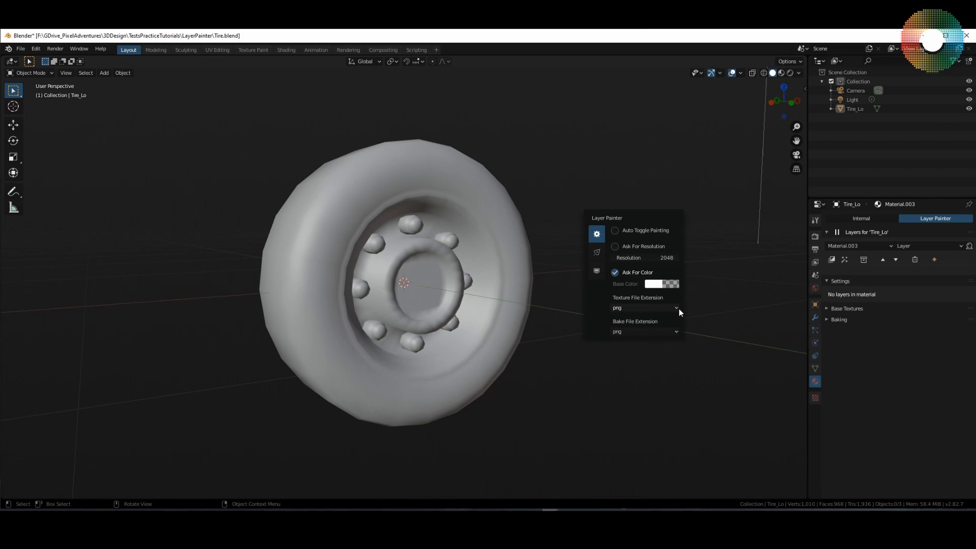
mouse_move(633, 239)
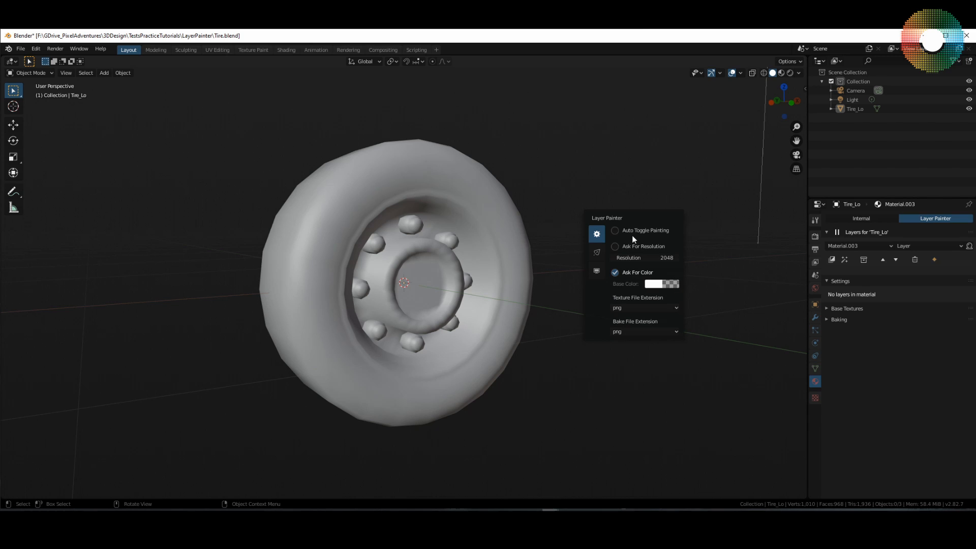
mouse_move(674, 231)
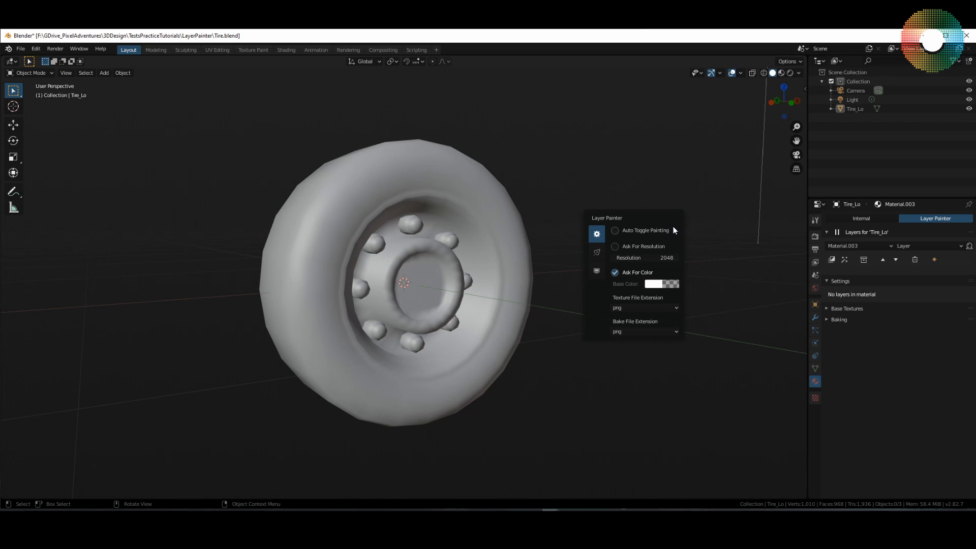
mouse_move(645, 230)
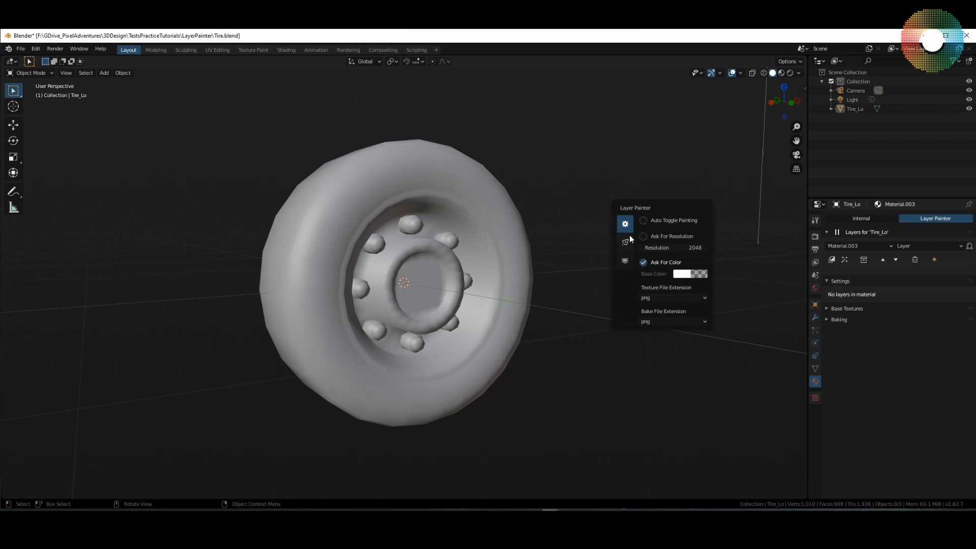
- Show the Ambient Occlusion, Bloom and Screen Space Reflections preview toggles
left_click(624, 242)
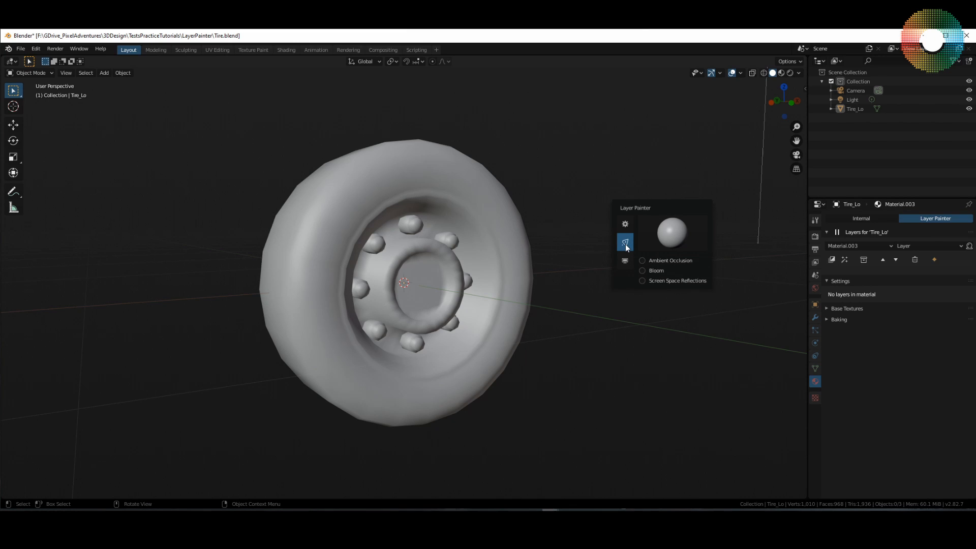
left_click(625, 242)
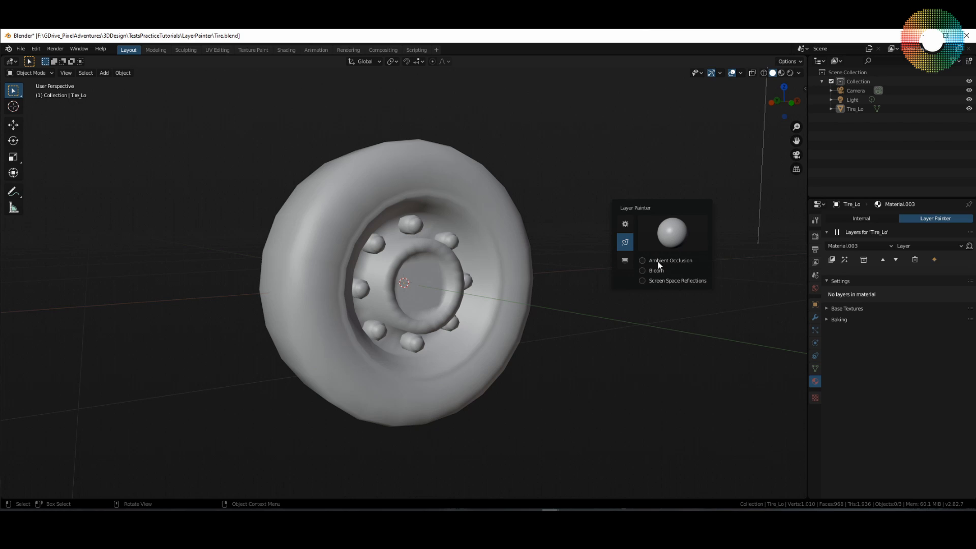
mouse_move(667, 286)
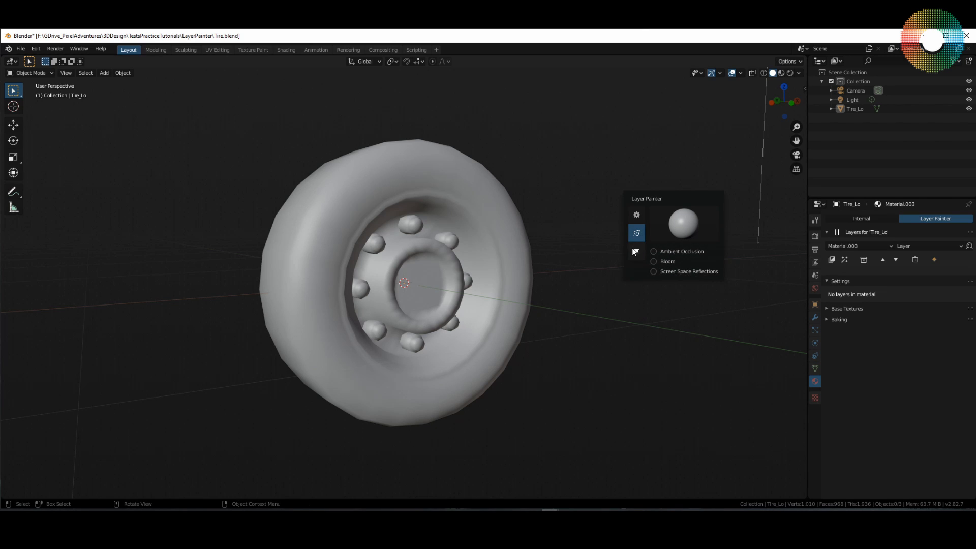
- Show the Add Workspace, 2D Editor, Reset 3D View, Eevee/Cycles and Set 0/1 options
left_click(636, 251)
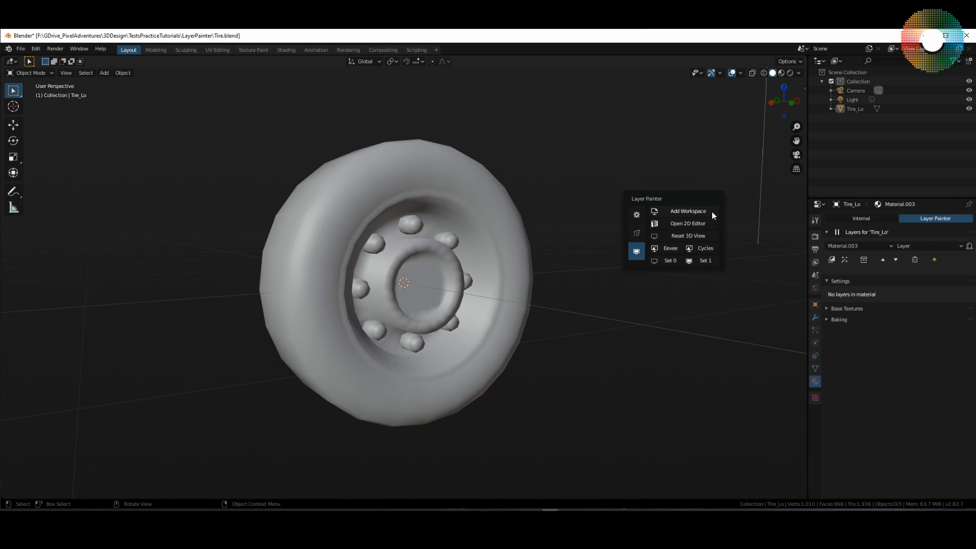
mouse_move(687, 211)
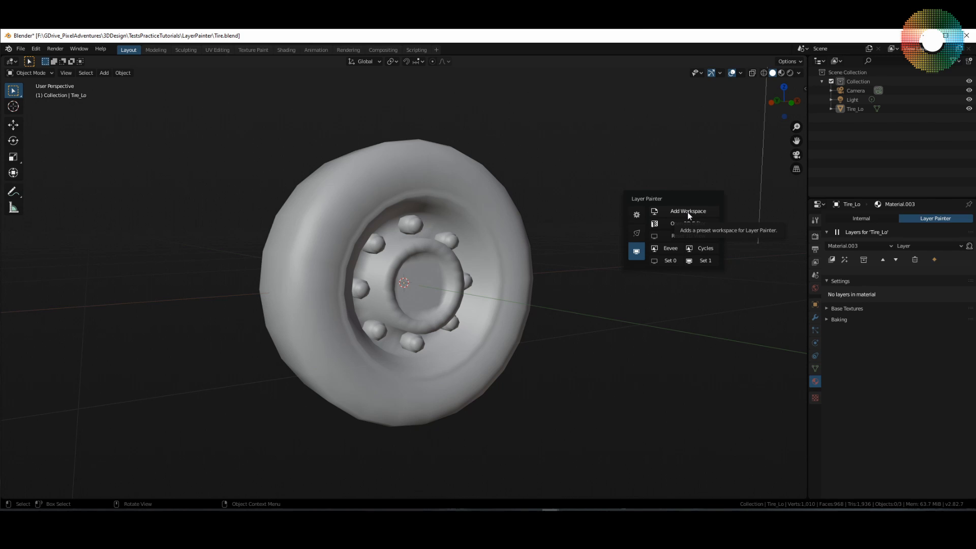
mouse_move(715, 219)
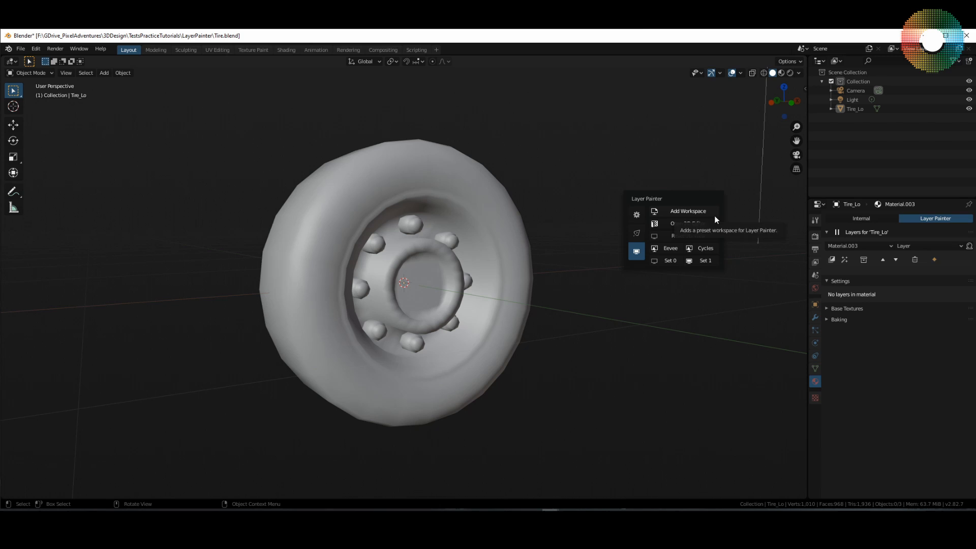
mouse_move(688, 224)
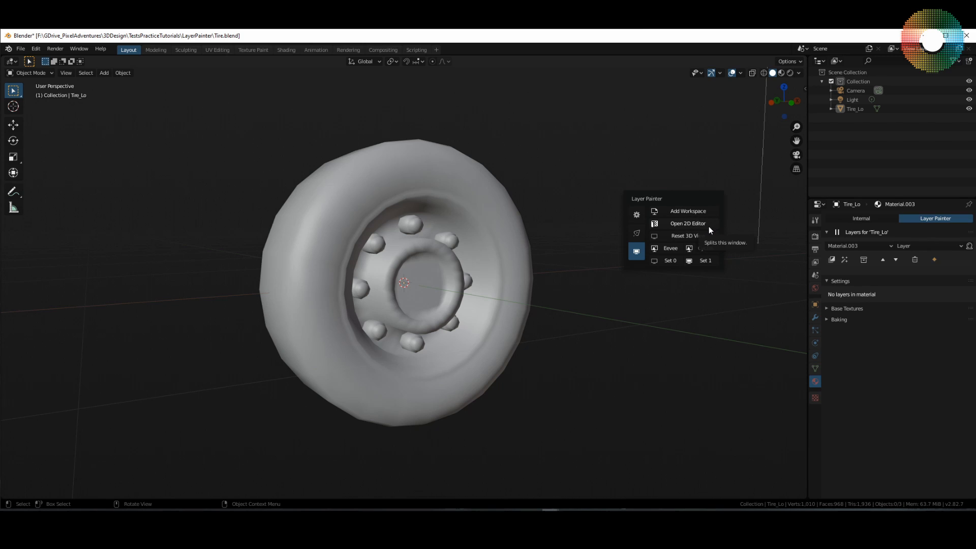
mouse_move(688, 235)
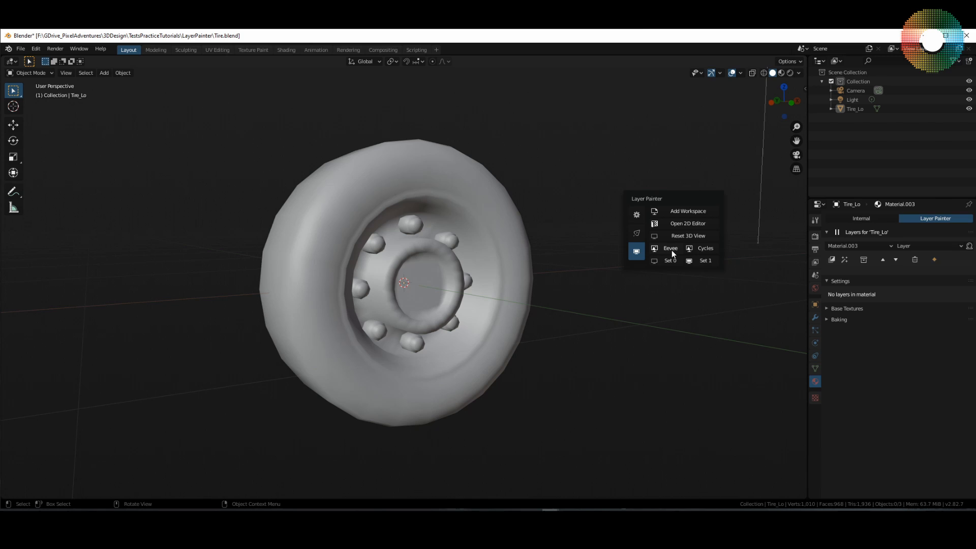
mouse_move(668, 254)
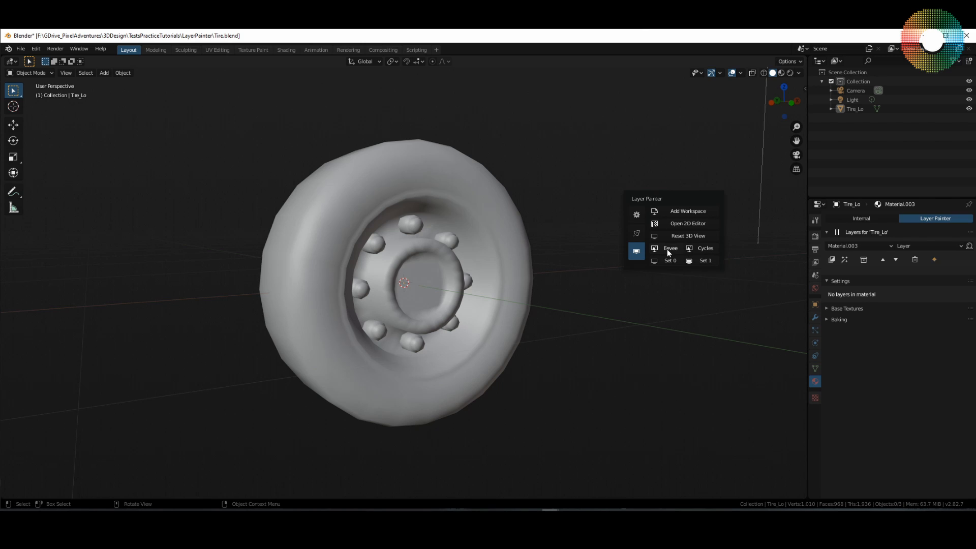
mouse_move(706, 249)
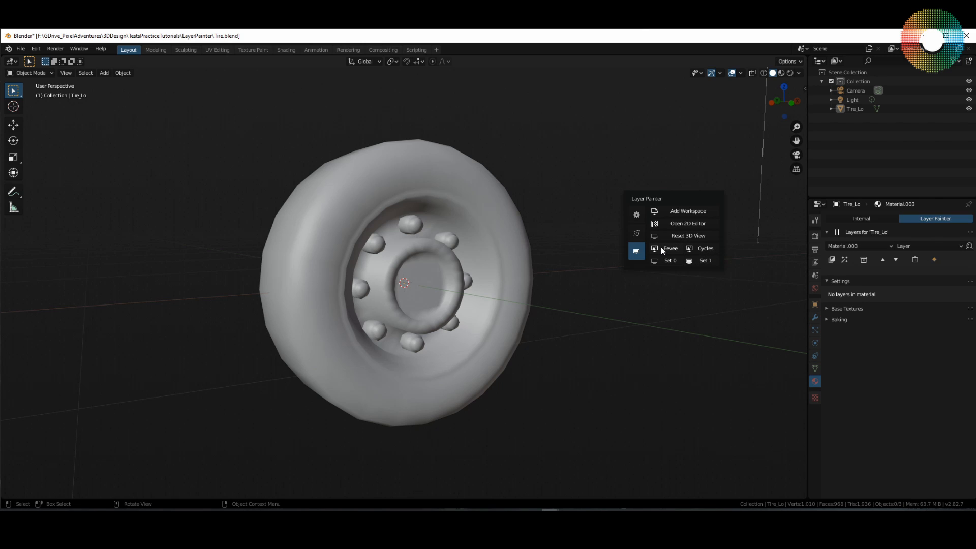
mouse_move(661, 266)
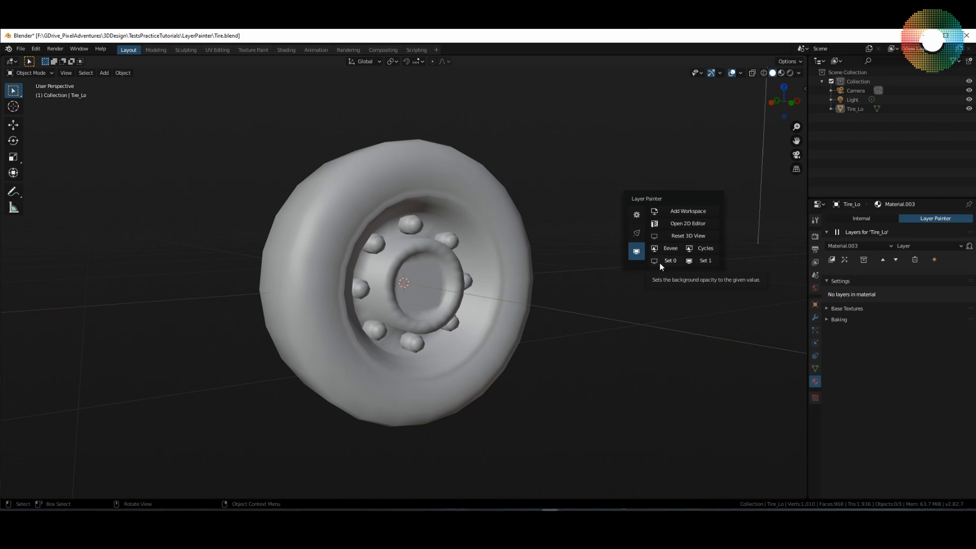
mouse_move(719, 266)
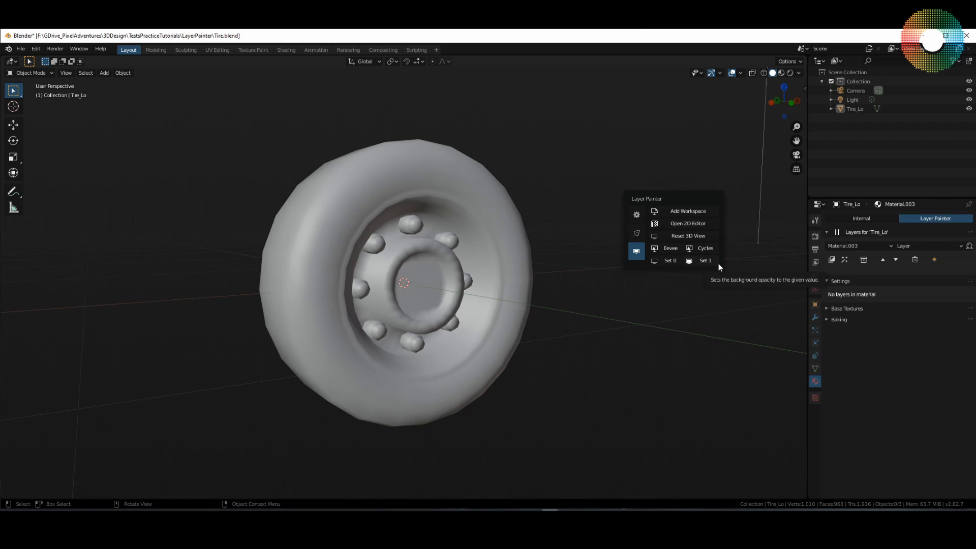
mouse_move(697, 265)
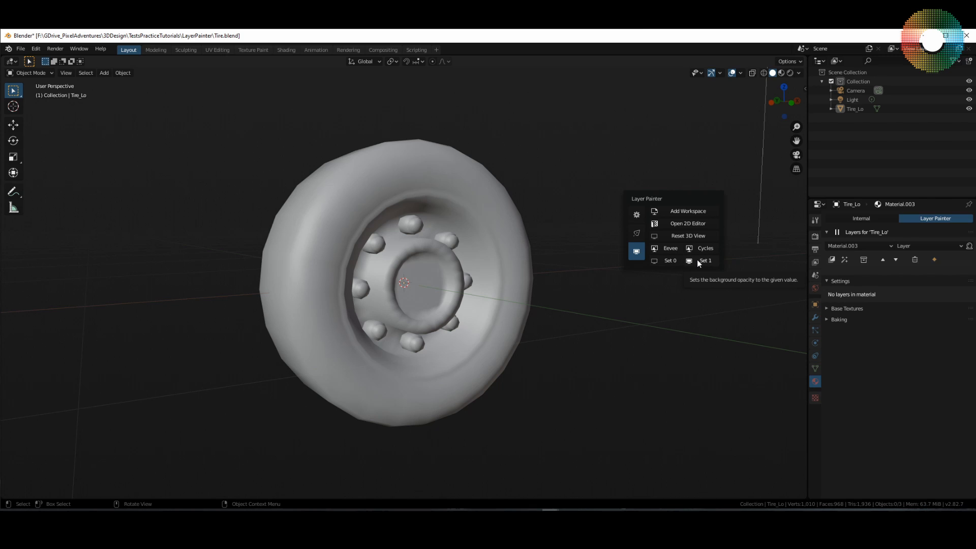
mouse_move(689, 212)
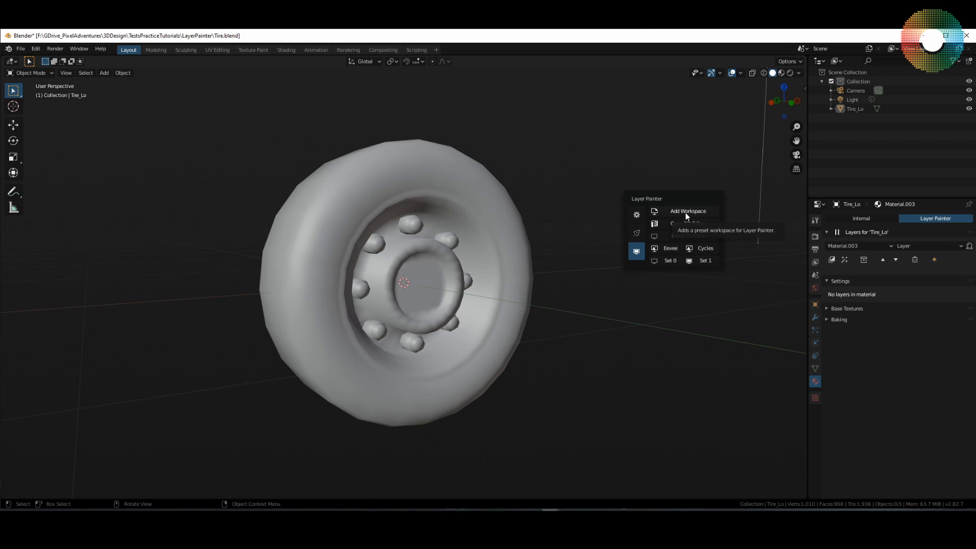
- Add the preset Layer Painter workspace with its tire and HDRI preview
left_click(688, 211)
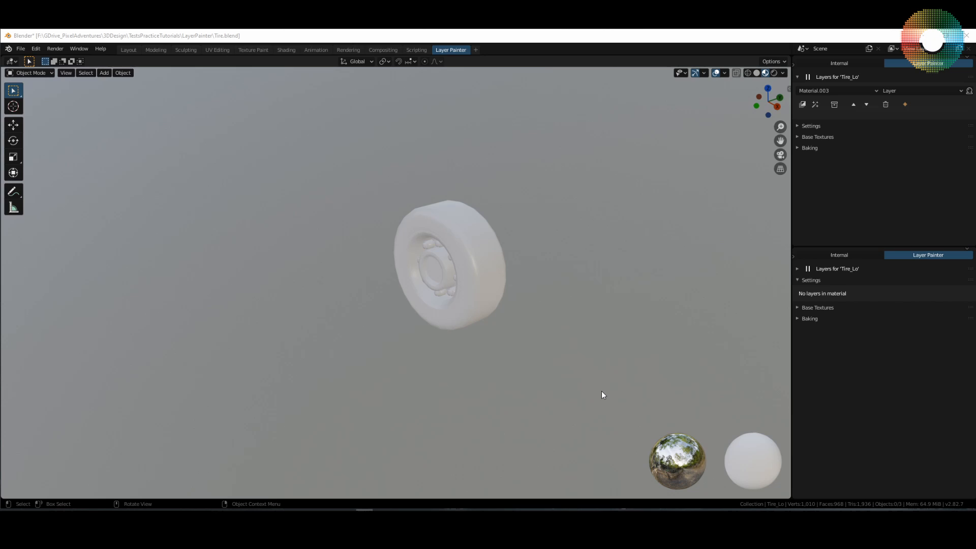
mouse_move(669, 382)
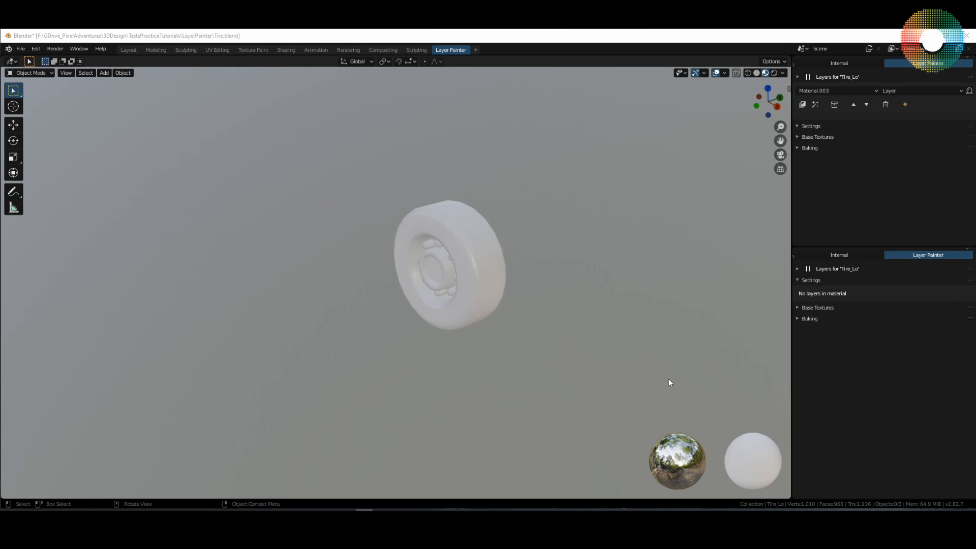
mouse_move(674, 373)
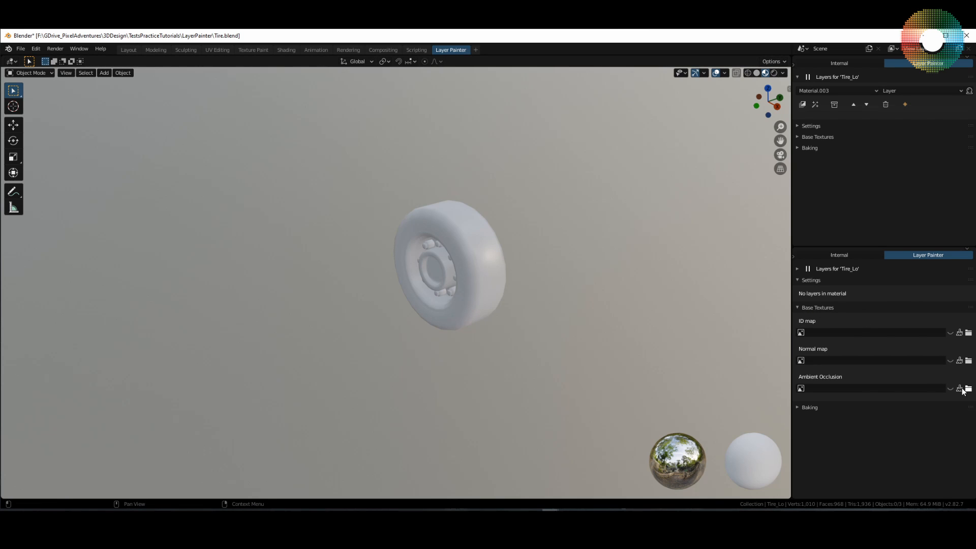
- Load Tire_ColorID_c, Tire_Normal_c and Tire_AO_c as the tire's base textures and add a layer
left_click(462, 308)
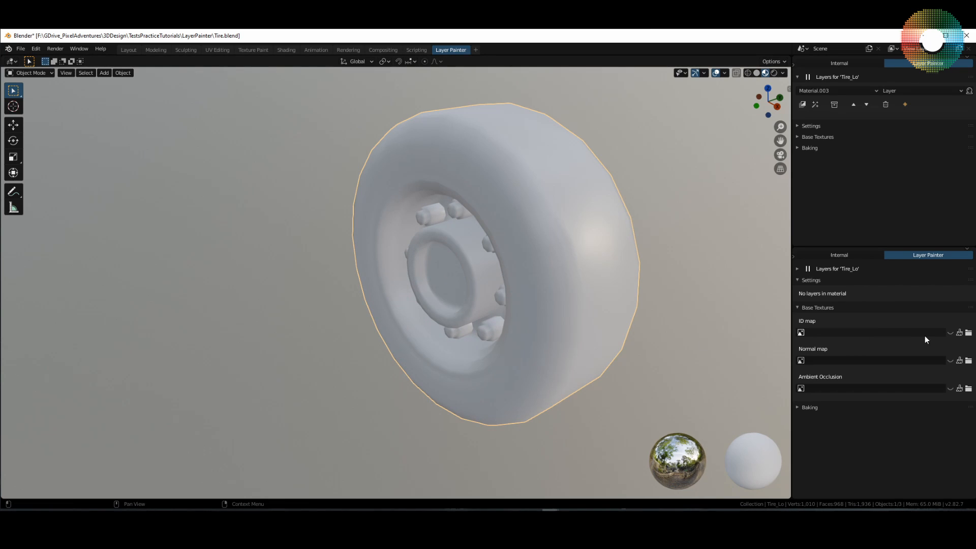
left_click(969, 332)
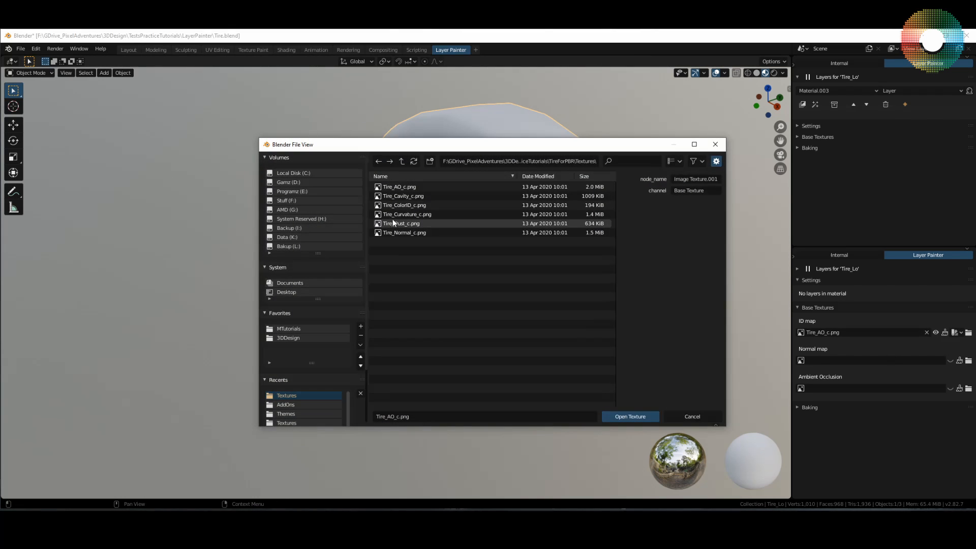
left_click(404, 232)
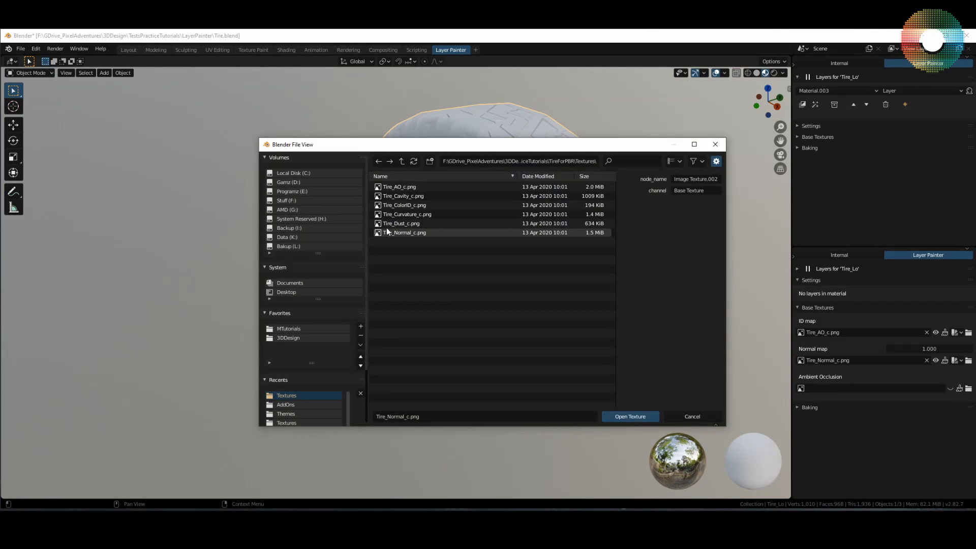
left_click(630, 417)
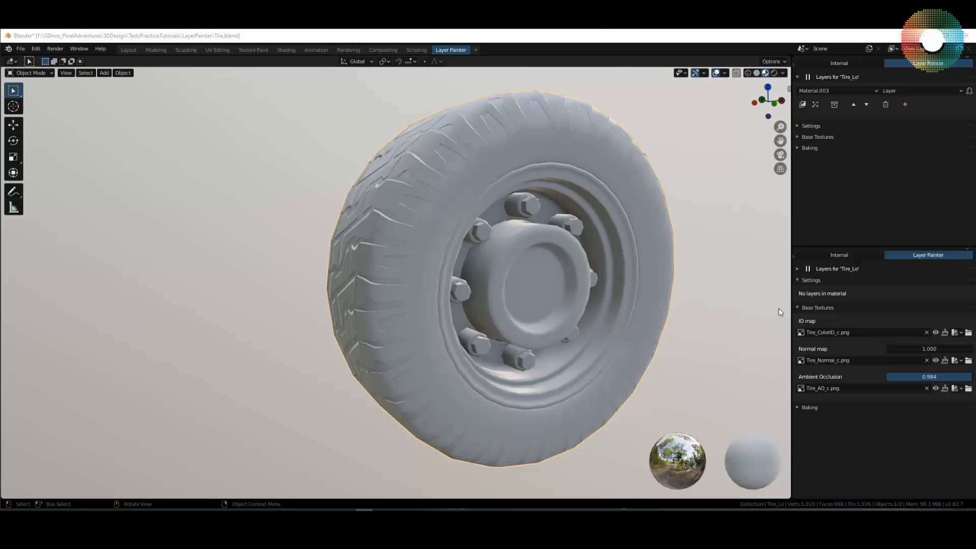
left_click(818, 137)
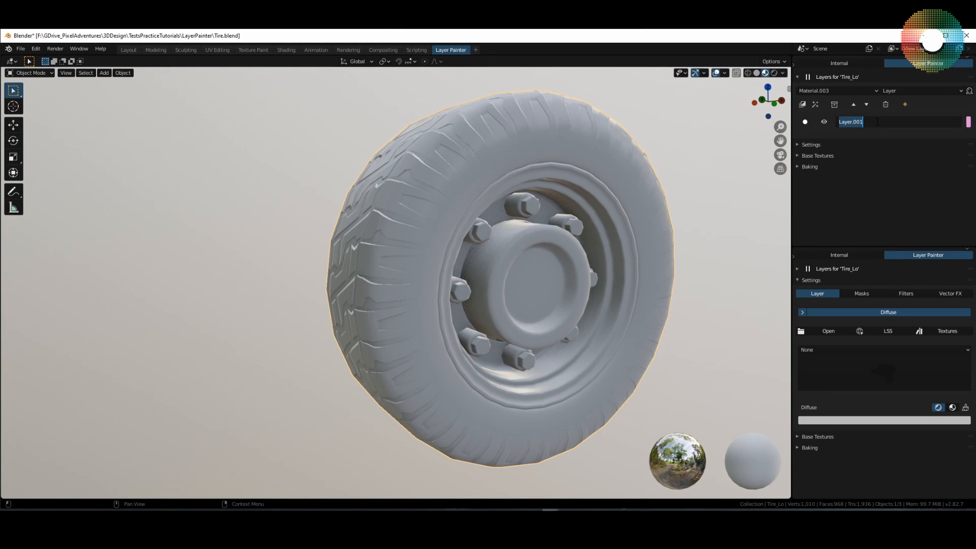
- Name the layer 'Rubber' and browse its Masks and Filters options before returning to Layer
type("Rubber")
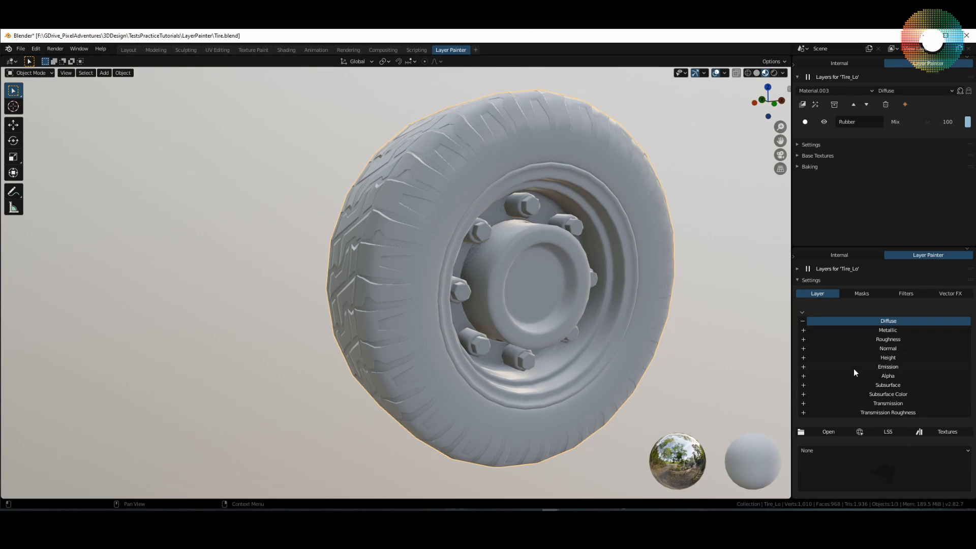
left_click(861, 293)
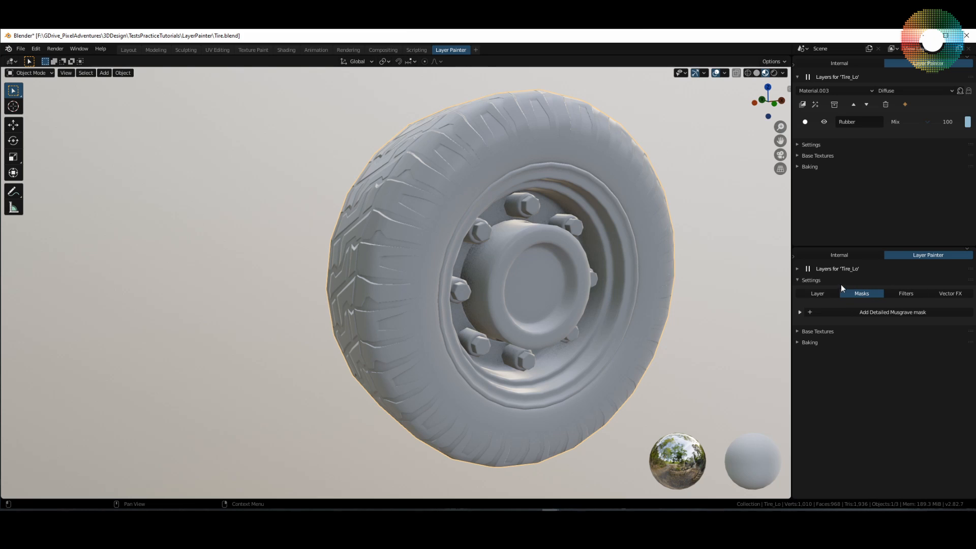
left_click(905, 293)
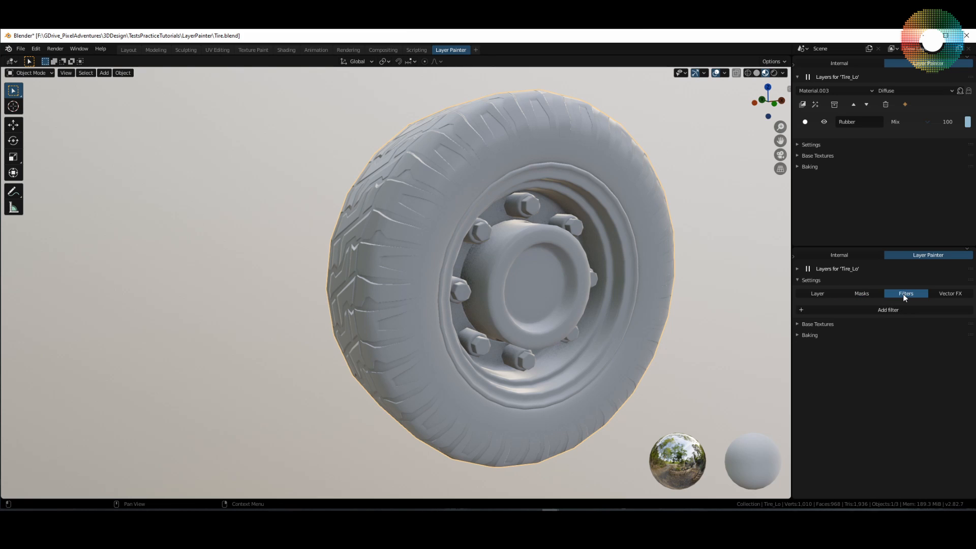
mouse_move(911, 323)
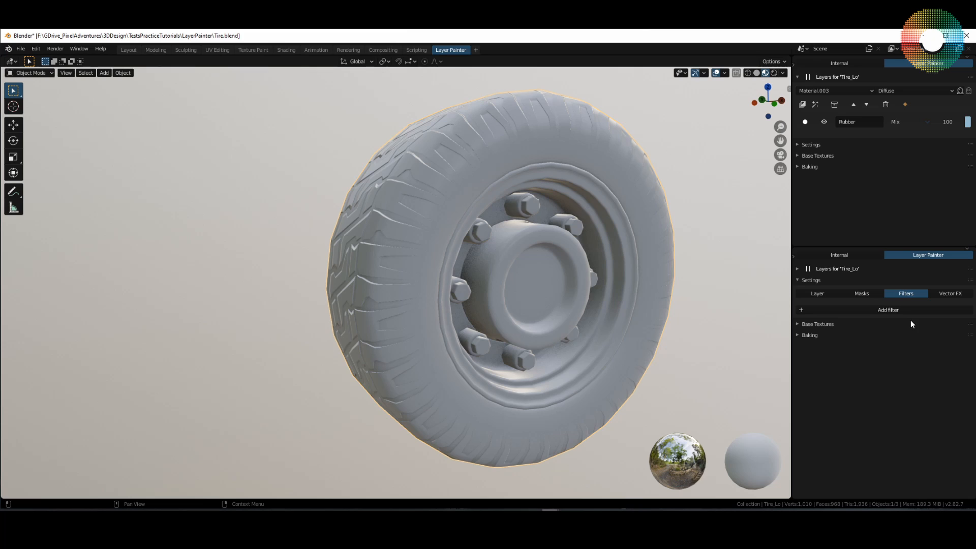
mouse_move(951, 293)
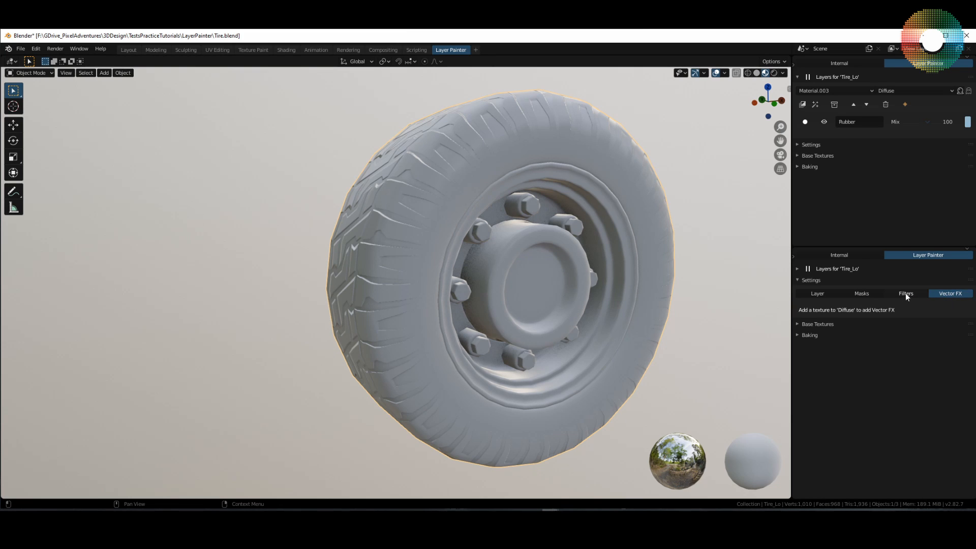
left_click(817, 292)
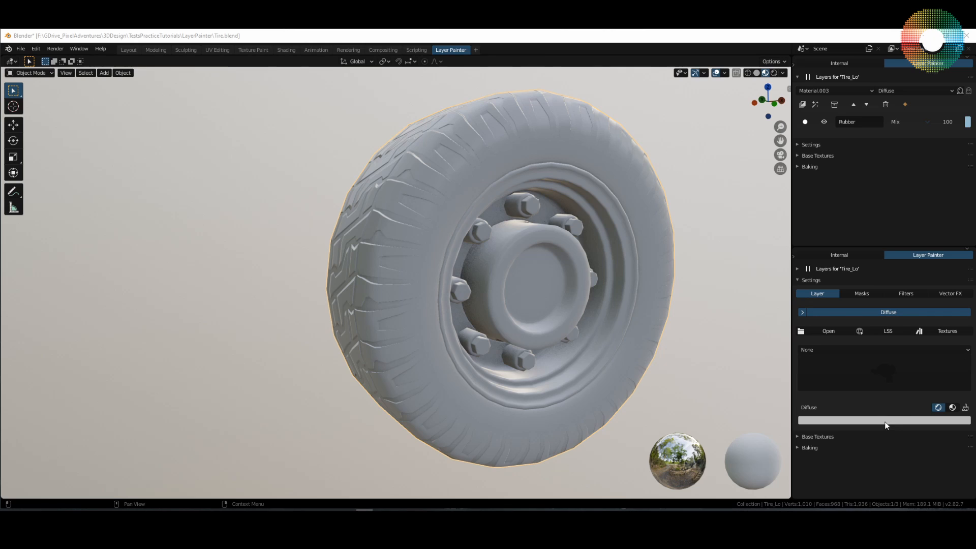
mouse_move(885, 423)
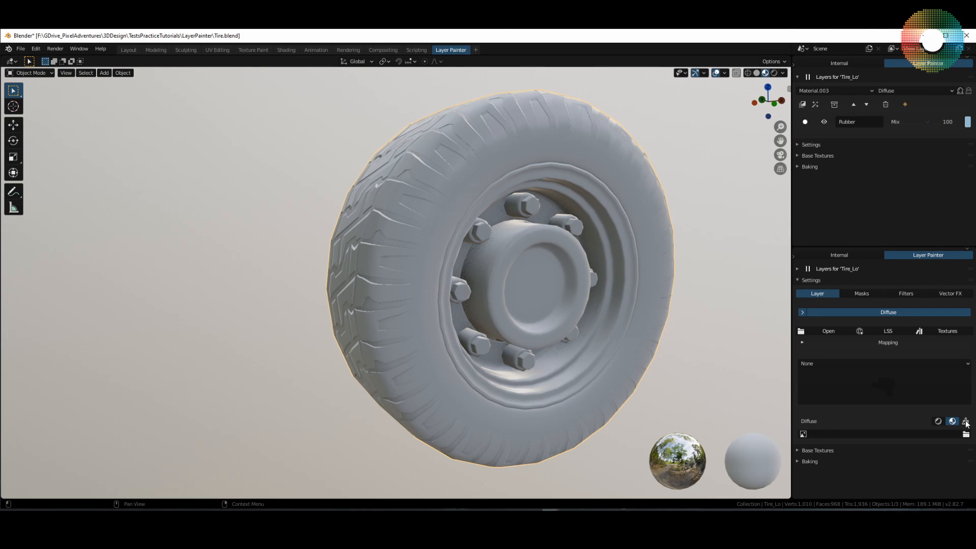
- Give the Rubber layer a black painted diffuse image, darkening the whole tire
left_click(966, 421)
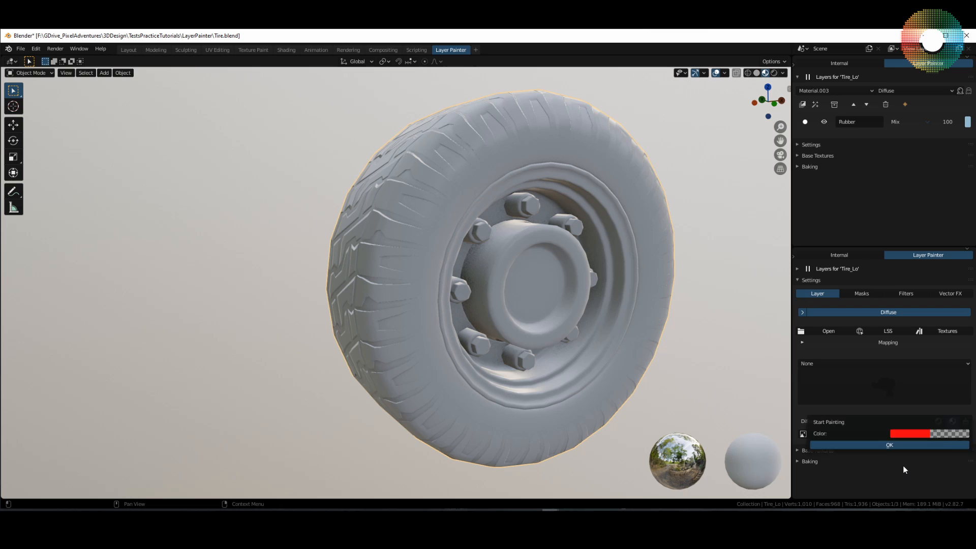
left_click(928, 433)
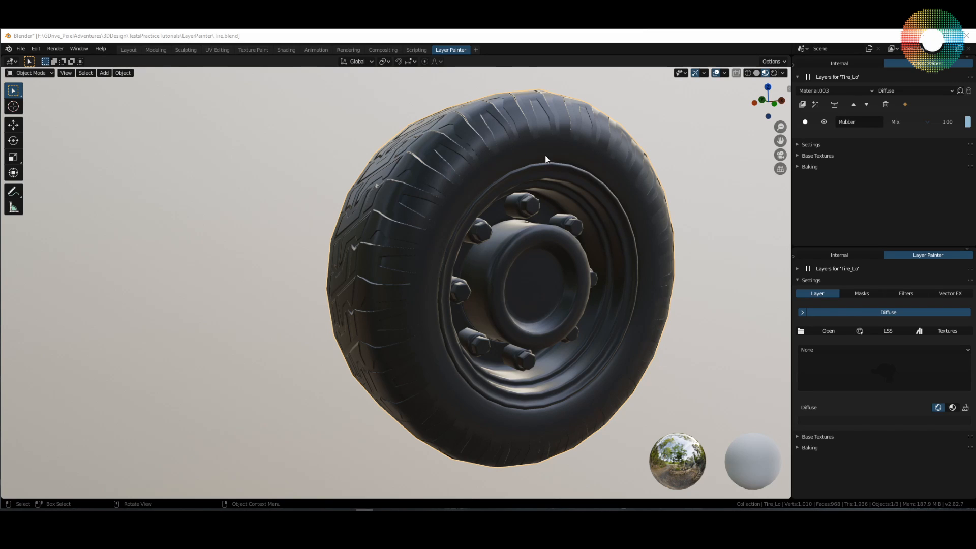
mouse_move(615, 396)
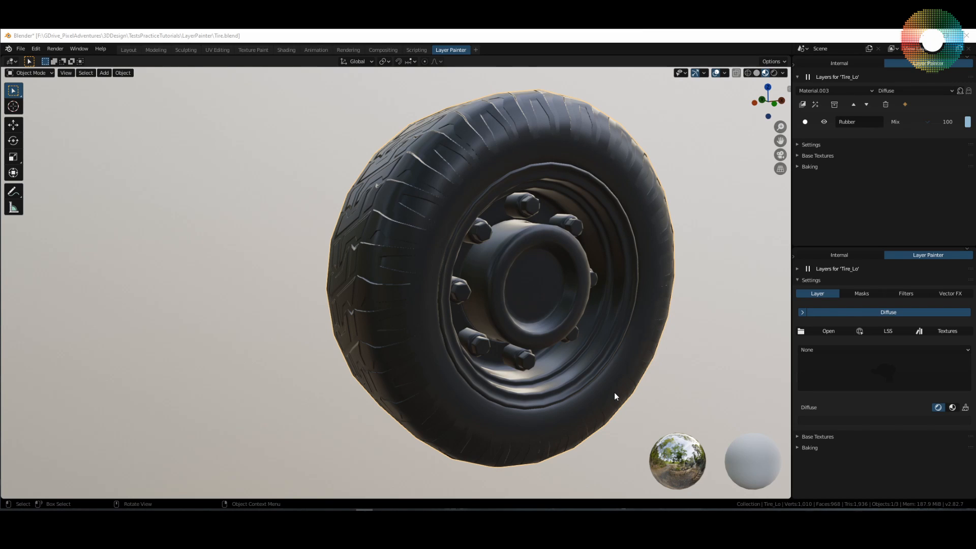
mouse_move(535, 143)
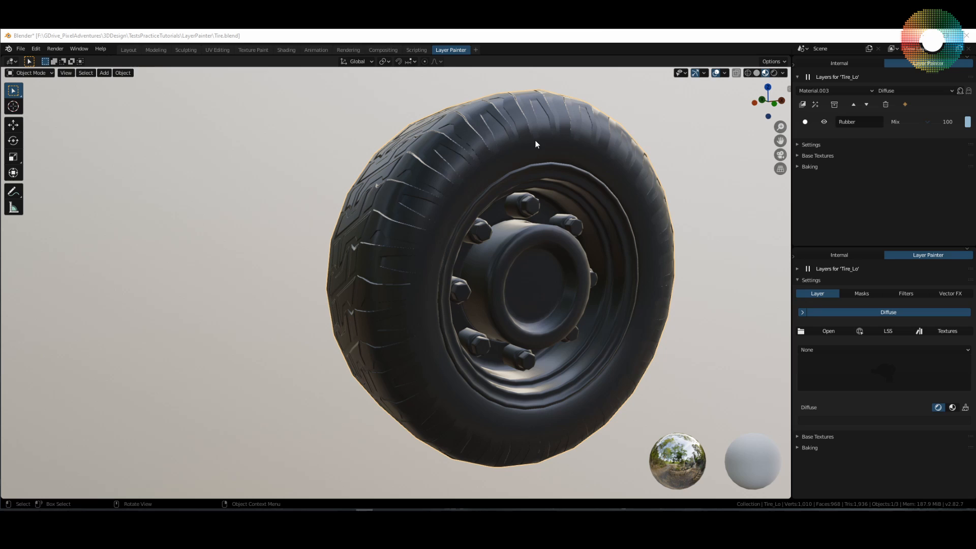
mouse_move(471, 163)
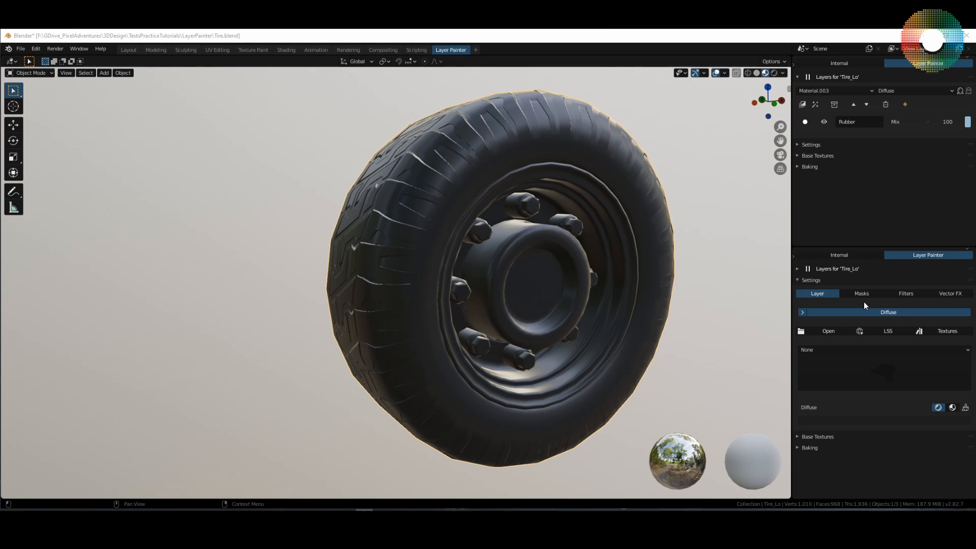
- Add an ID mask to the Rubber layer from the mask gallery
left_click(861, 293)
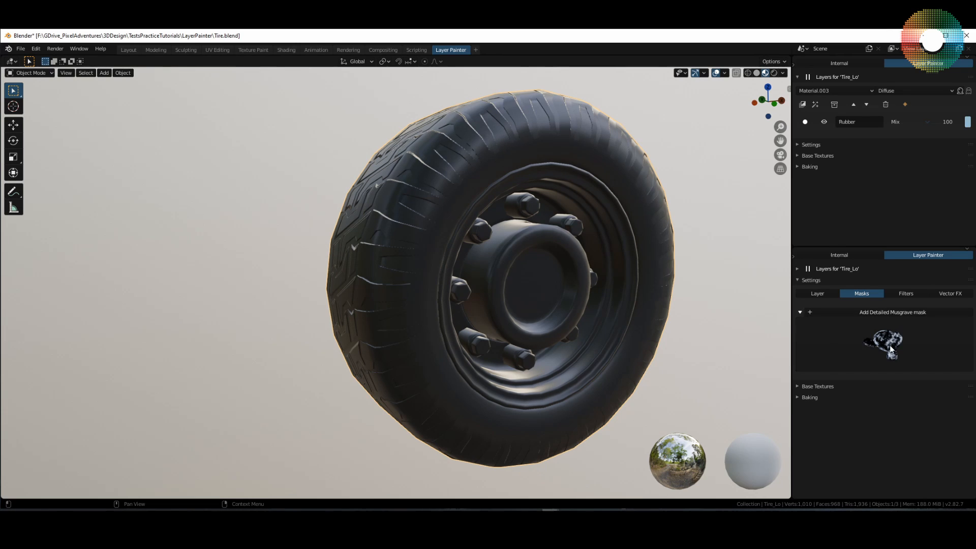
left_click(883, 346)
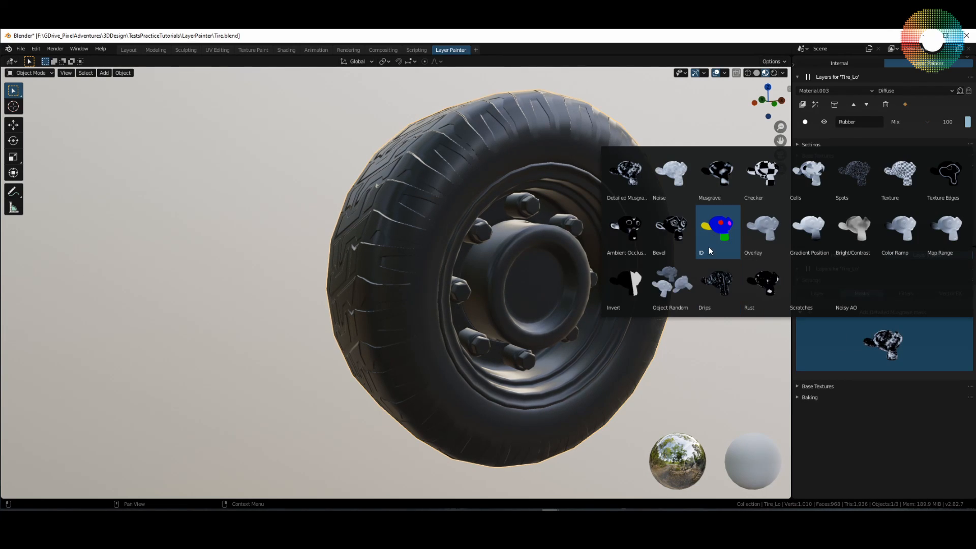
left_click(716, 231)
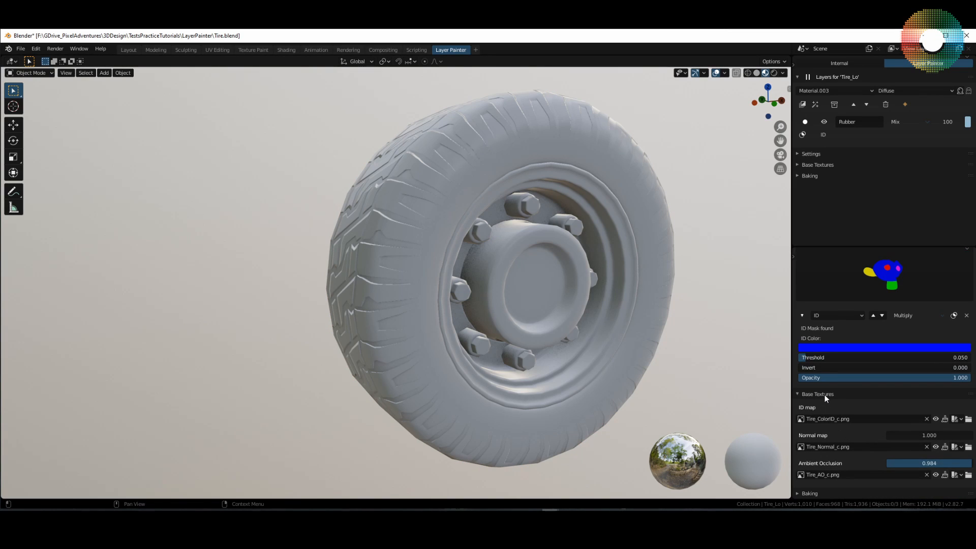
- Pick the tire's ID colour in the 2D editor so the rubber covers only the tire
left_click(703, 386)
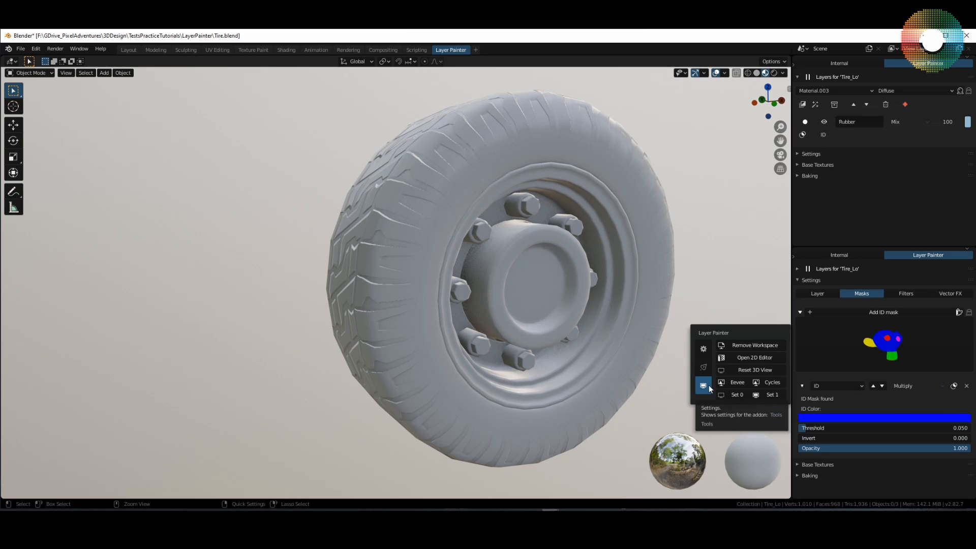
left_click(754, 357)
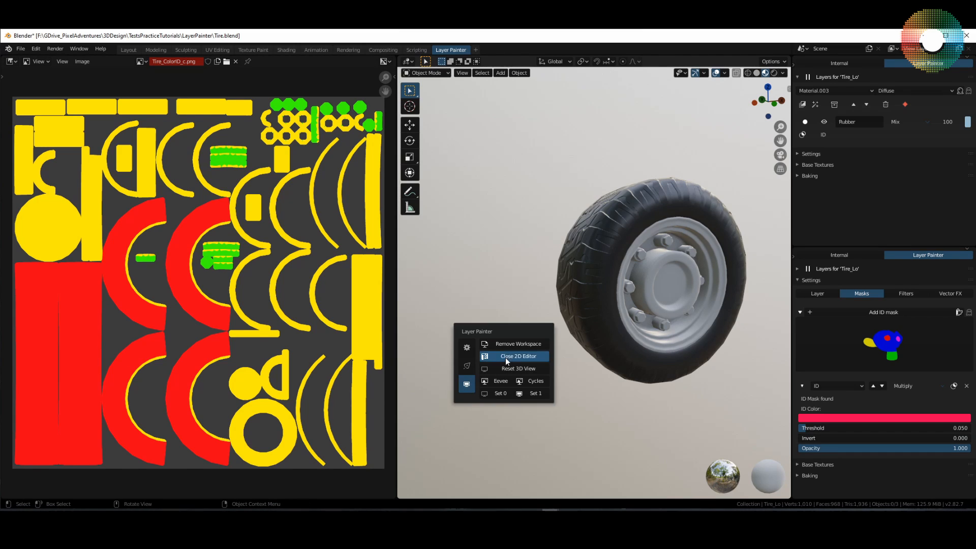
left_click(518, 356)
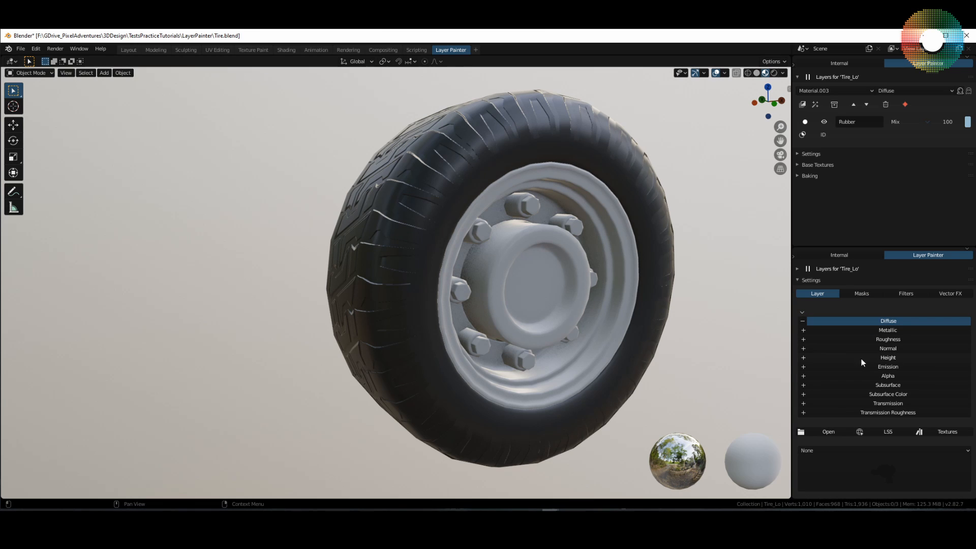
- Enable the Height channel on Rubber, view the Height stack, and add a Noise mask to it
left_click(887, 357)
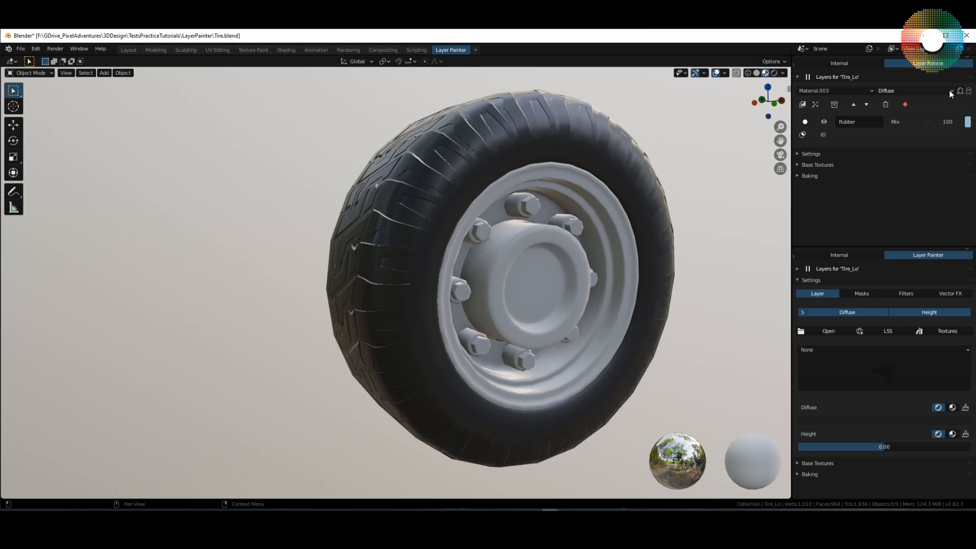
left_click(912, 91)
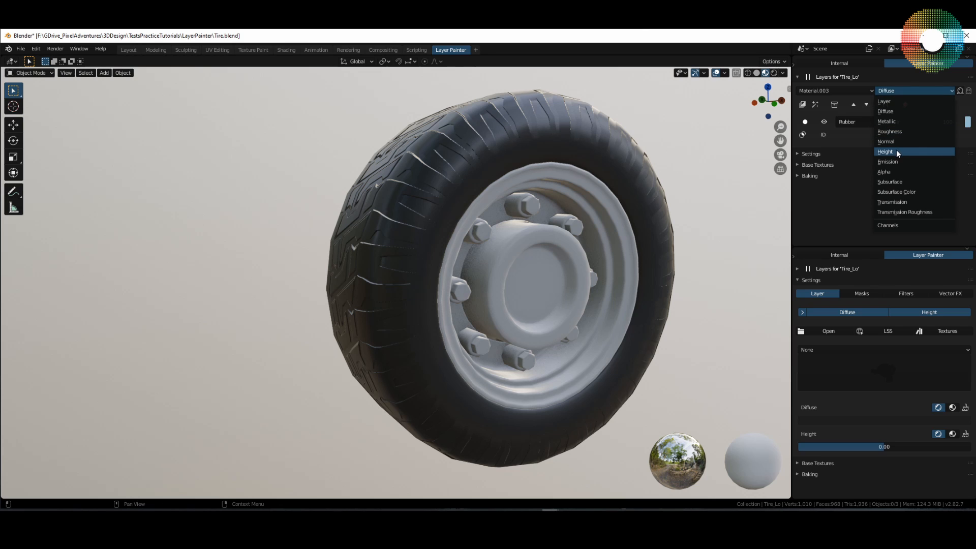
left_click(884, 151)
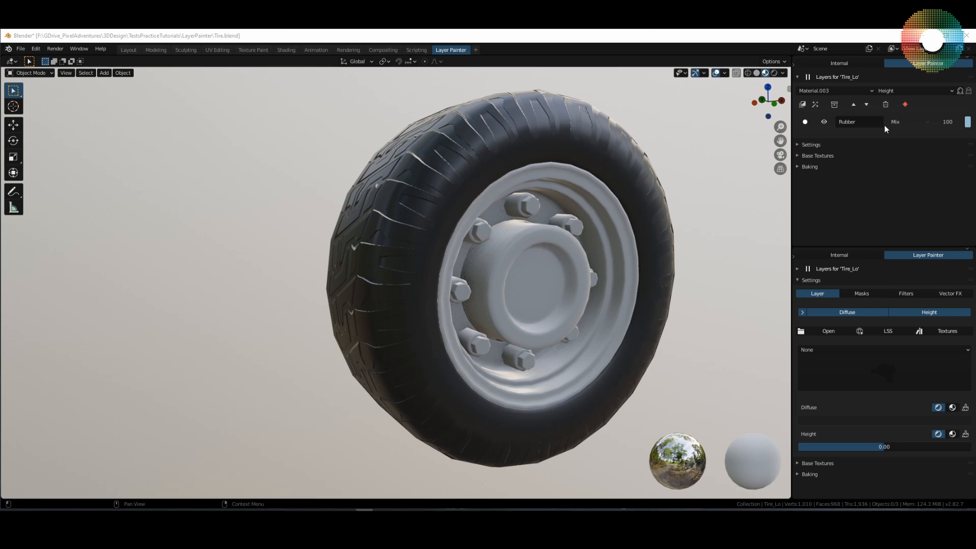
left_click(847, 312)
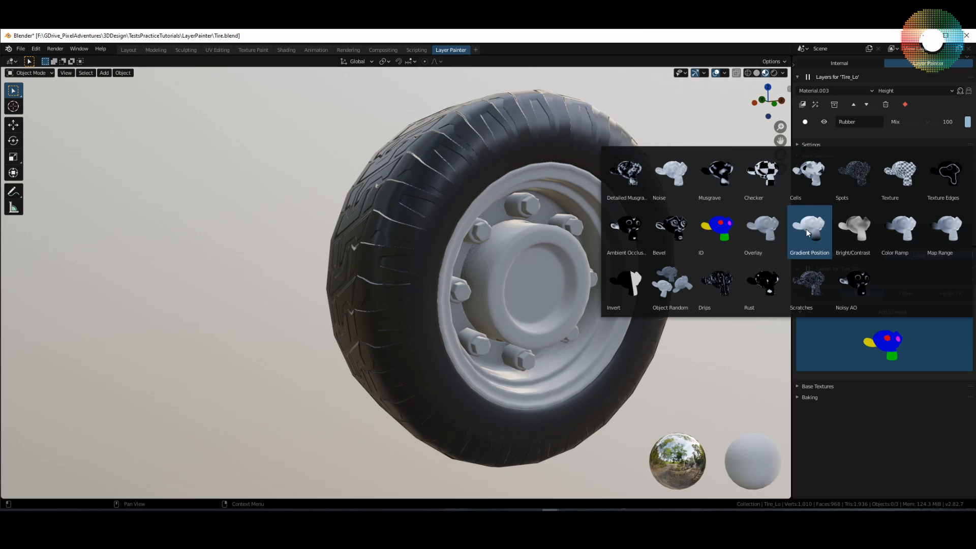
left_click(671, 173)
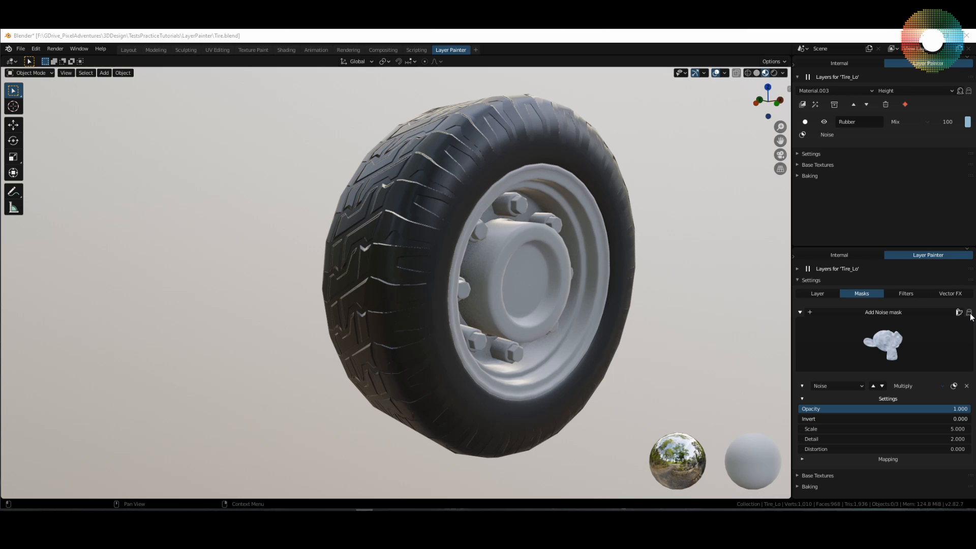
mouse_move(968, 313)
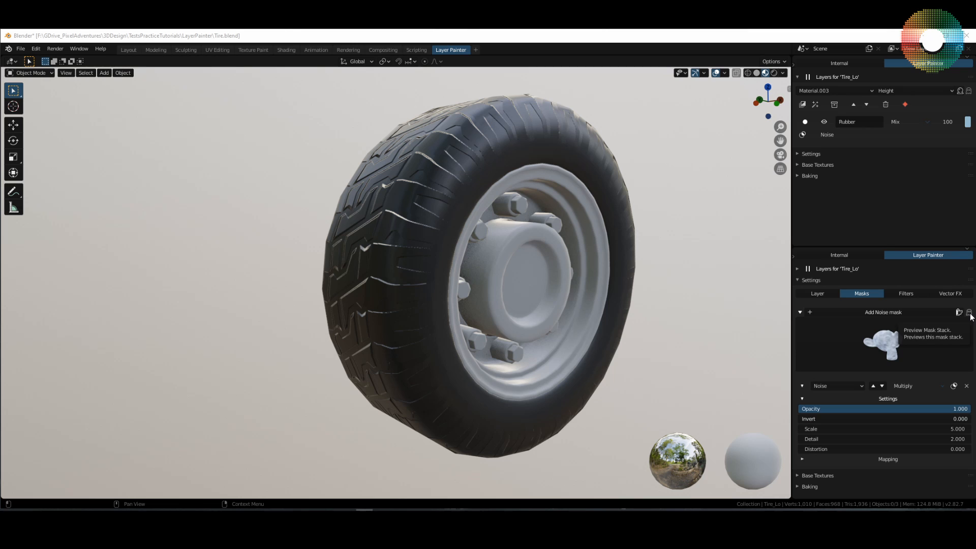
- Preview the Noise mask on the tire while setting its scale to 500, then return to shading
left_click(968, 312)
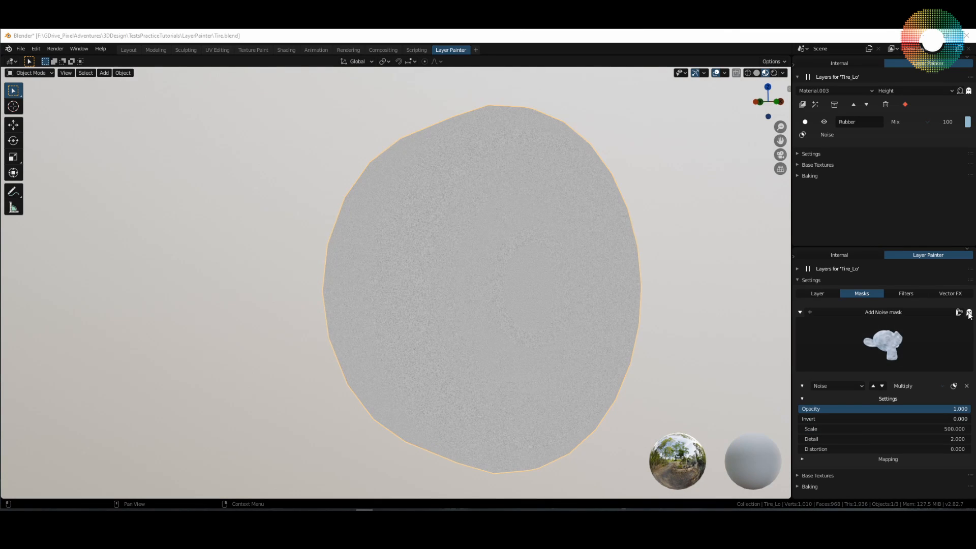
left_click(817, 292)
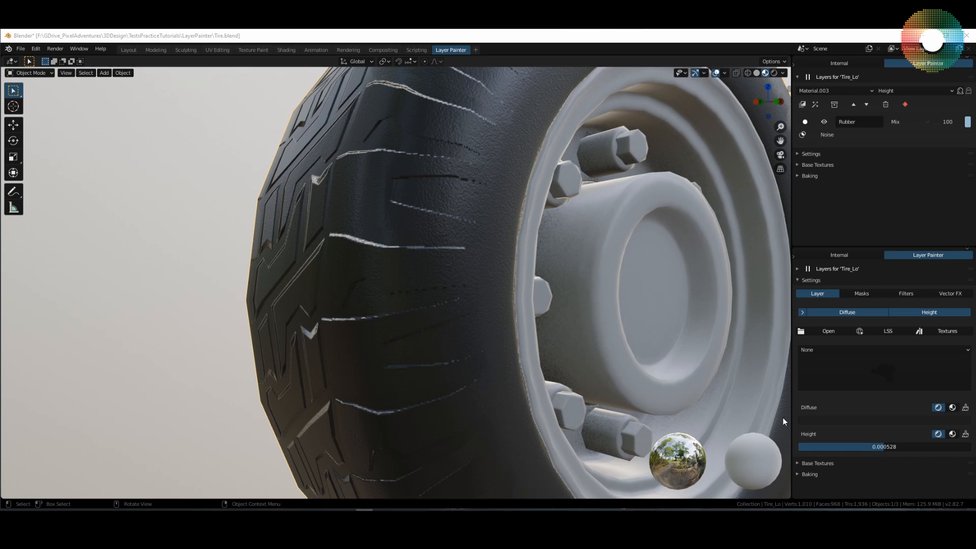
- Show the Height channel's mask stack again to convert the Noise mask to a Texture mask
left_click(861, 293)
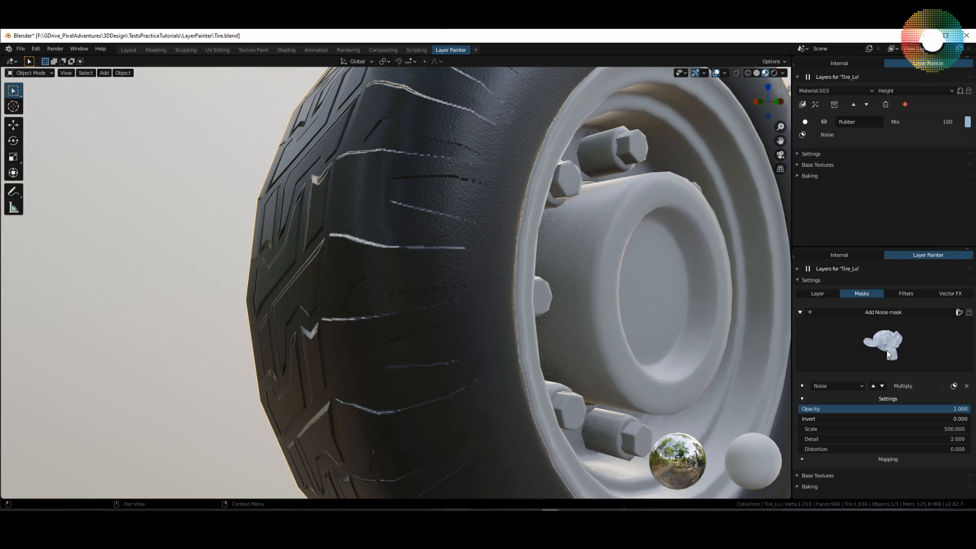
mouse_move(853, 334)
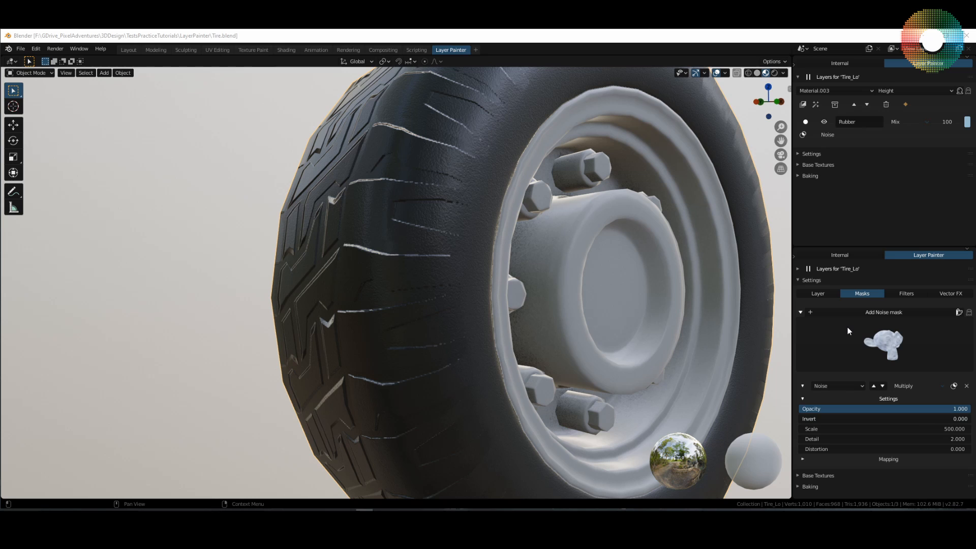
mouse_move(875, 368)
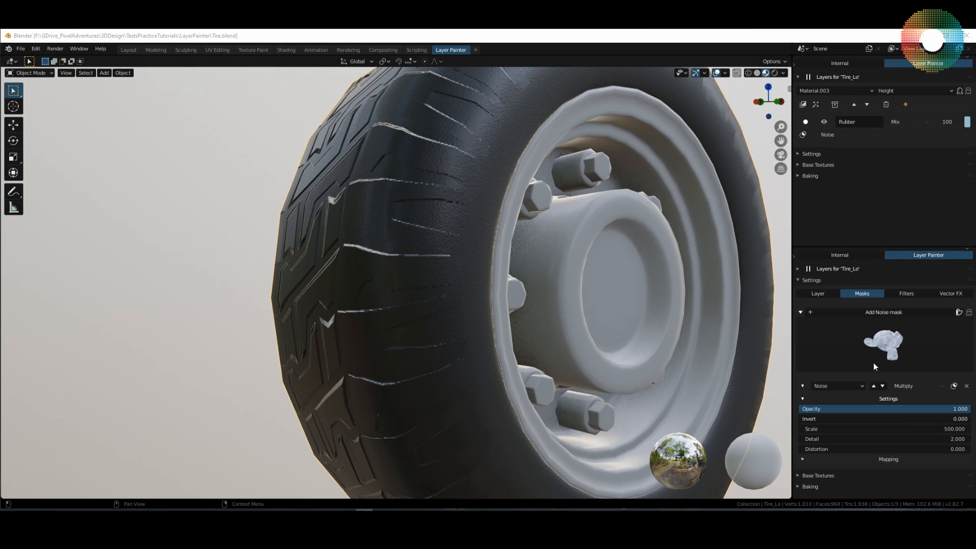
mouse_move(887, 281)
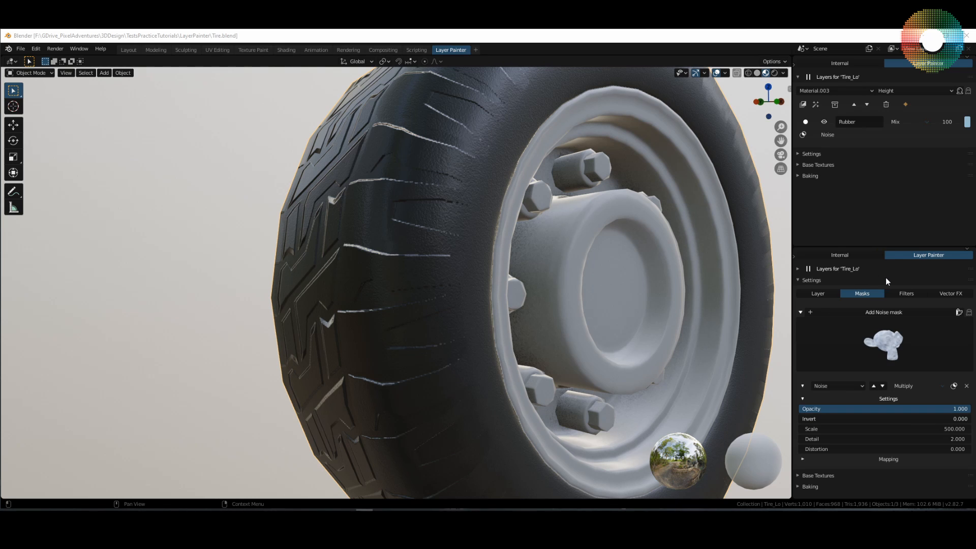
mouse_move(825, 309)
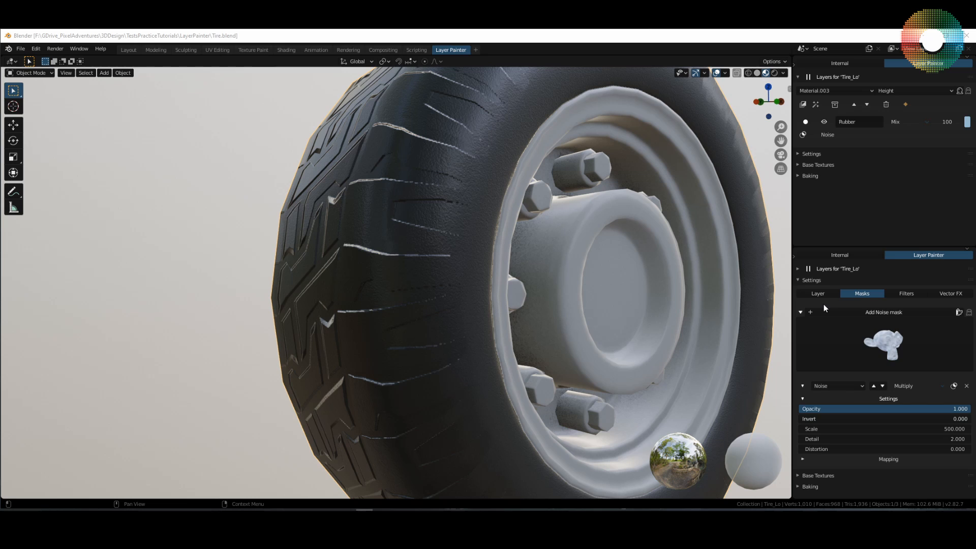
mouse_move(842, 344)
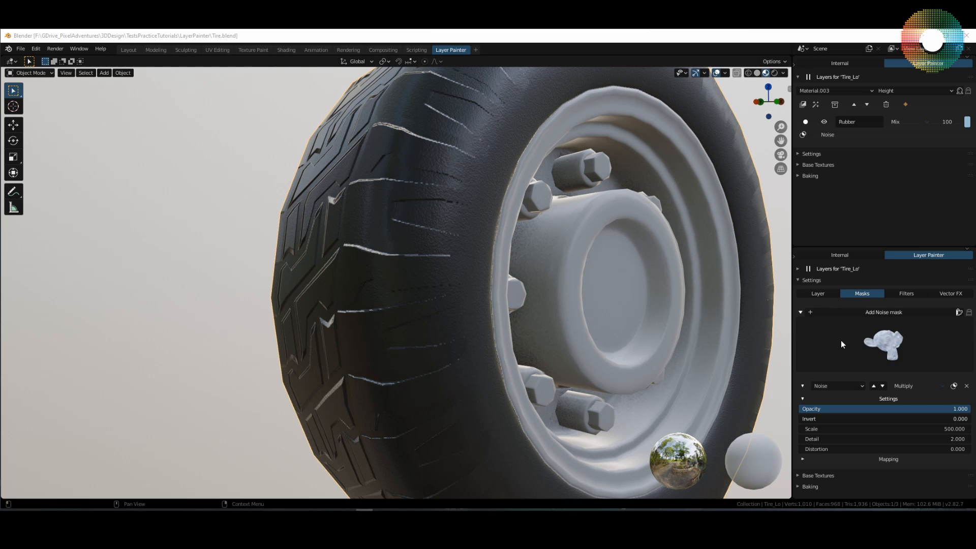
mouse_move(841, 403)
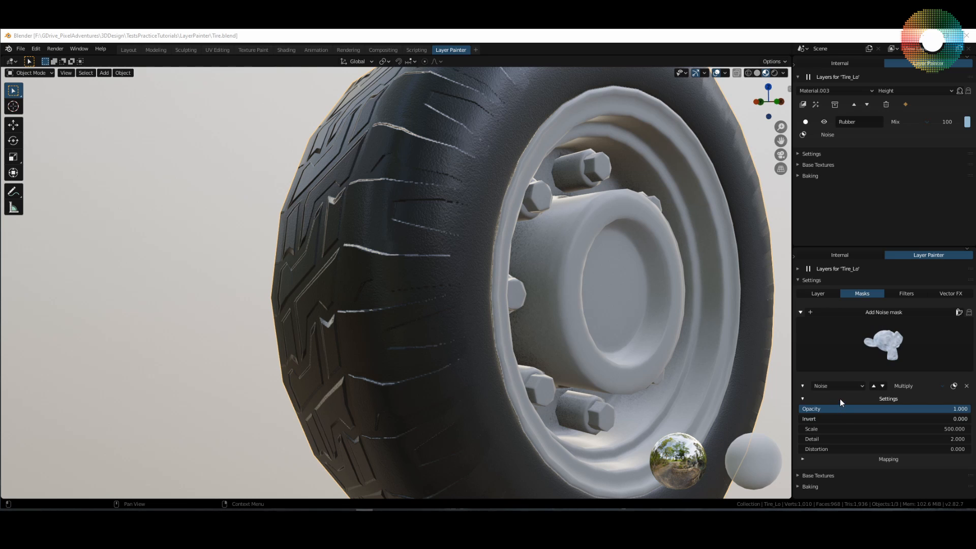
mouse_move(803, 402)
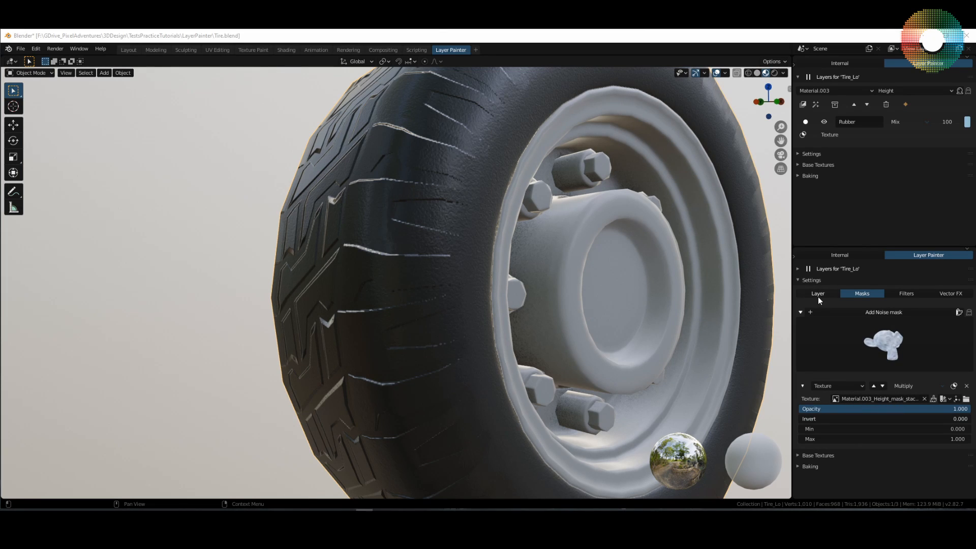
- Enable Roughness on Rubber, preview only roughness, and pick the mask's image for its texture mask
left_click(818, 293)
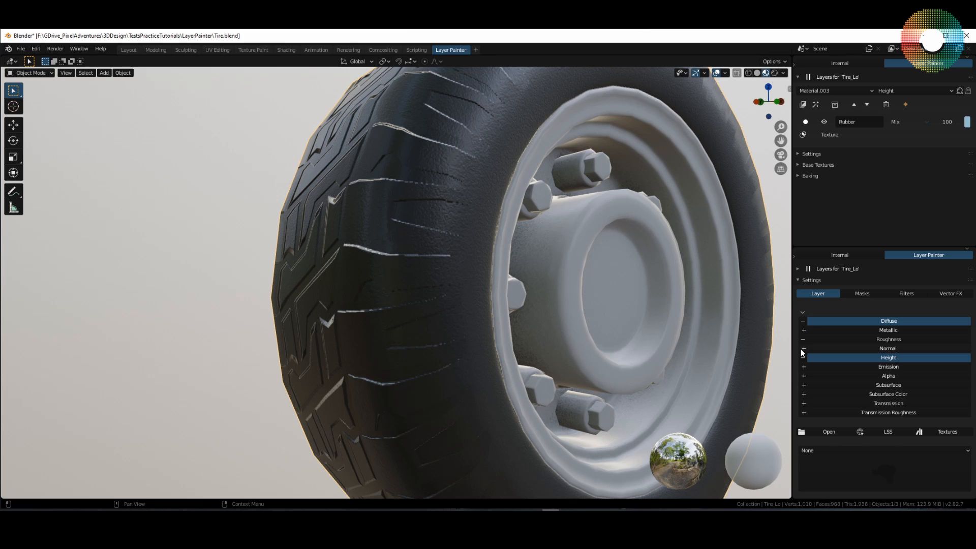
left_click(887, 339)
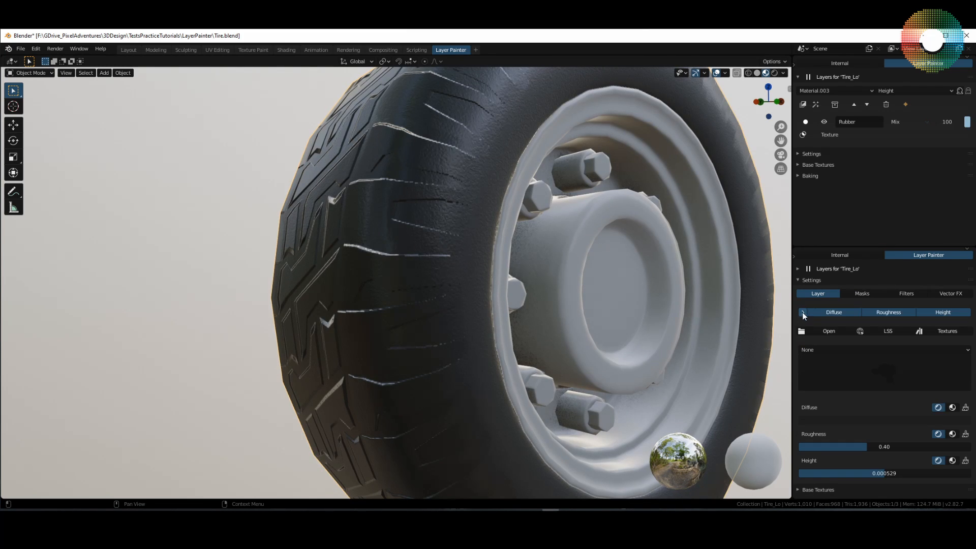
left_click(913, 90)
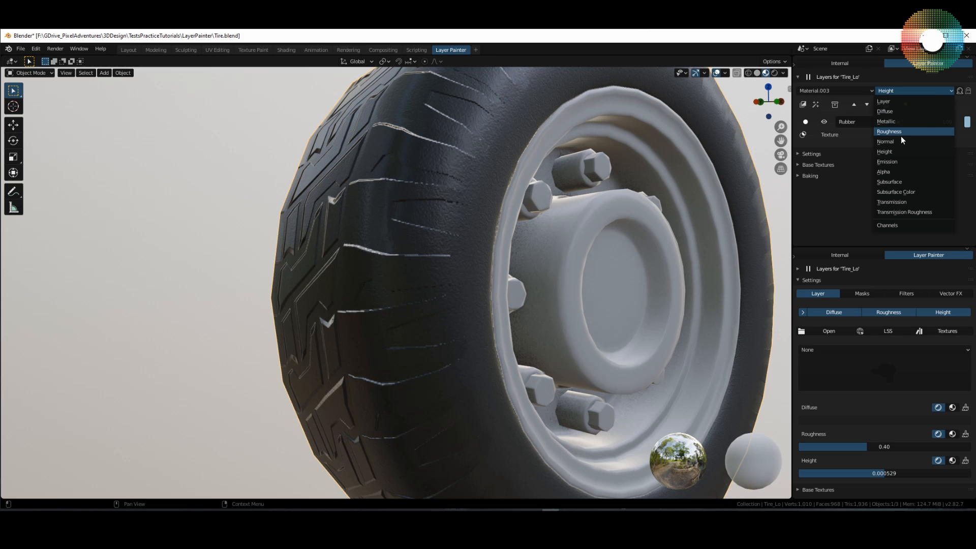
left_click(889, 131)
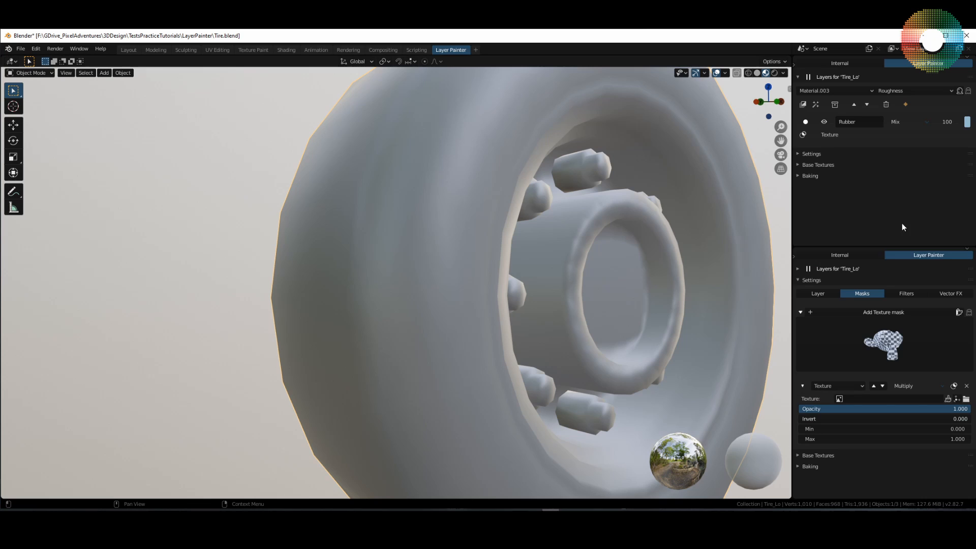
left_click(839, 399)
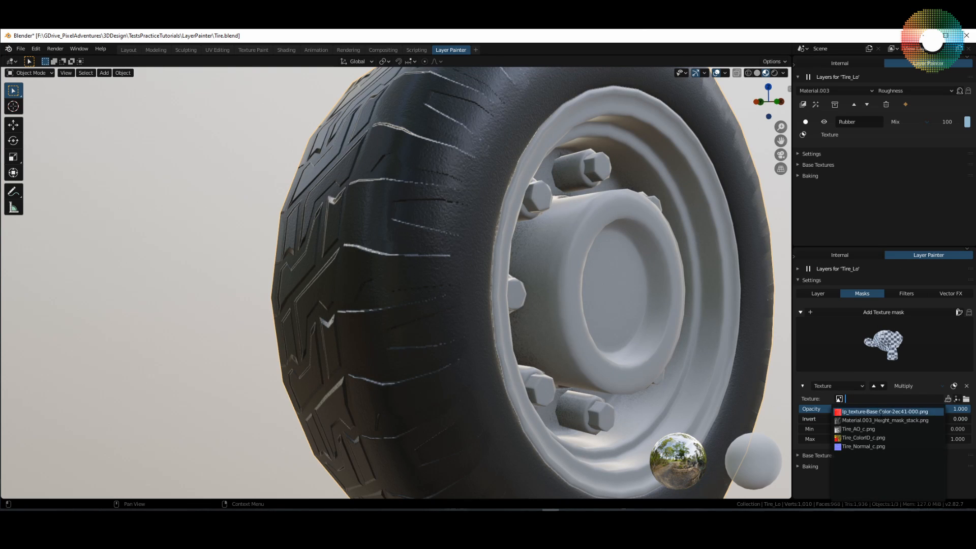
left_click(883, 420)
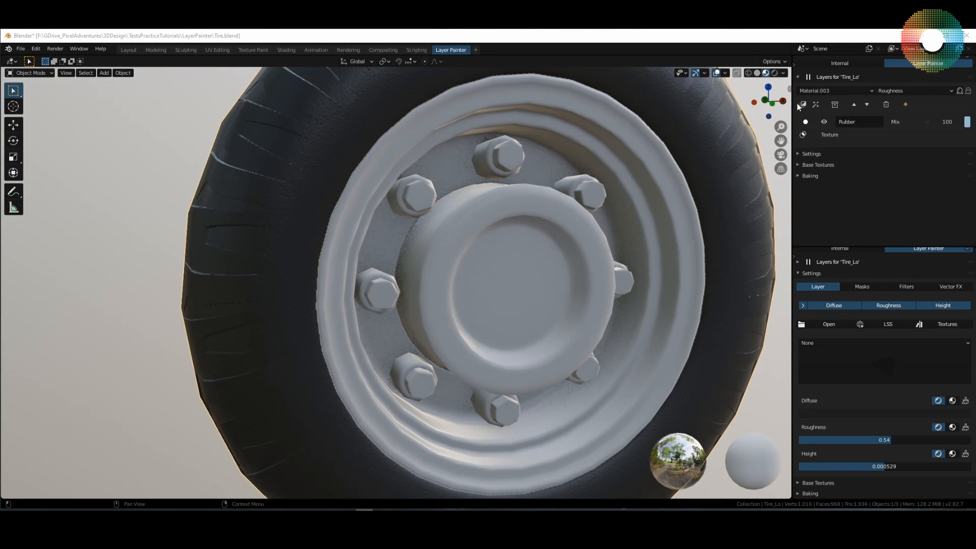
- Add a Metal layer above Rubber and enable its Metallic channel
left_click(802, 103)
type("Metal")
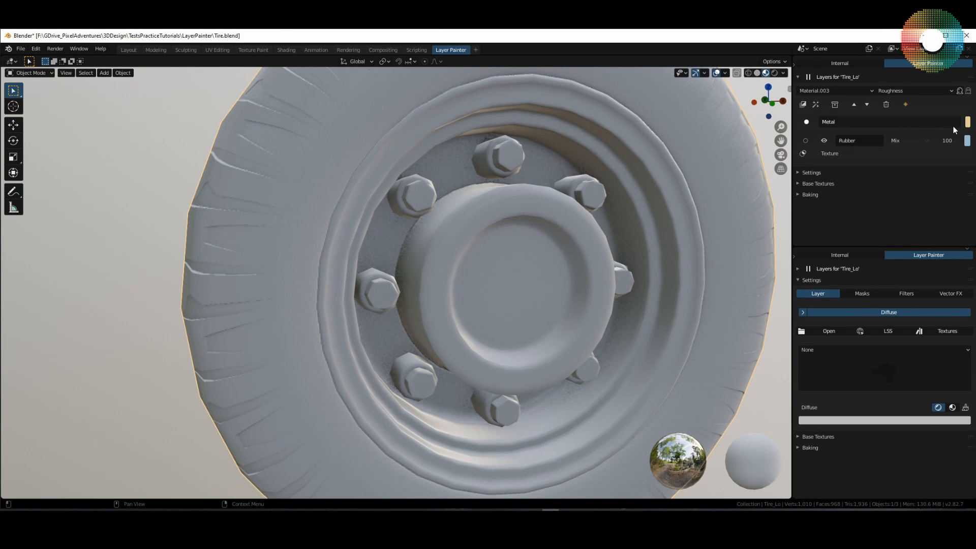
left_click(912, 90)
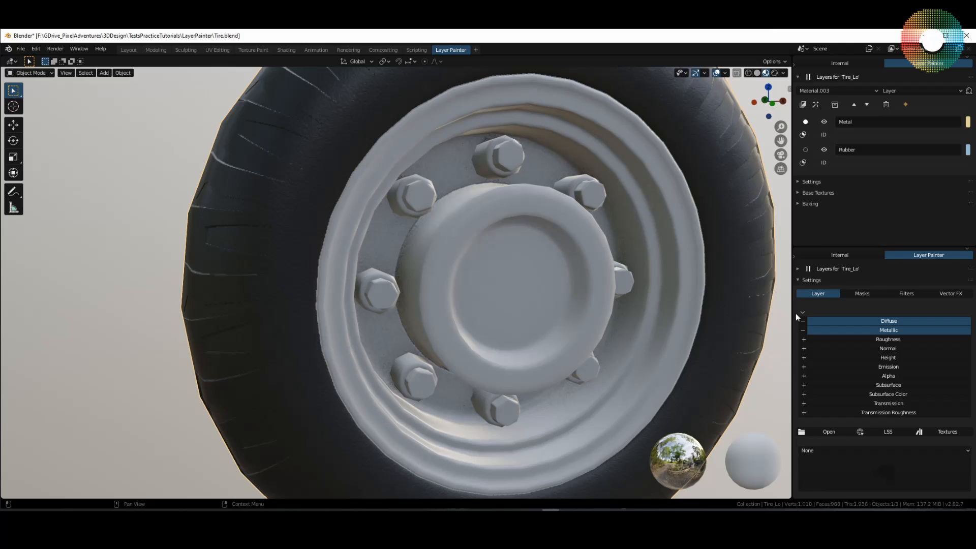
left_click(804, 313)
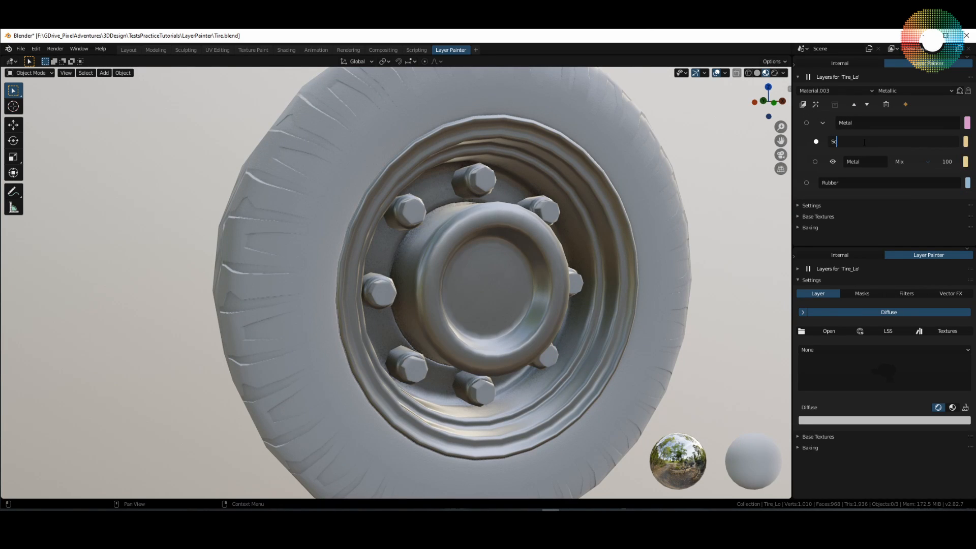
- Name the new group layer 'Scratches' and browse the mask gallery for it
type("Scratches")
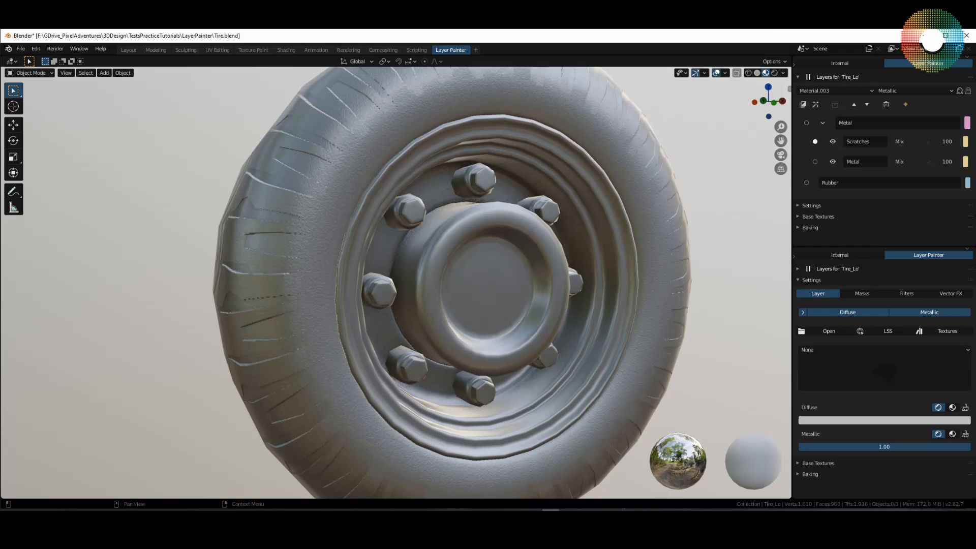
left_click(862, 292)
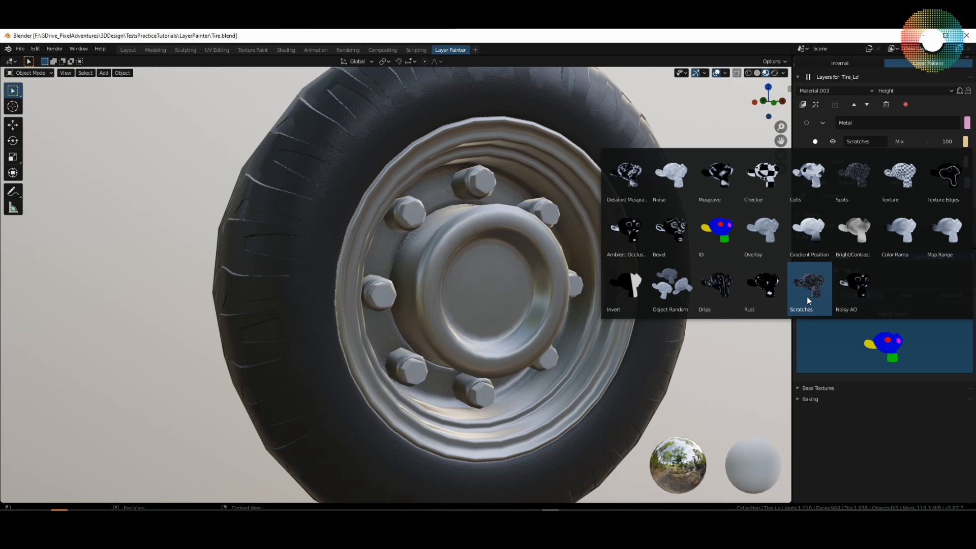
mouse_move(811, 293)
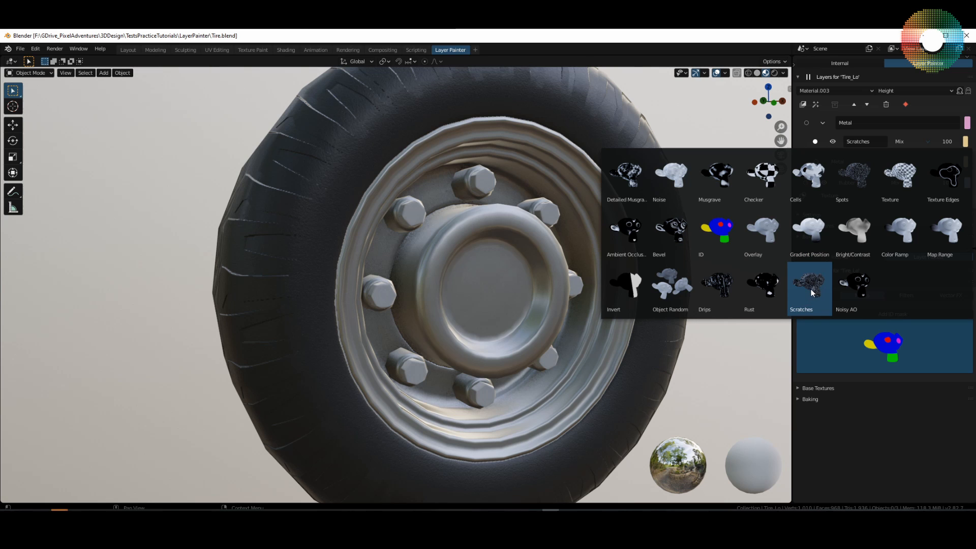
- Add a procedural Scratches mask to the Scratches layer with distortion lowered to 0.492
left_click(809, 284)
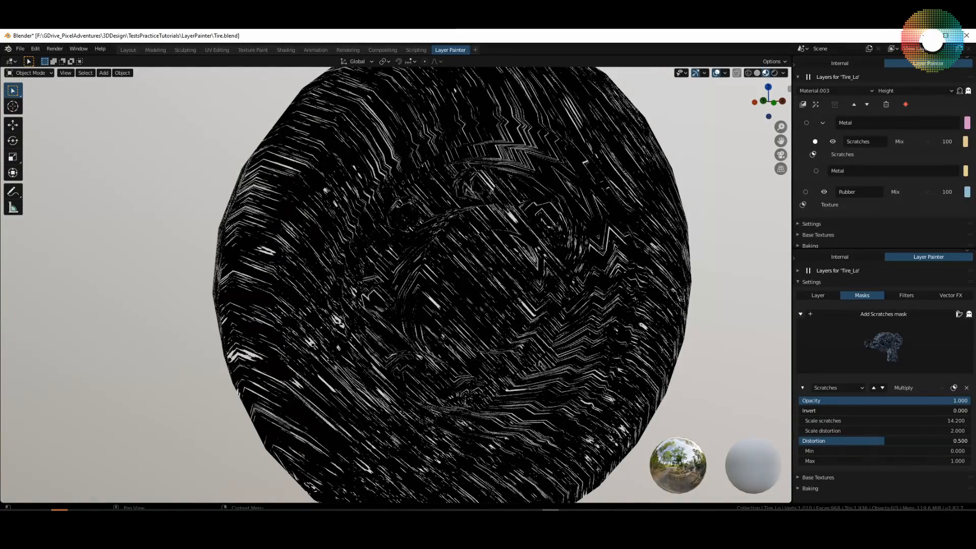
left_click_drag(872, 440, 883, 440)
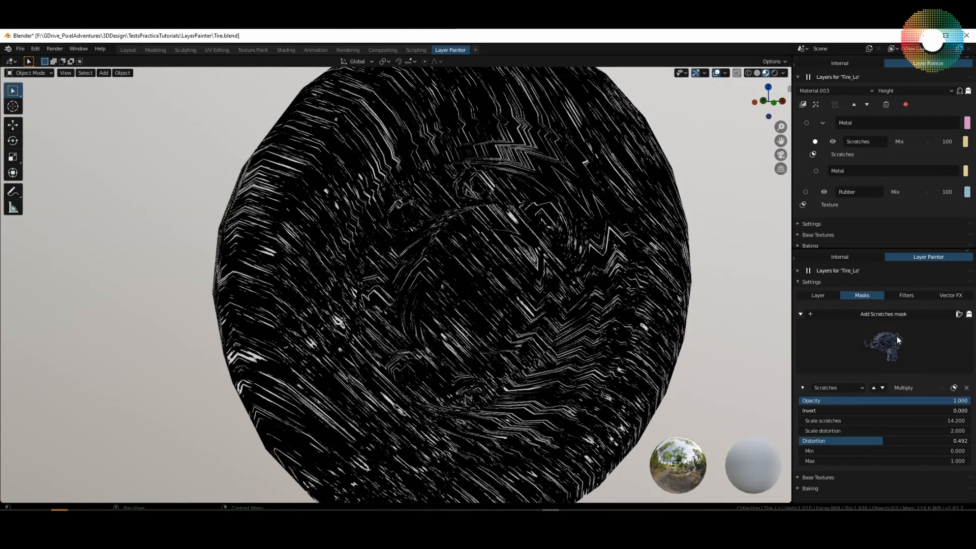
mouse_move(763, 379)
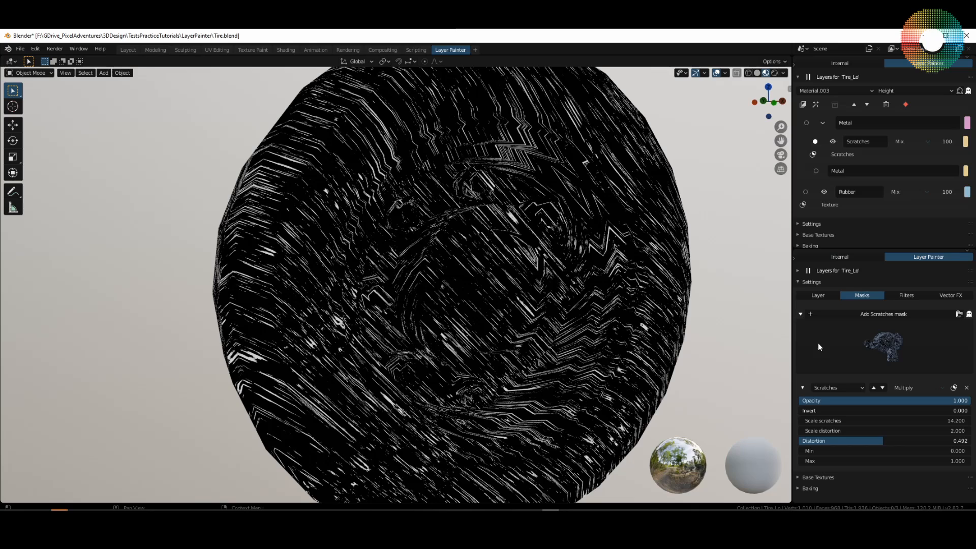
mouse_move(34, 48)
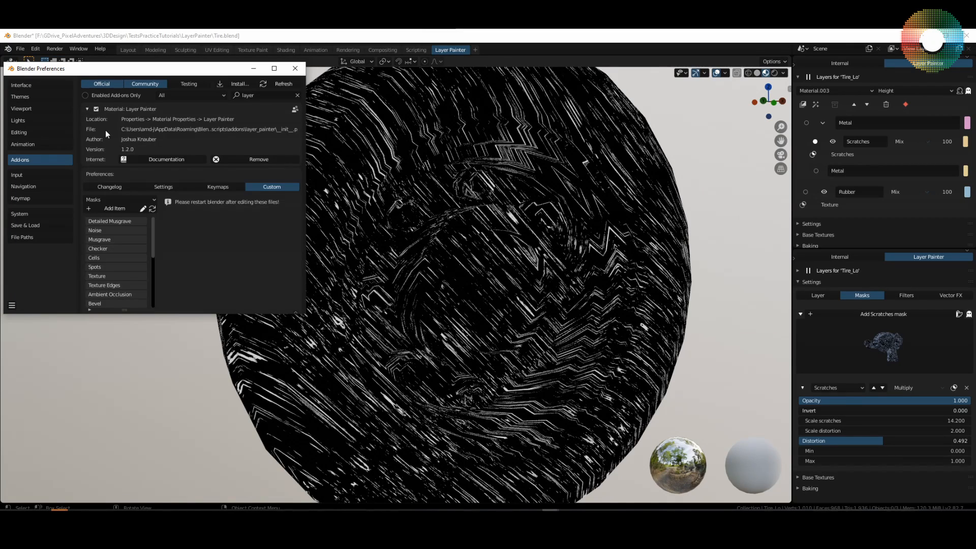
- Review the Layer Painter custom masks in Preferences and close the window
left_click(120, 199)
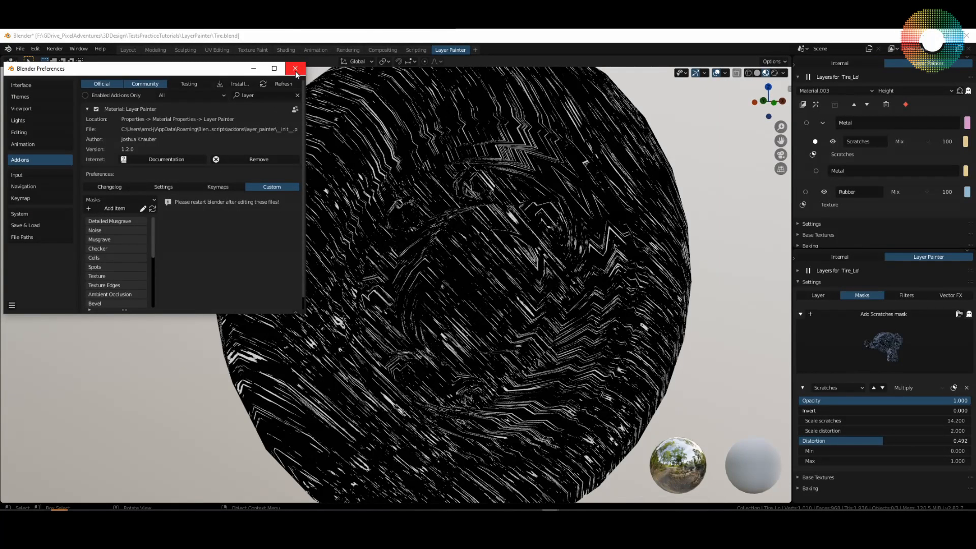
left_click(296, 68)
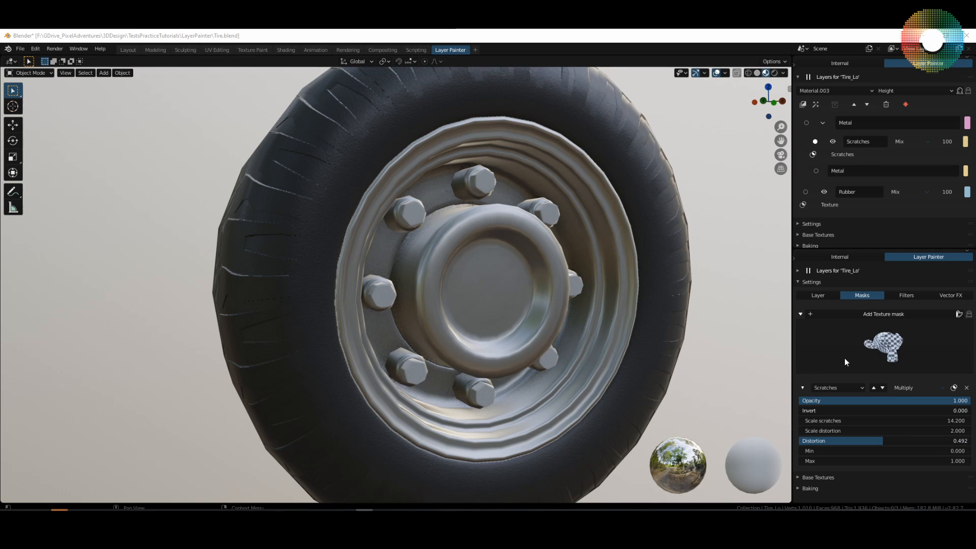
- Add a Texture mask using Tire_Cavity_c.png to Scratches and tighten its Min/Max to 0.540/0.940
left_click(883, 347)
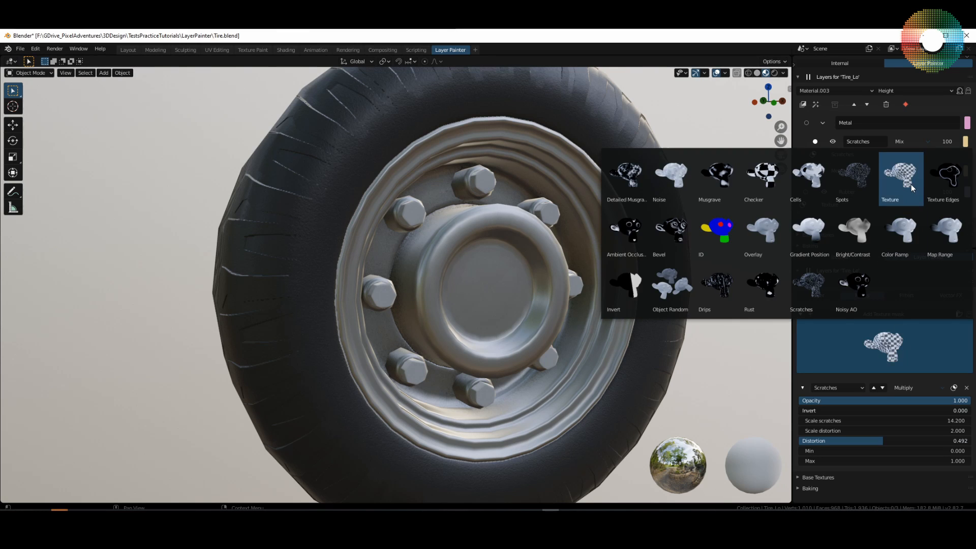
left_click(901, 176)
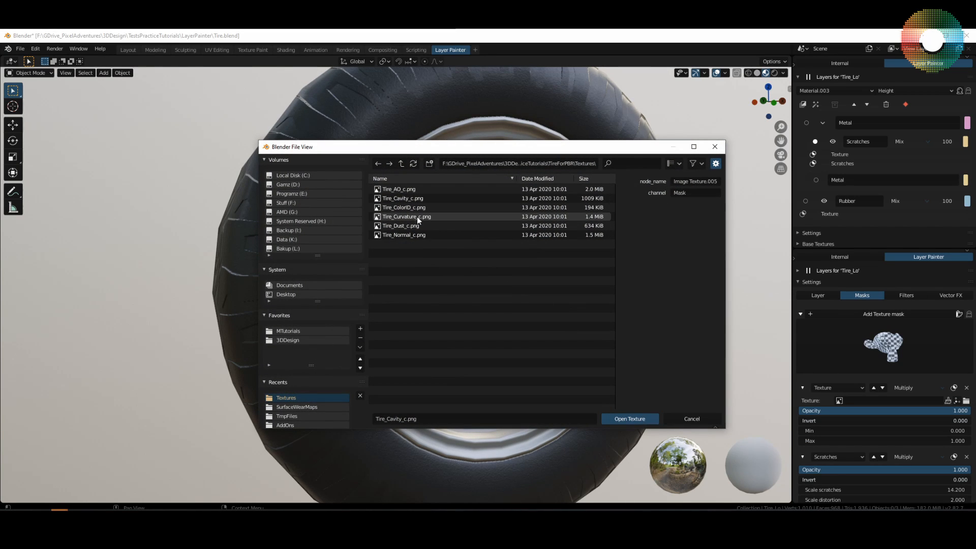
left_click(628, 418)
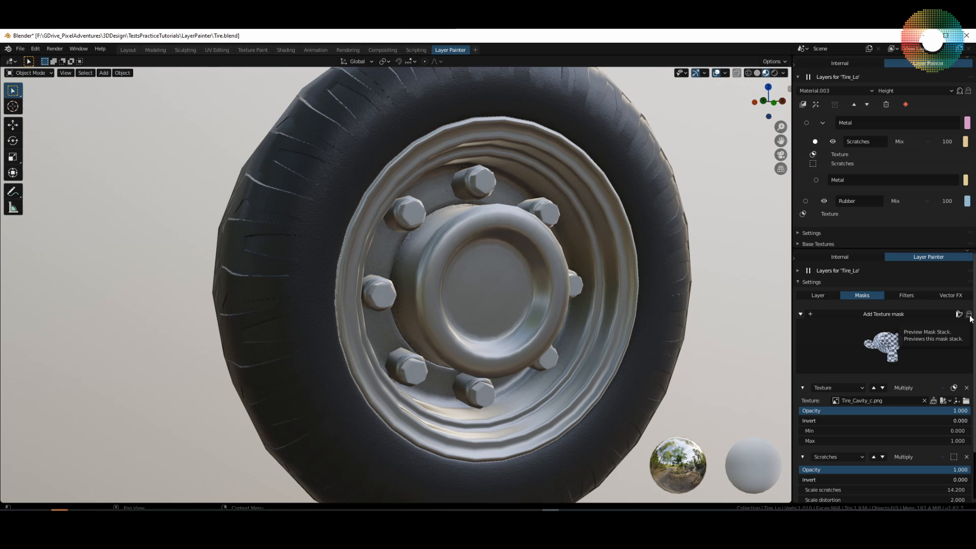
left_click(969, 314)
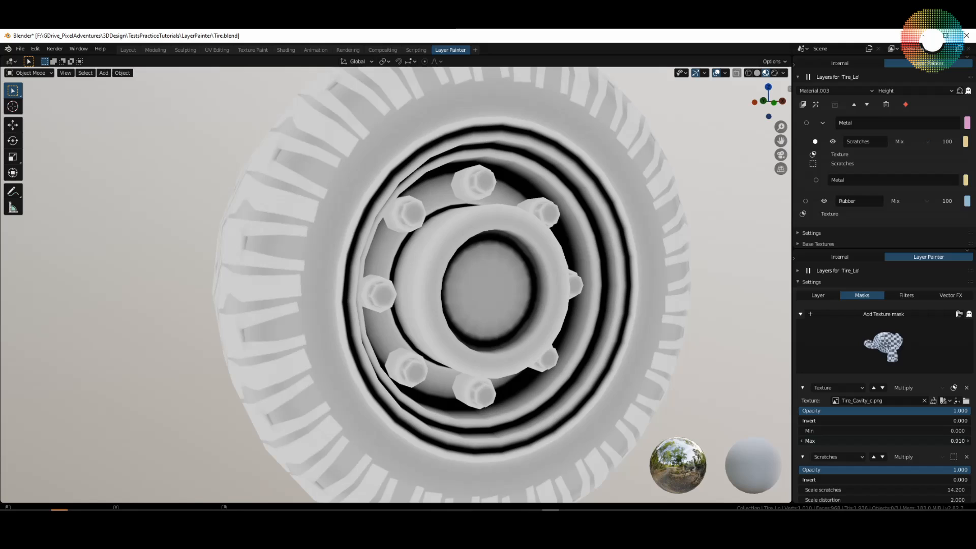
left_click_drag(883, 441, 903, 440)
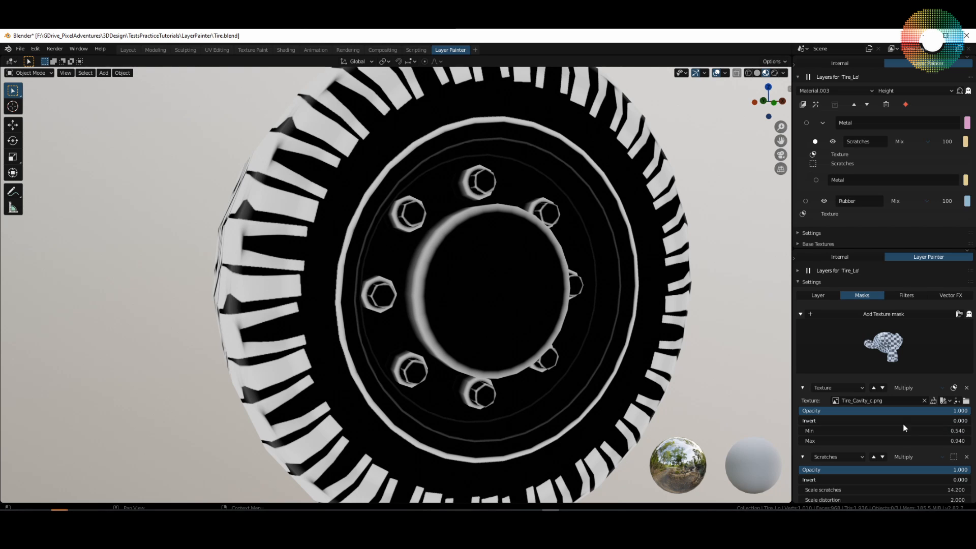
mouse_move(953, 461)
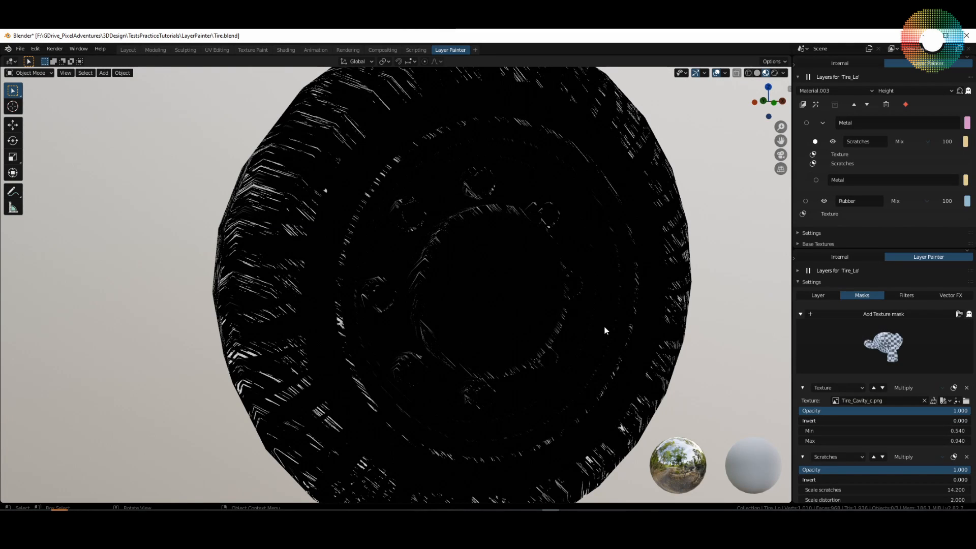
mouse_move(579, 171)
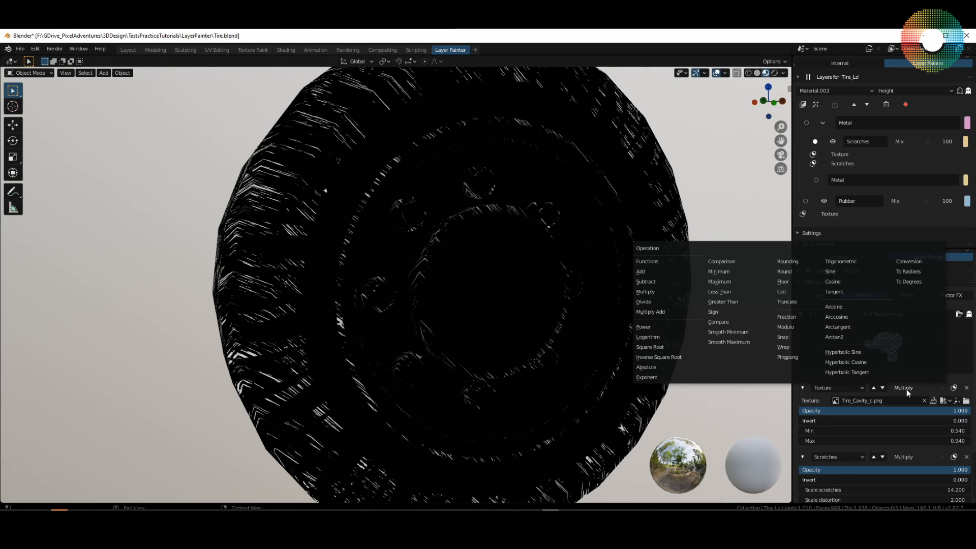
mouse_move(909, 392)
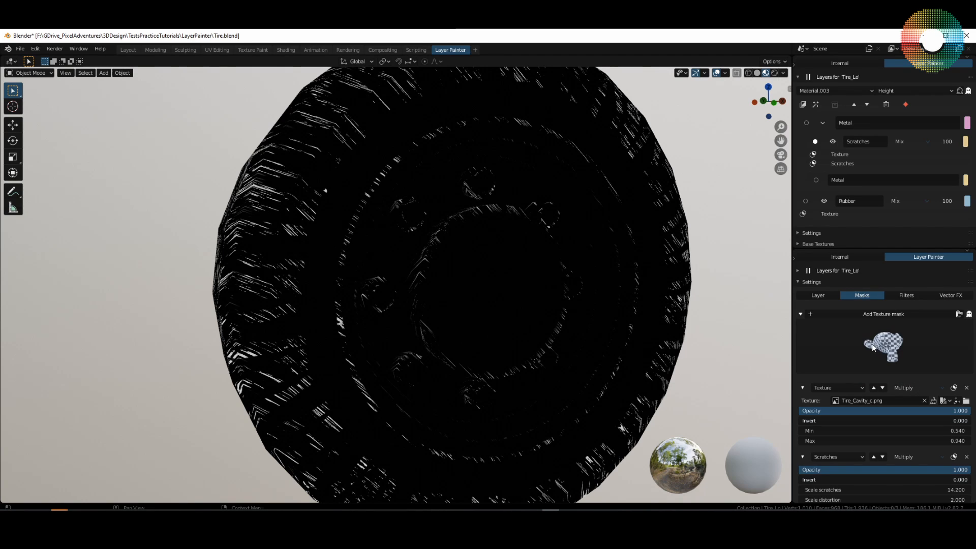
mouse_move(925, 346)
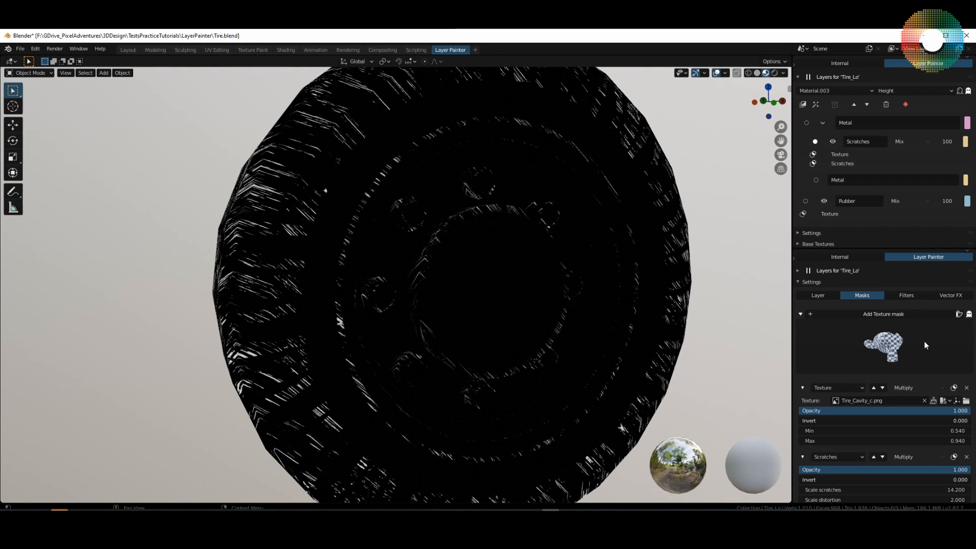
mouse_move(939, 304)
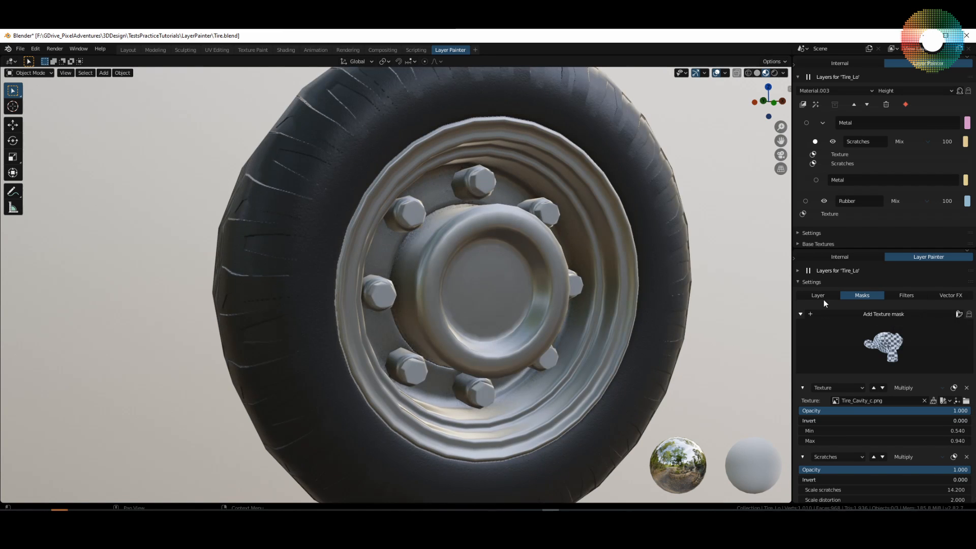
- Raise the Scratches layer height to 0.04 and add a paint layer named Dirt
left_click(817, 294)
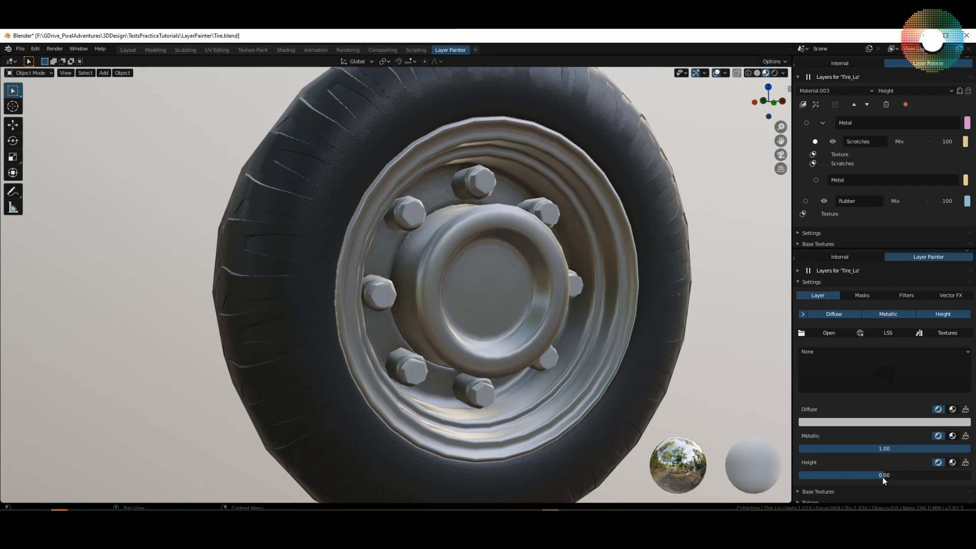
left_click_drag(883, 475, 879, 475)
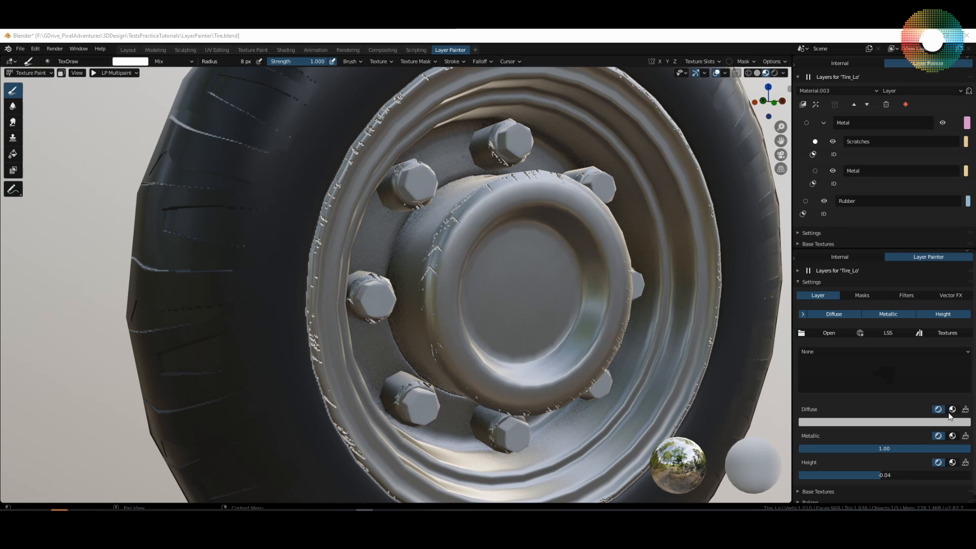
left_click(951, 409)
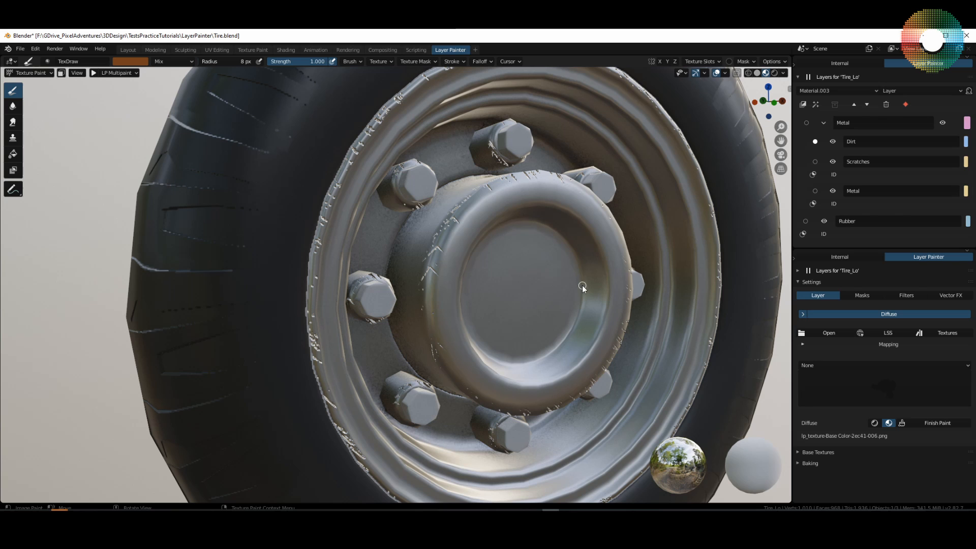
mouse_move(558, 268)
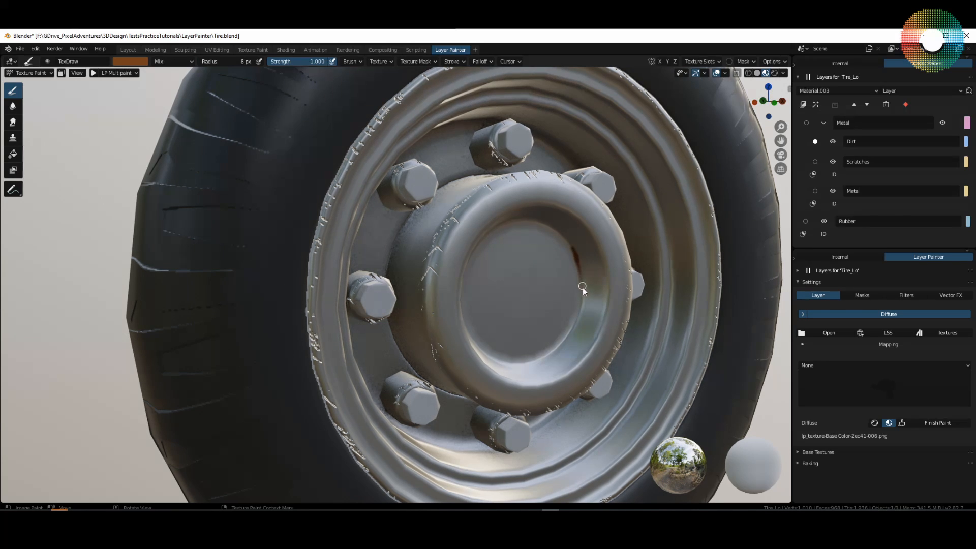
- Paint brown dirt strokes onto the hub cap in Texture Paint
left_click_drag(583, 287, 567, 343)
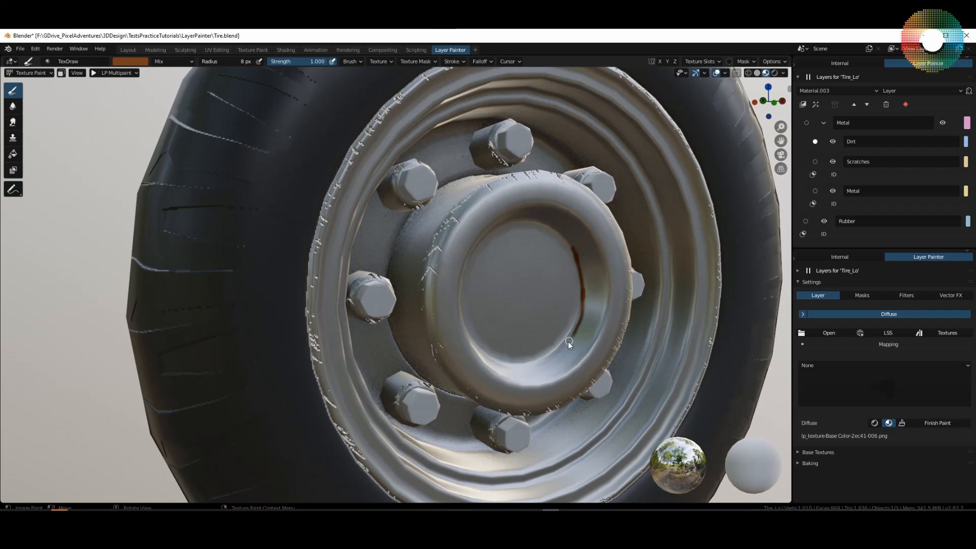
left_click_drag(568, 346, 581, 309)
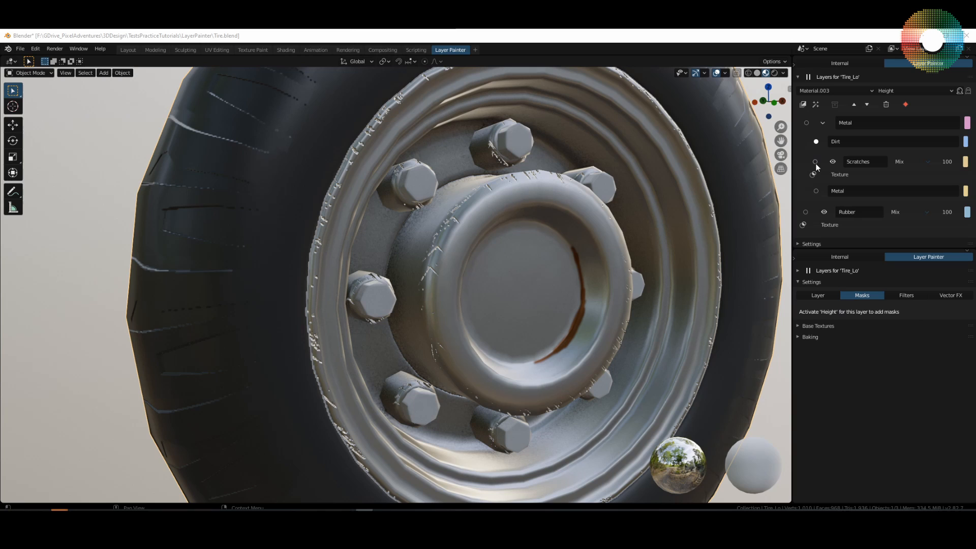
- With the Scratches layer active, paint an S-shaped raised stroke into its height mask on the hub cap
left_click(858, 162)
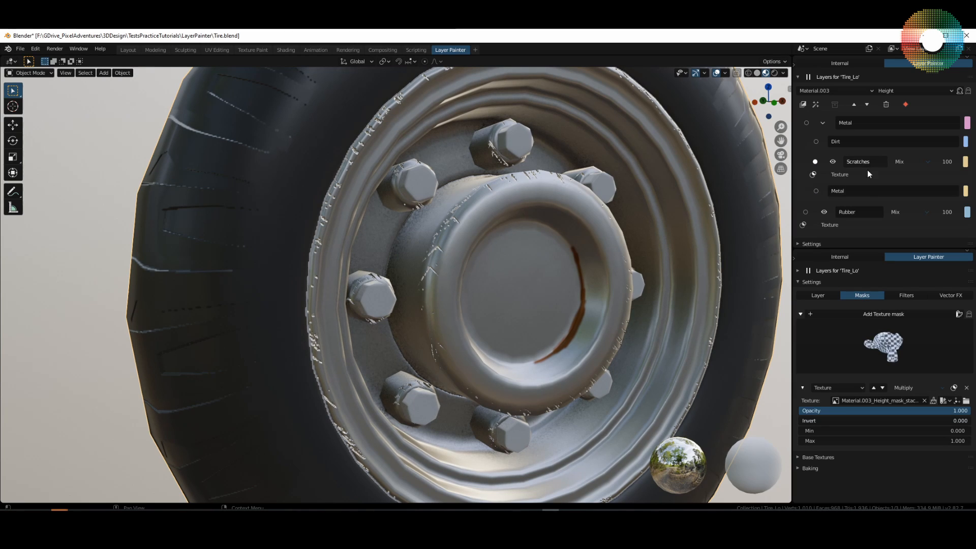
mouse_move(933, 400)
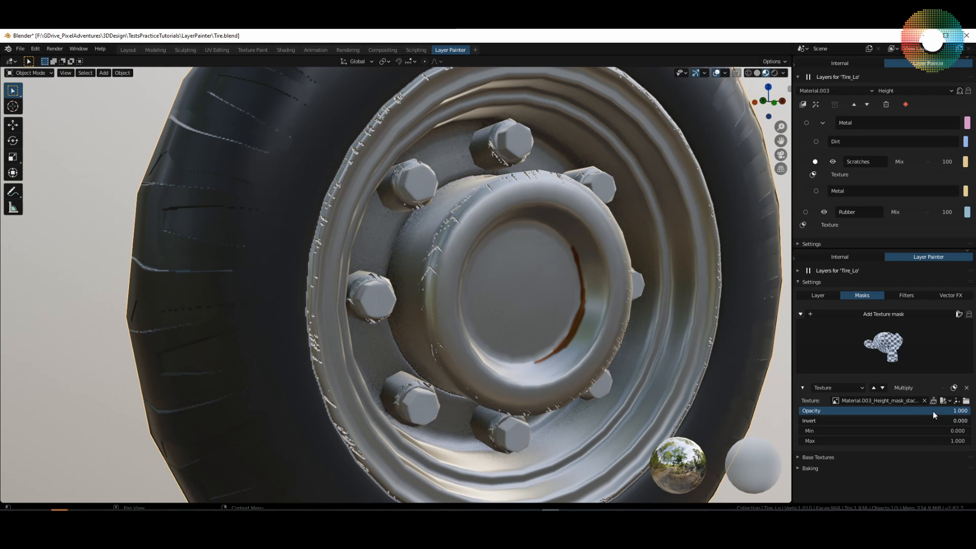
left_click(933, 401)
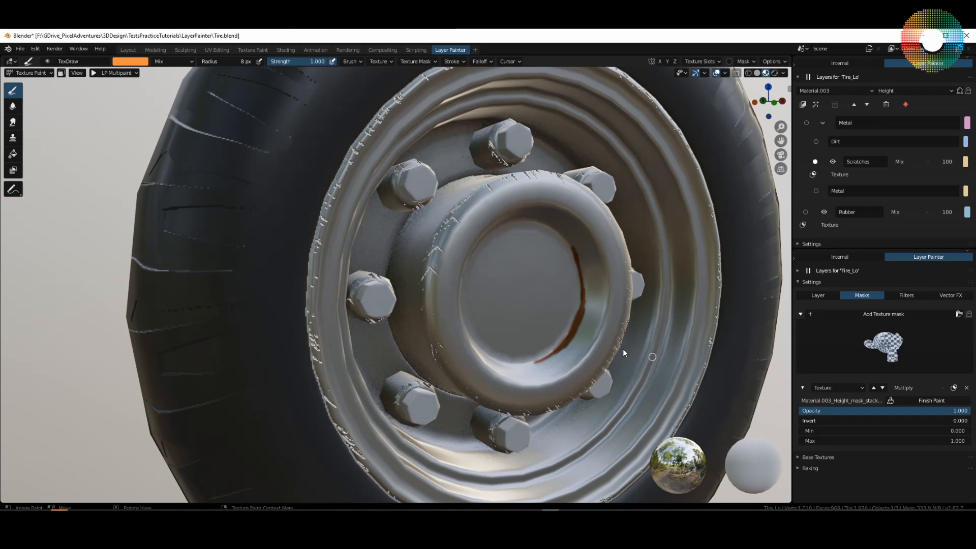
left_click_drag(622, 353, 529, 305)
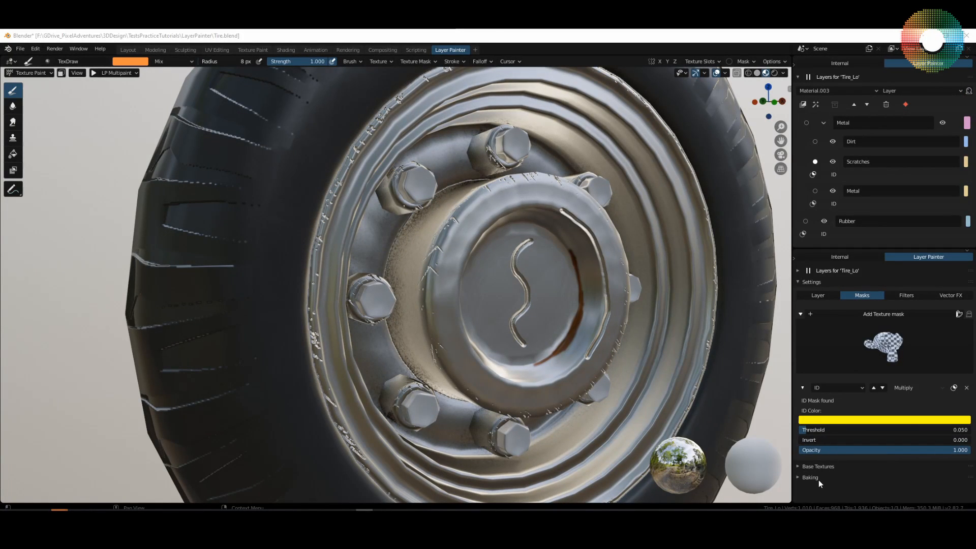
mouse_move(827, 473)
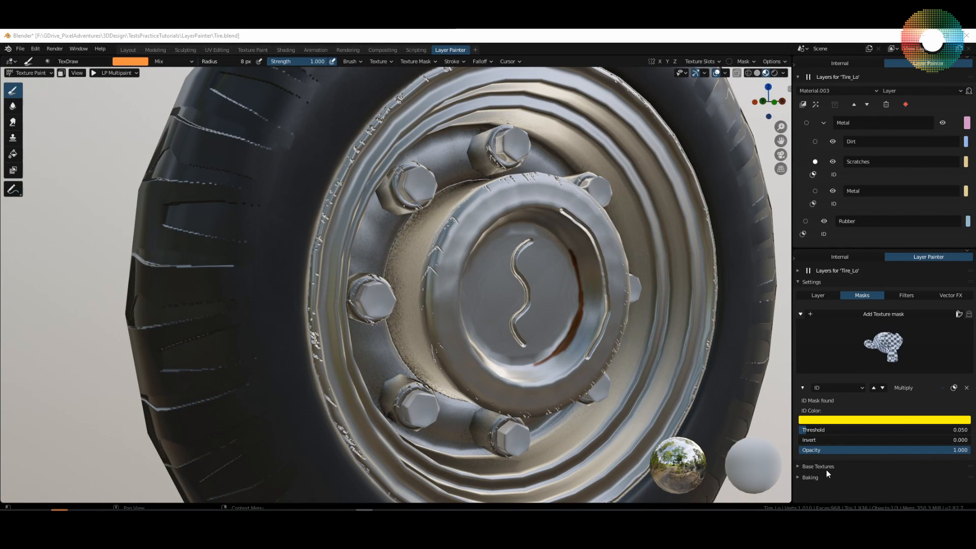
- Export the baked Diffuse, Metallic, Roughness, Normal and Height maps at 2048 via Baking > Export Maps
left_click(811, 477)
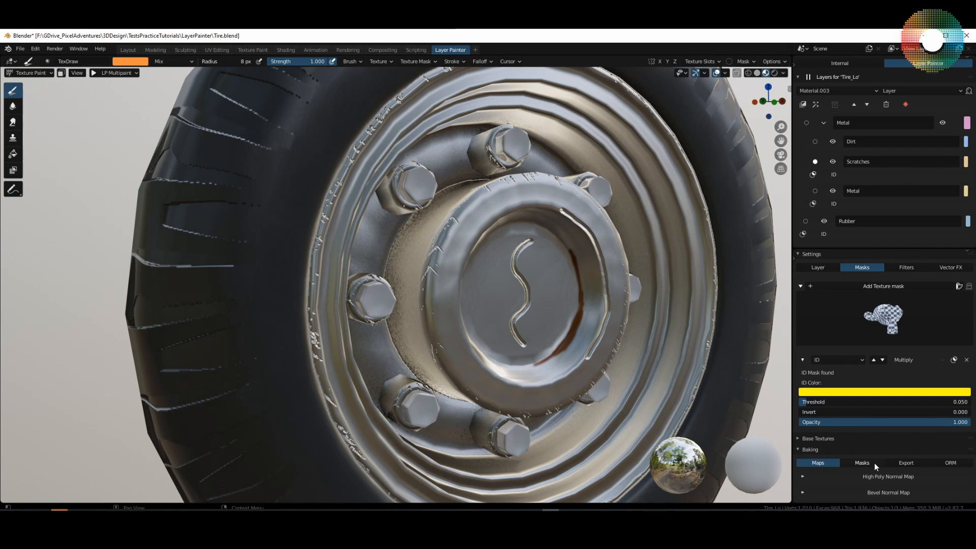
left_click(906, 462)
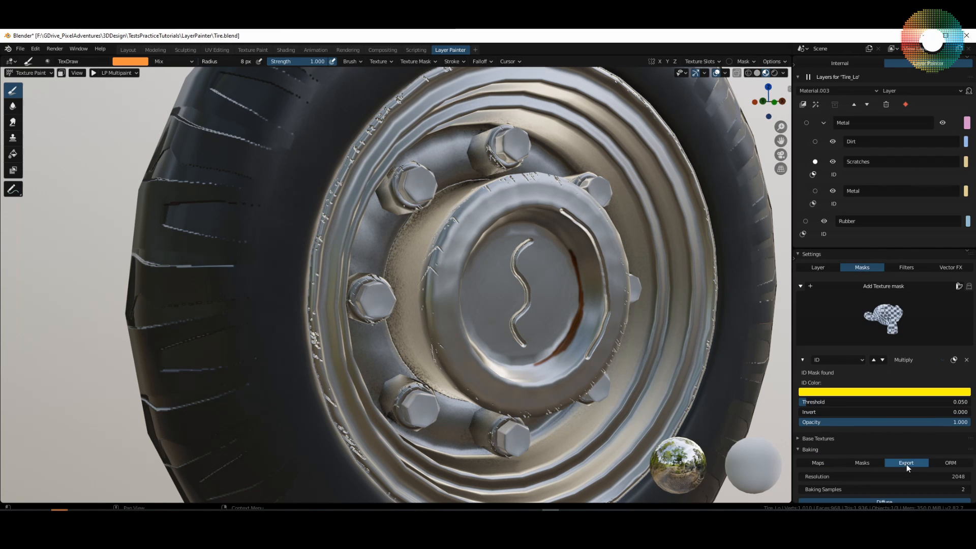
left_click(906, 462)
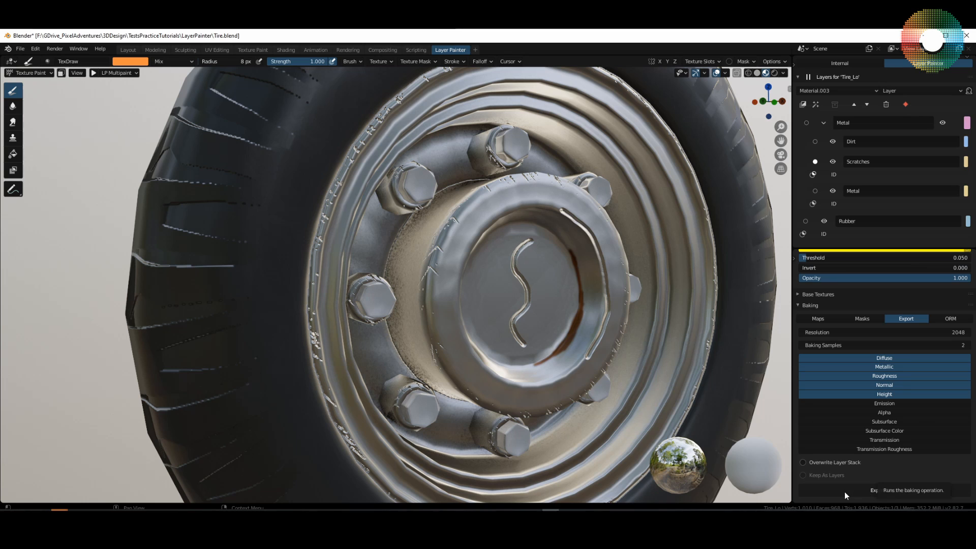
left_click(873, 490)
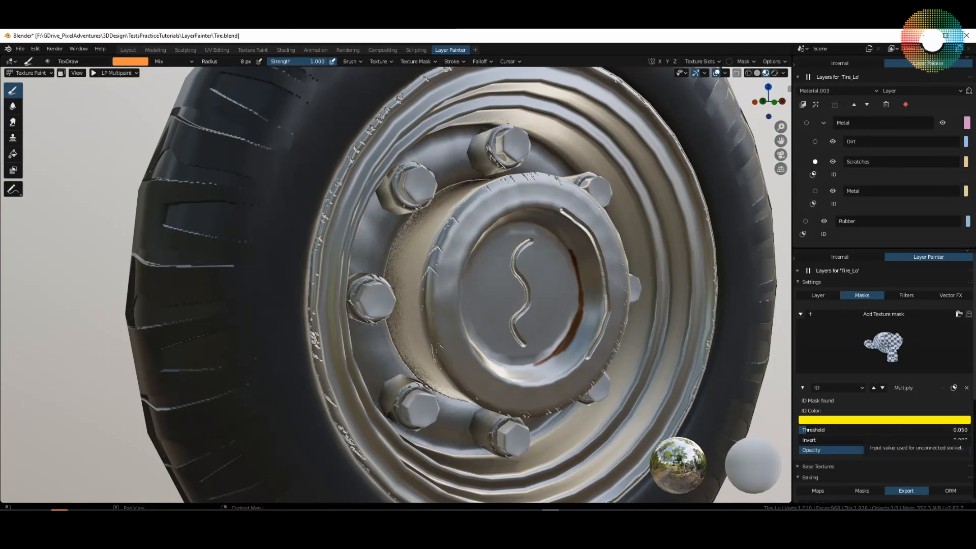
left_click(35, 49)
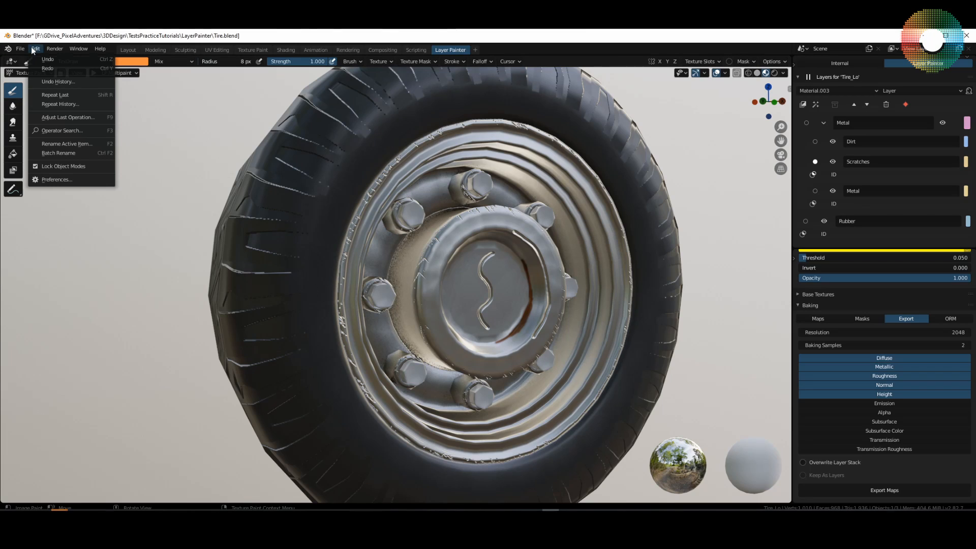
- Review the Layer Painter add-on's Keymaps and Settings tabs in Preferences
left_click(56, 179)
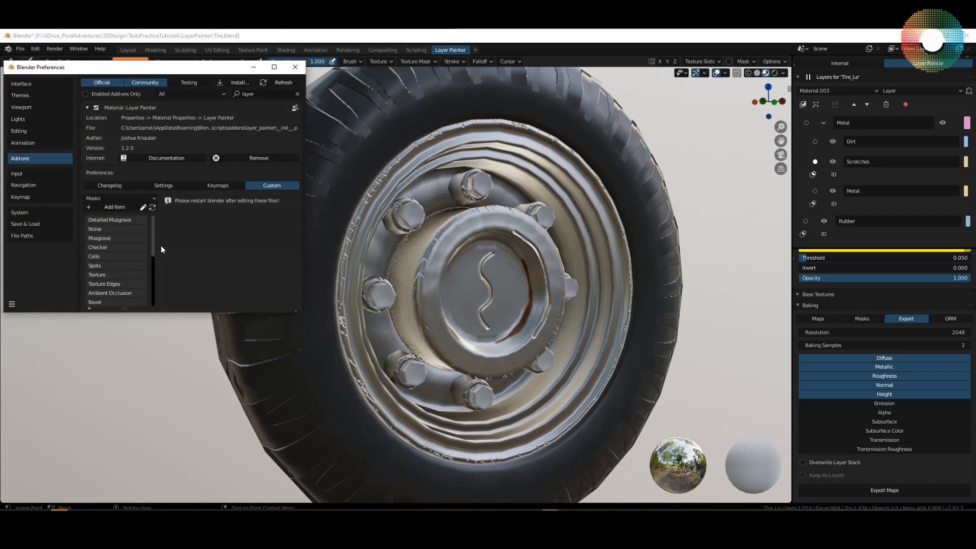
left_click(218, 185)
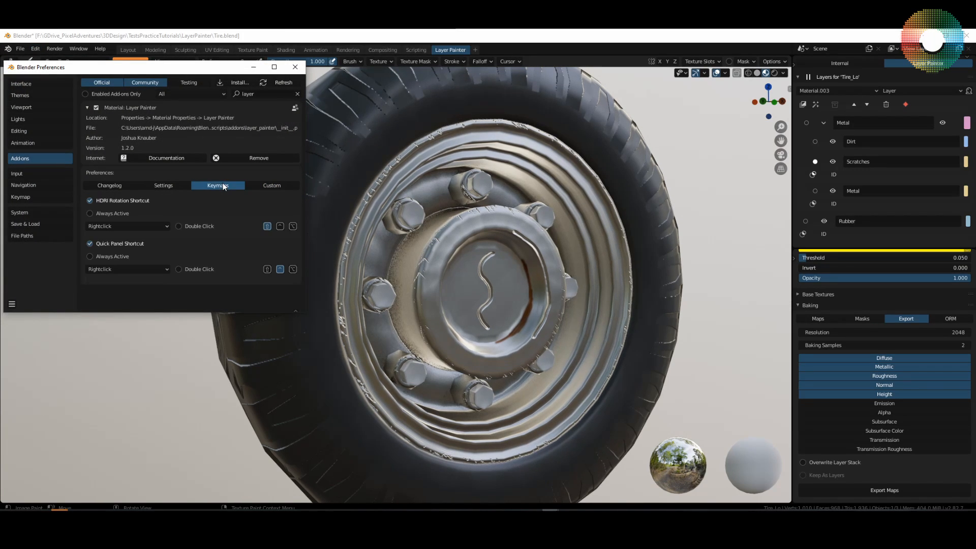
left_click(163, 185)
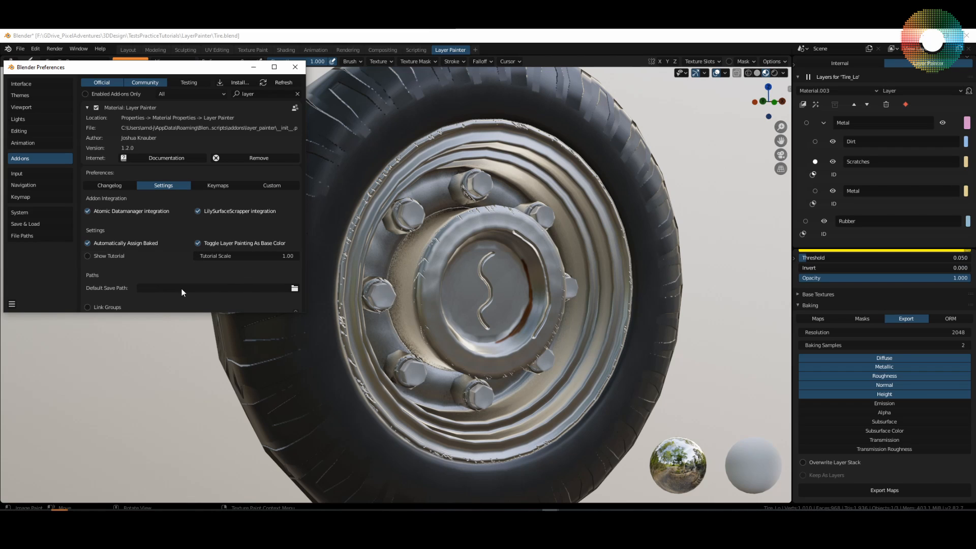